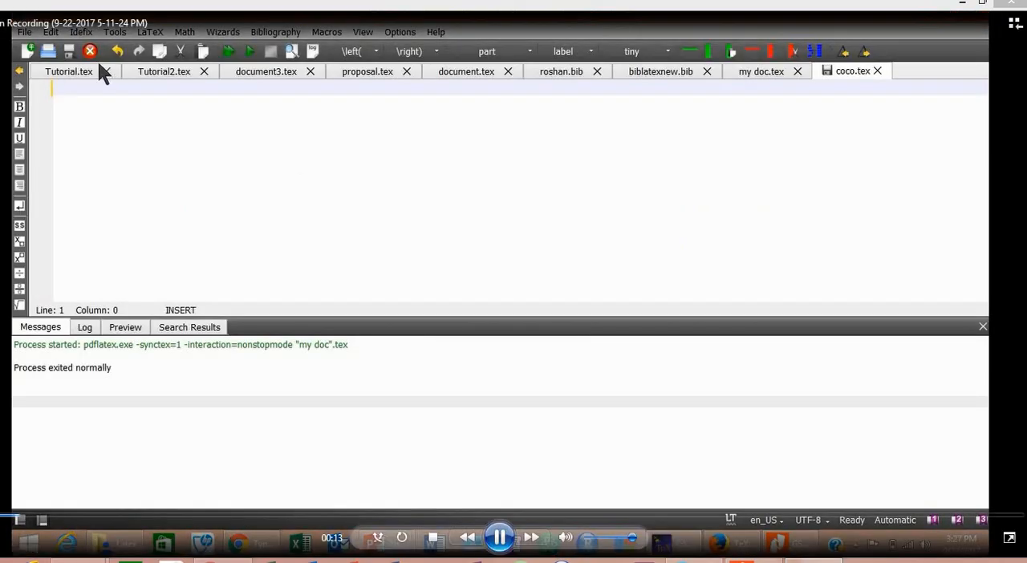
Create a new blank document and set the bibliography entry type to BibLaTeX.
left_click(24, 32)
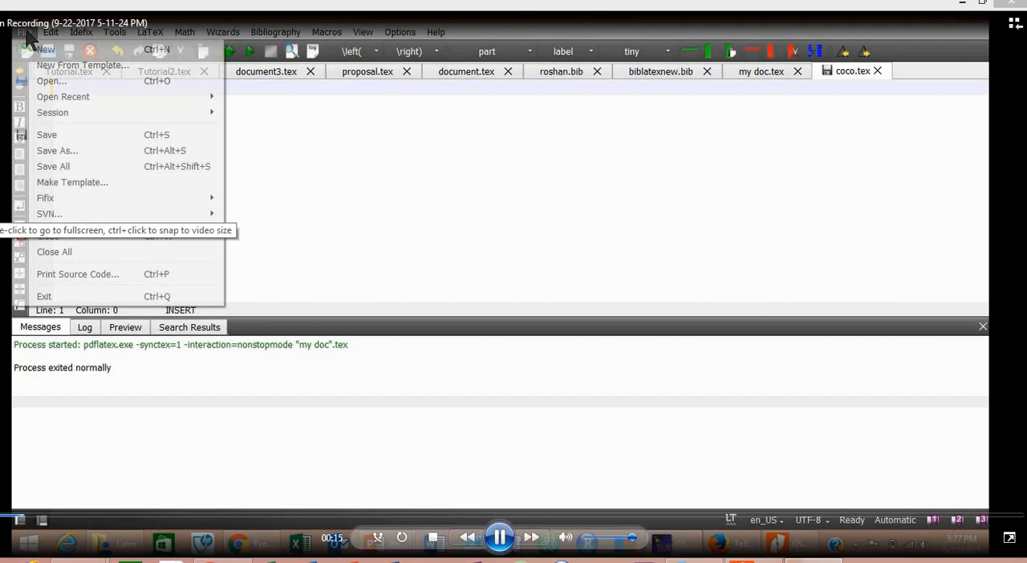
left_click(45, 50)
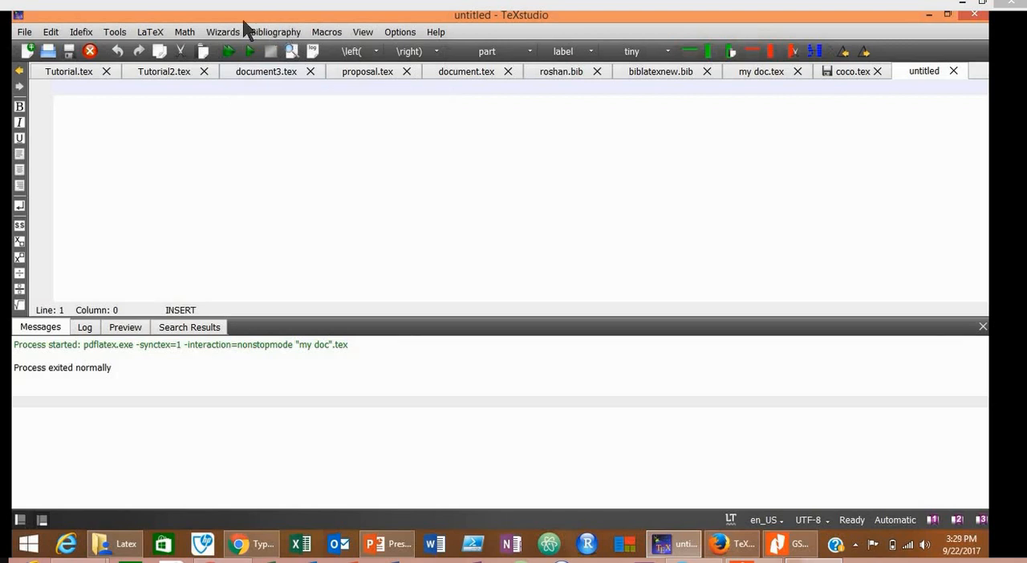
left_click(276, 32)
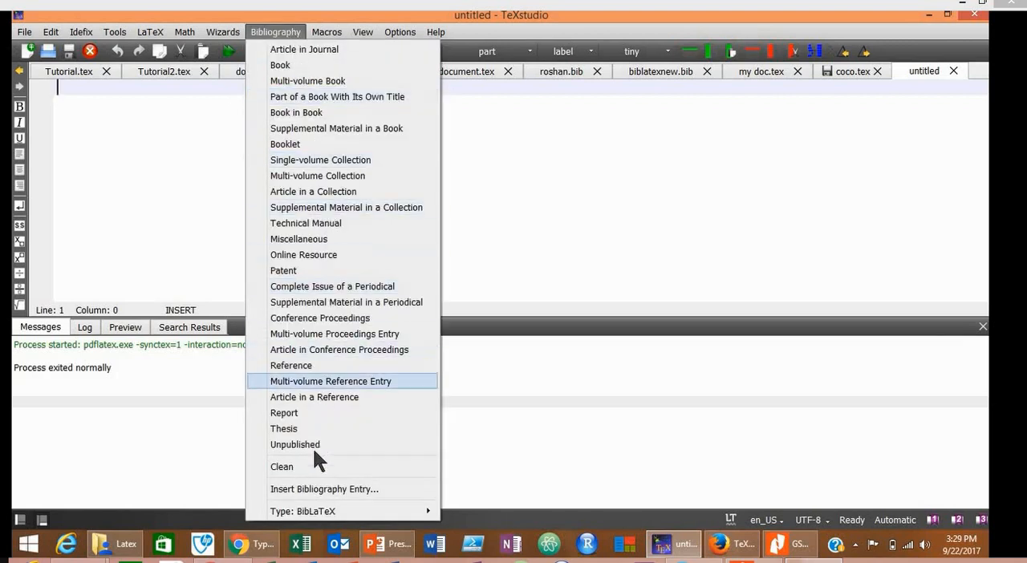
mouse_move(302, 510)
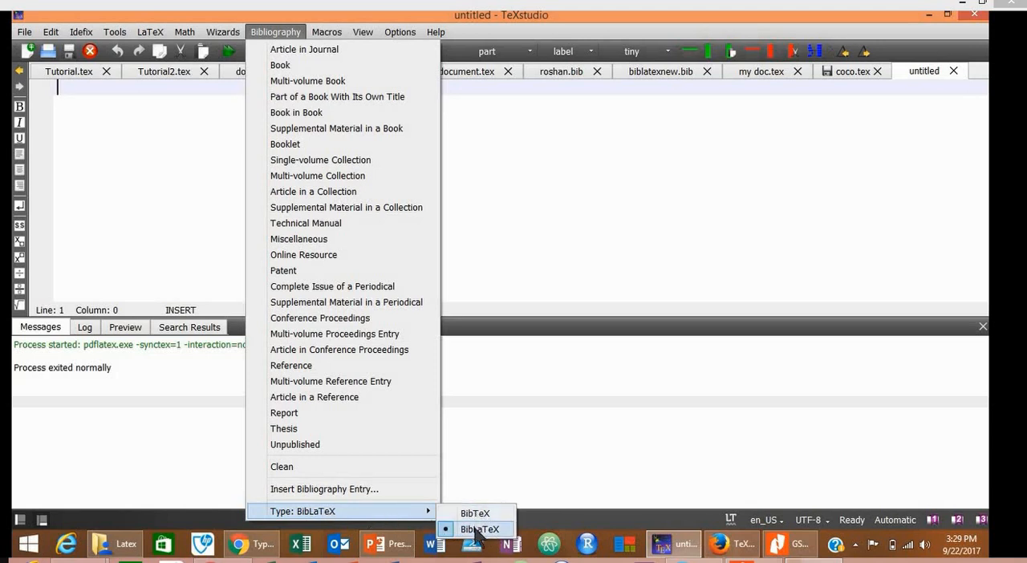
left_click(238, 544)
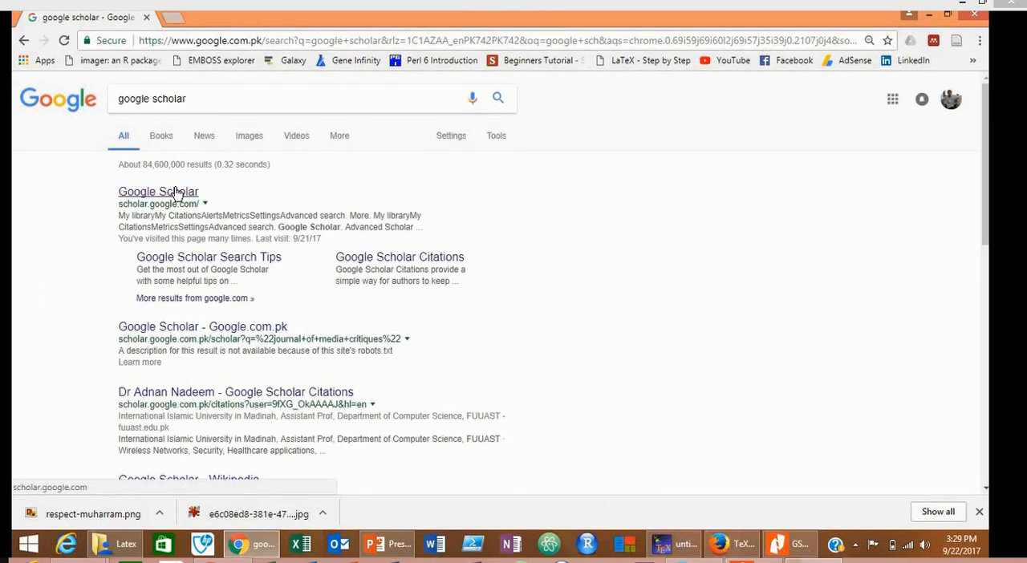
Search Google Scholar for hyperglycemia.
left_click(157, 191)
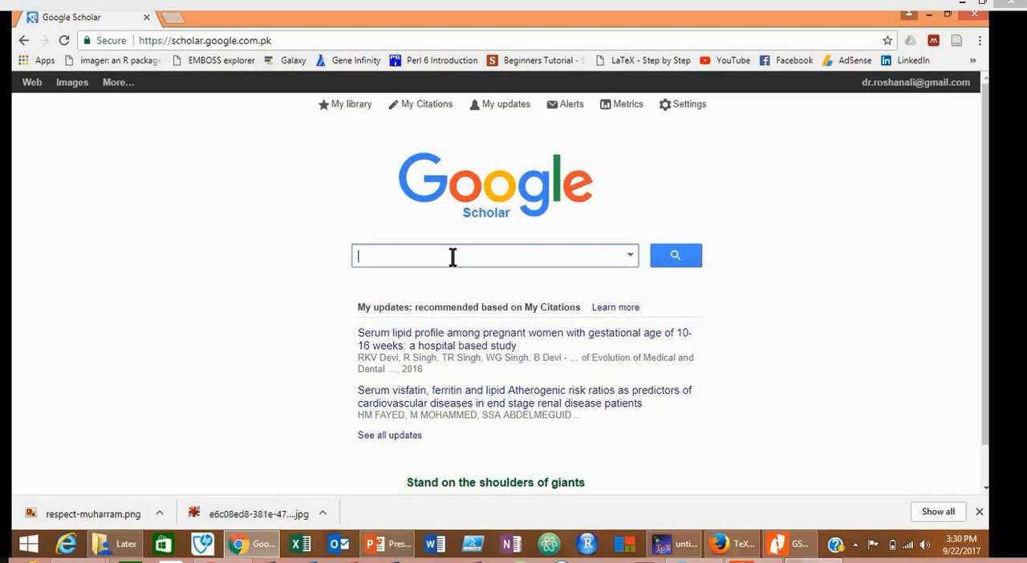
type("hypergl")
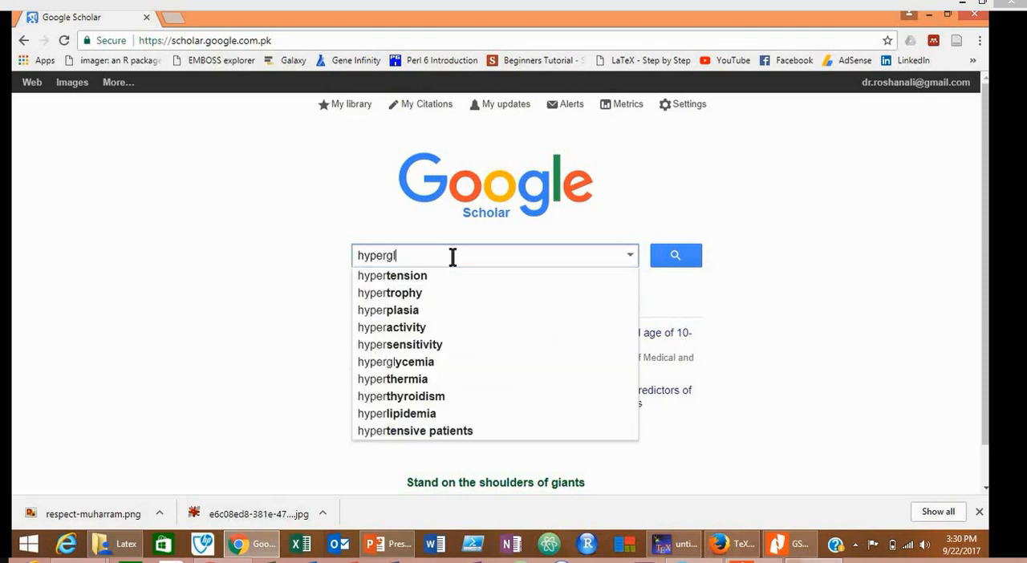
left_click(395, 362)
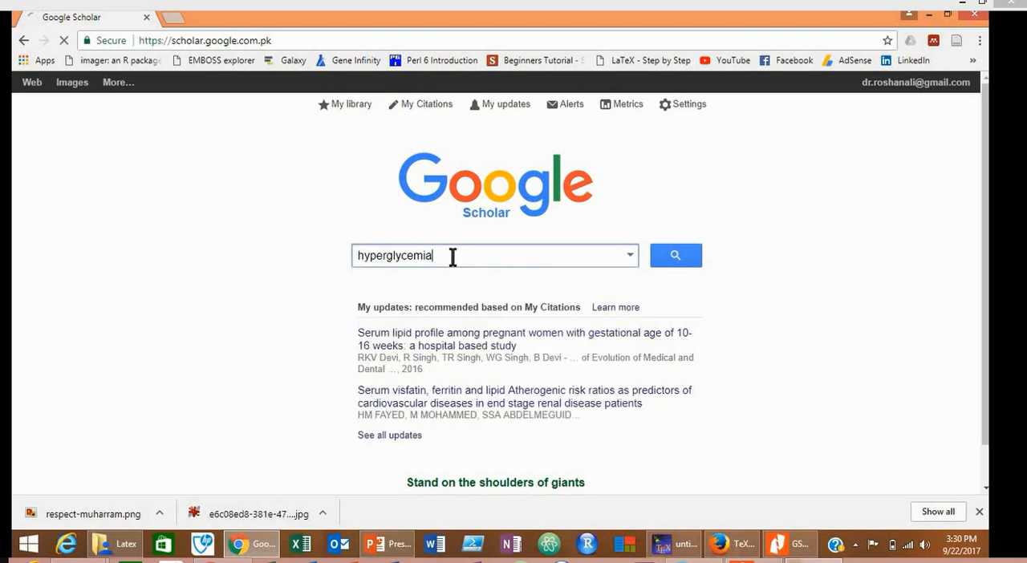
left_click(676, 255)
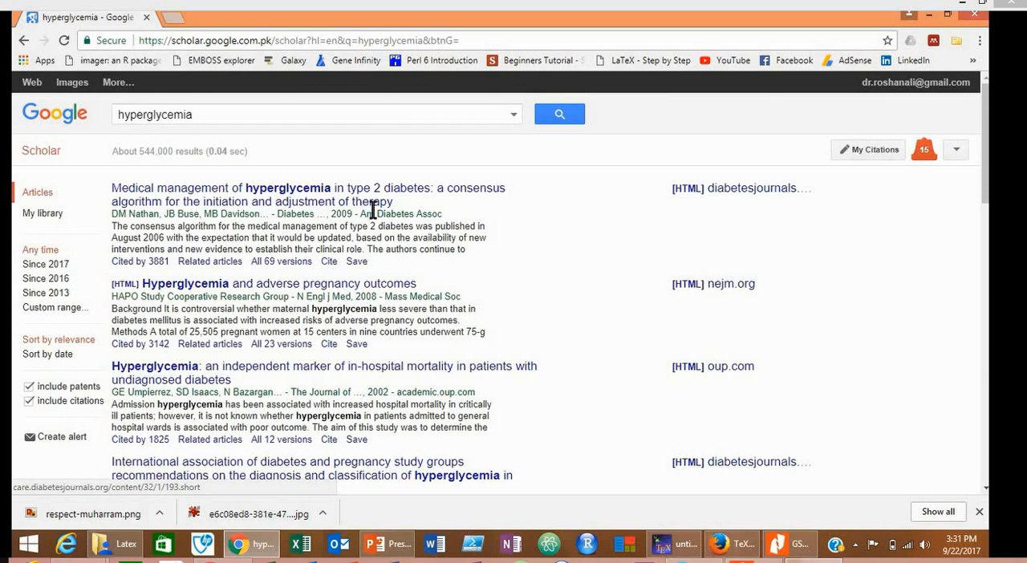
mouse_move(404, 192)
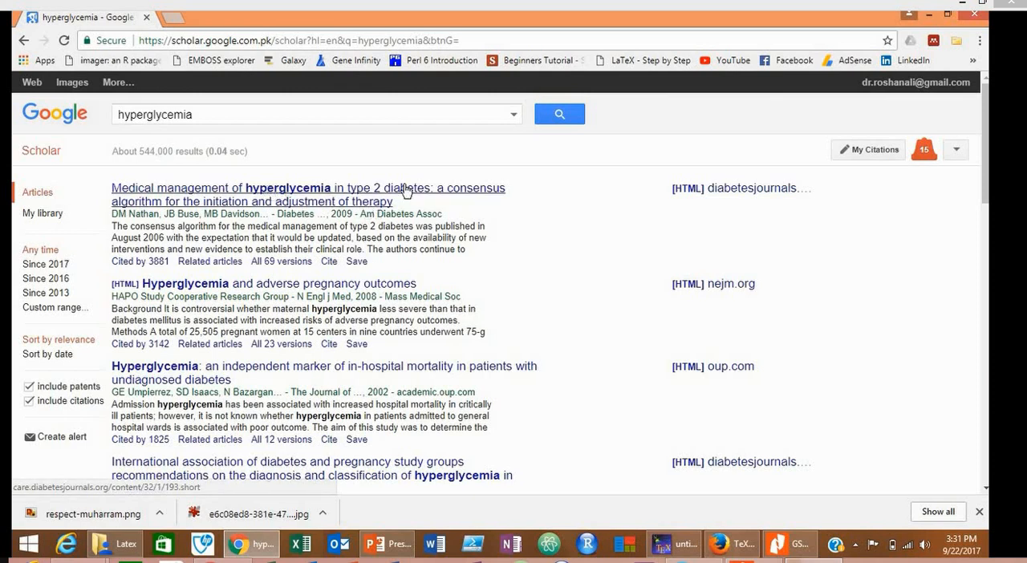
mouse_move(383, 212)
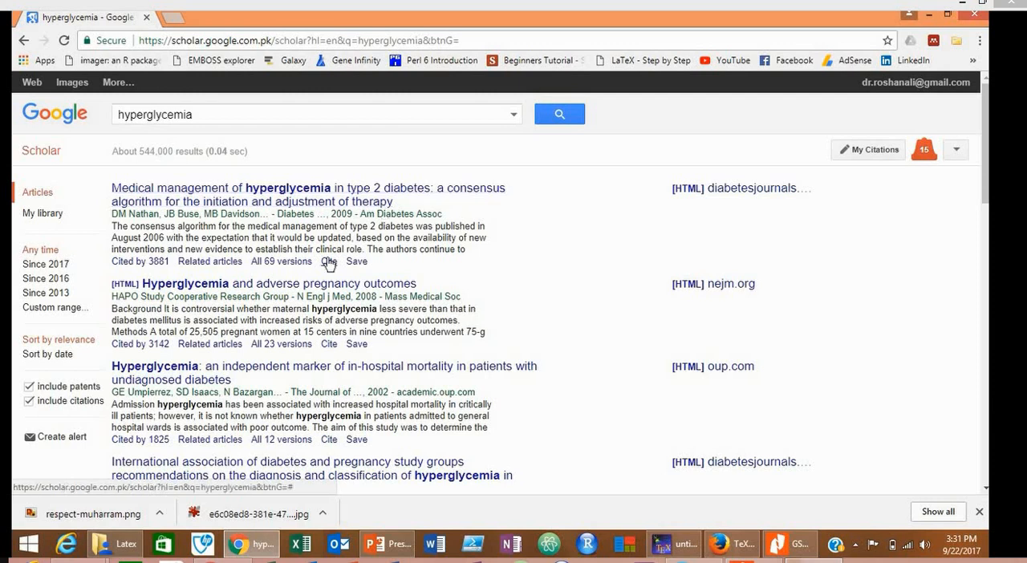
Show the BibTeX citation entry for the first hyperglycemia result.
left_click(328, 260)
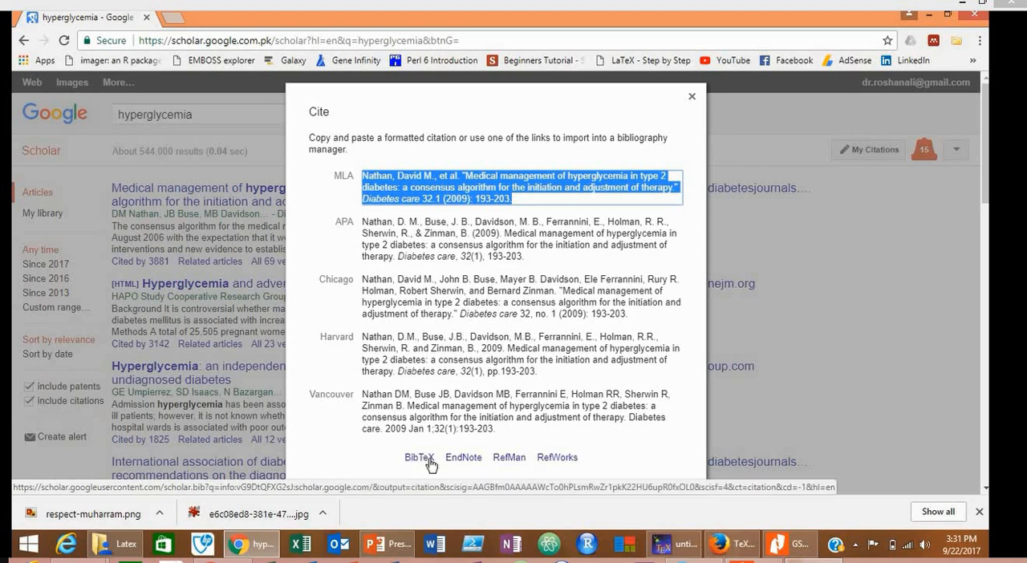
left_click(419, 457)
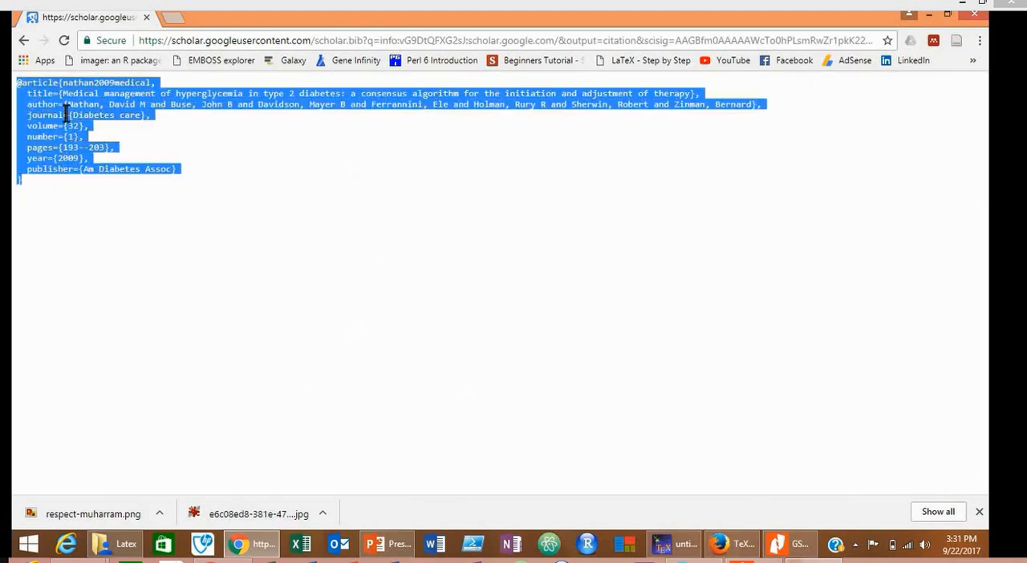
mouse_move(405, 340)
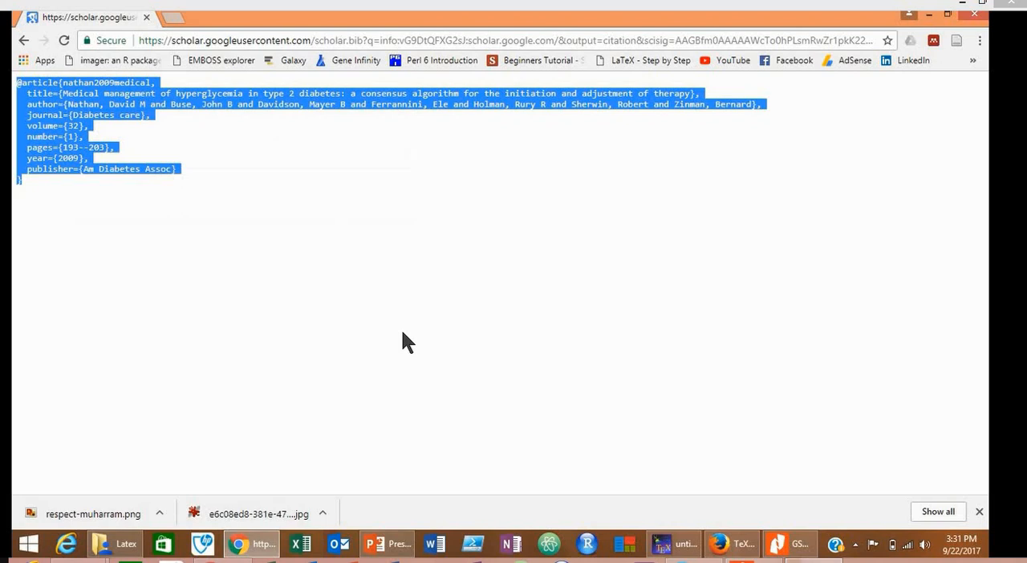
Paste the Nathan 2009 hyperglycemia BibTeX entry into the untitled document.
left_click(674, 544)
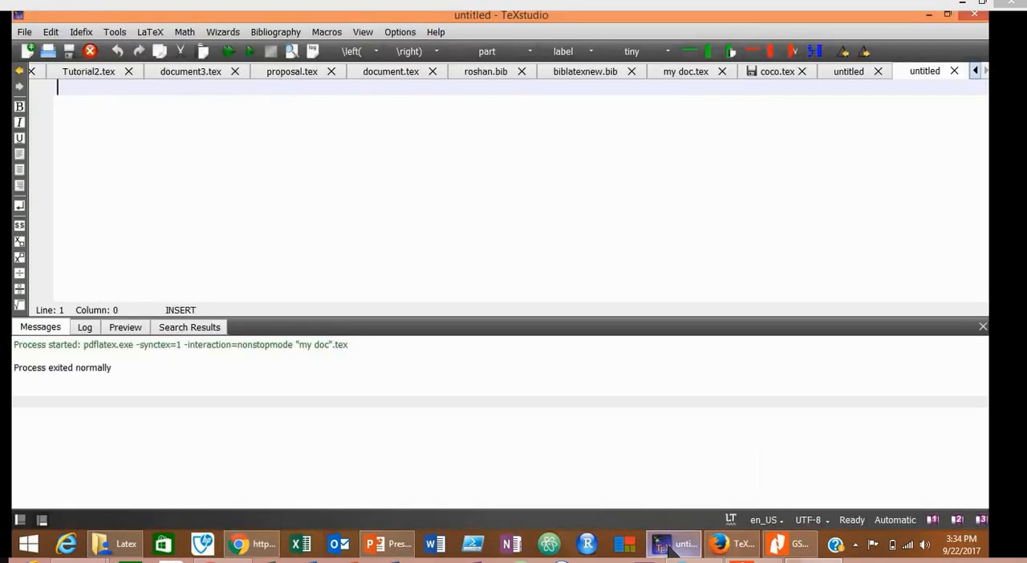
right_click(160, 161)
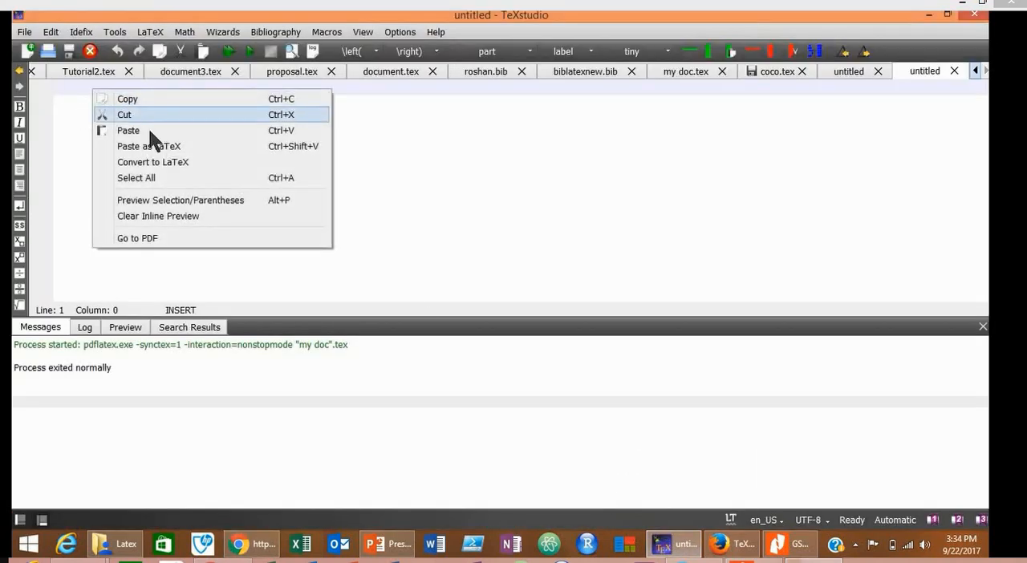
left_click(128, 130)
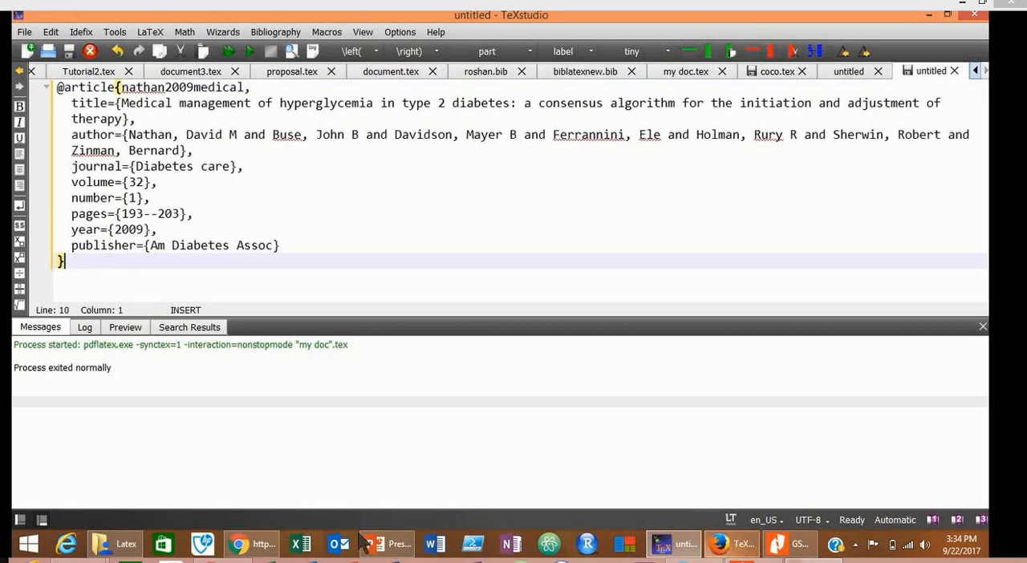
left_click(237, 544)
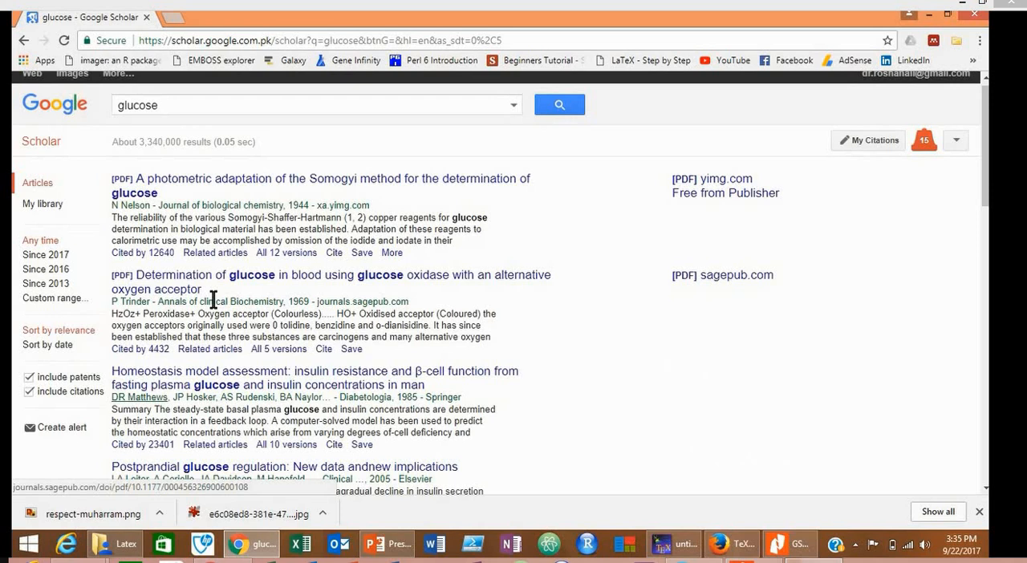
Get the BibTeX entry for the Postprandial glucose regulation paper and select it all.
scroll("down", 3)
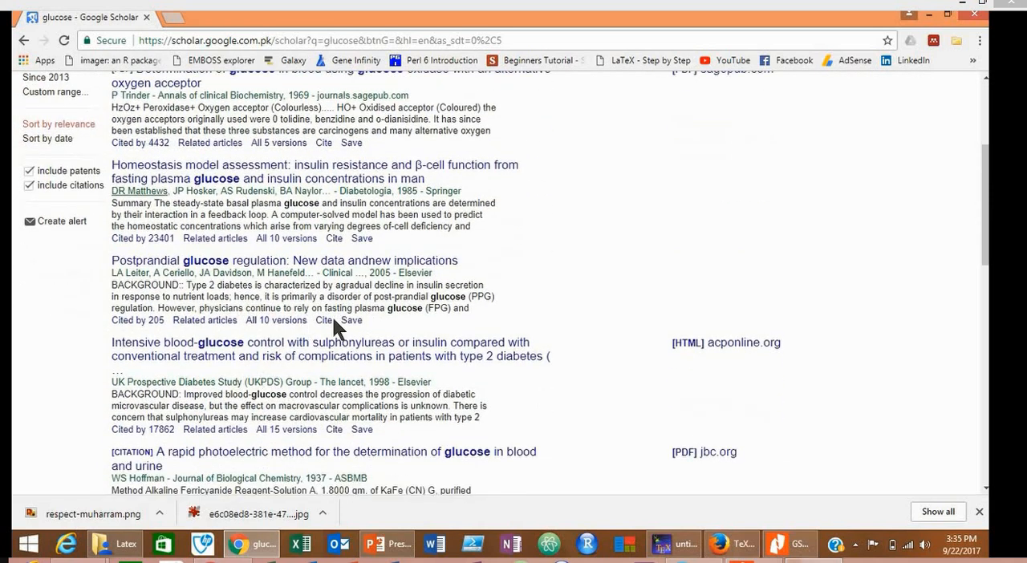
left_click(322, 320)
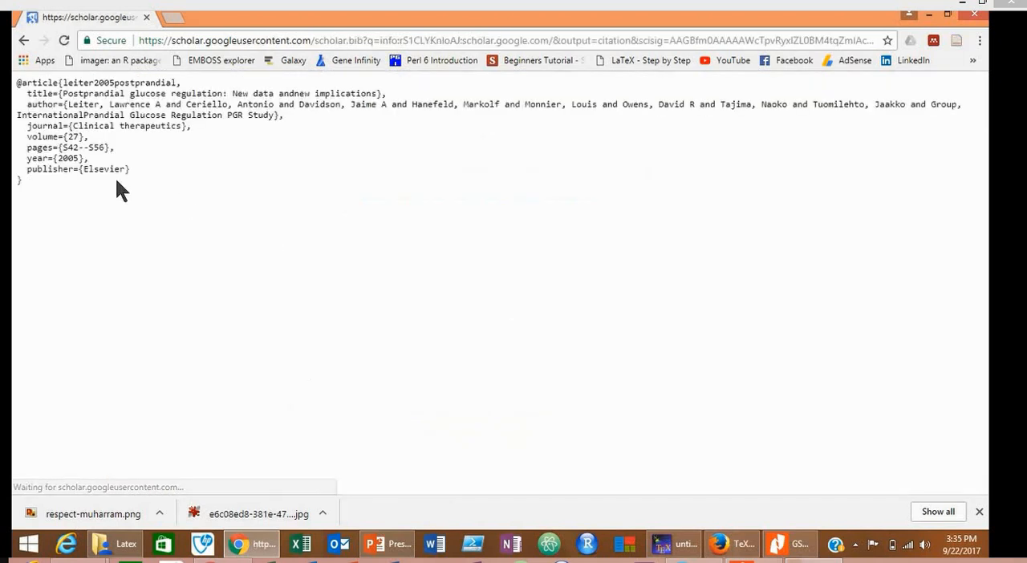
key("ctrl+a")
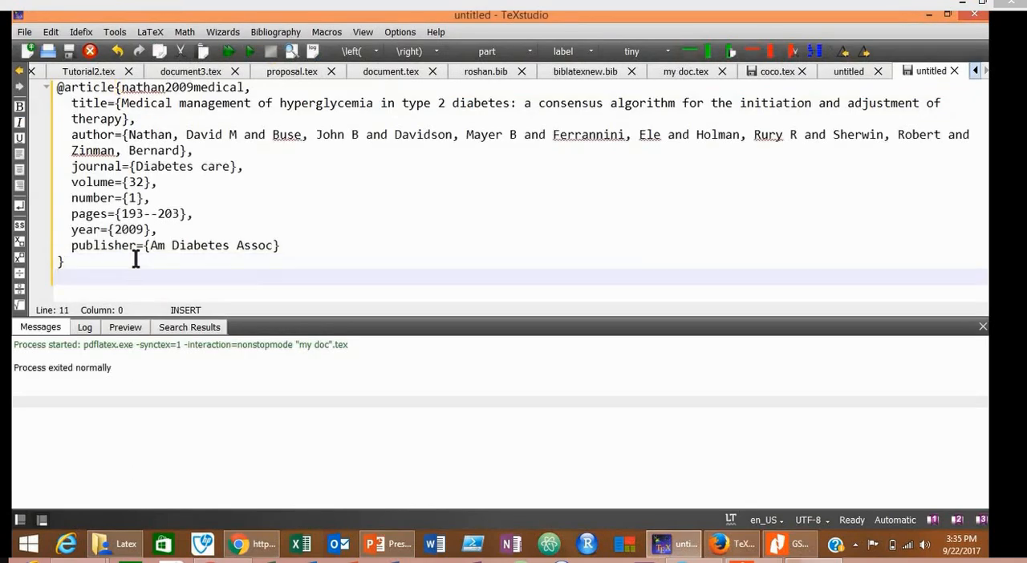
Add the Leiter 2005 entry below the first and return to the Scholar glucose results.
scroll("down", 3)
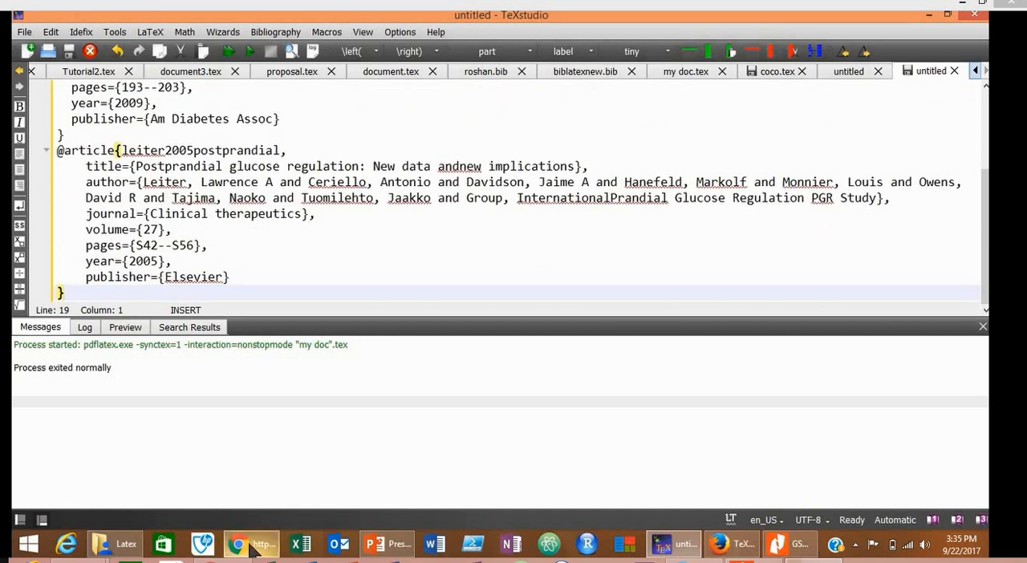
left_click(237, 544)
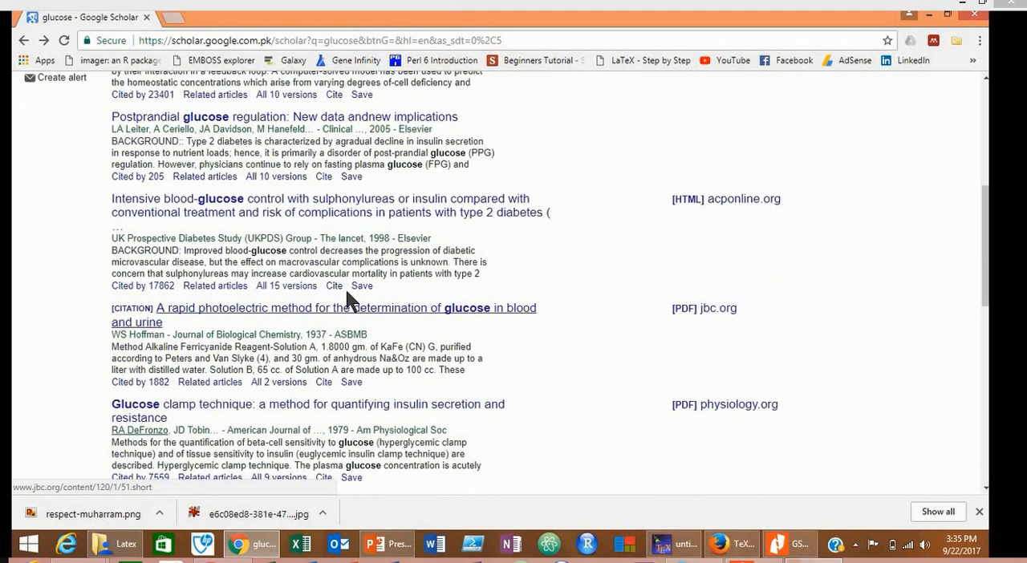
Show the UKPDS paper's BibTeX entry, go back, and cite the photoelectric glucose paper.
left_click(333, 286)
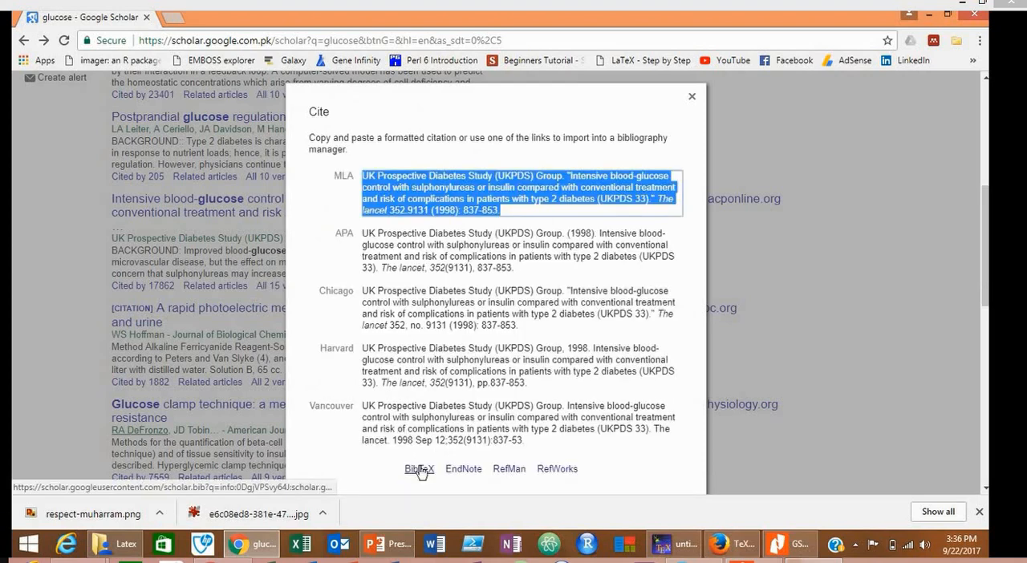
left_click(417, 468)
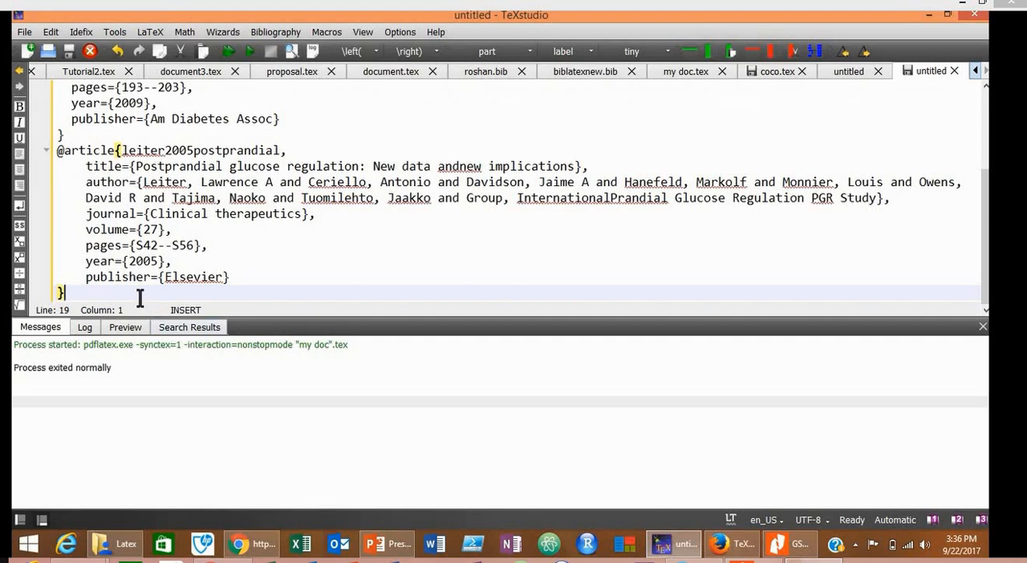
left_click(237, 544)
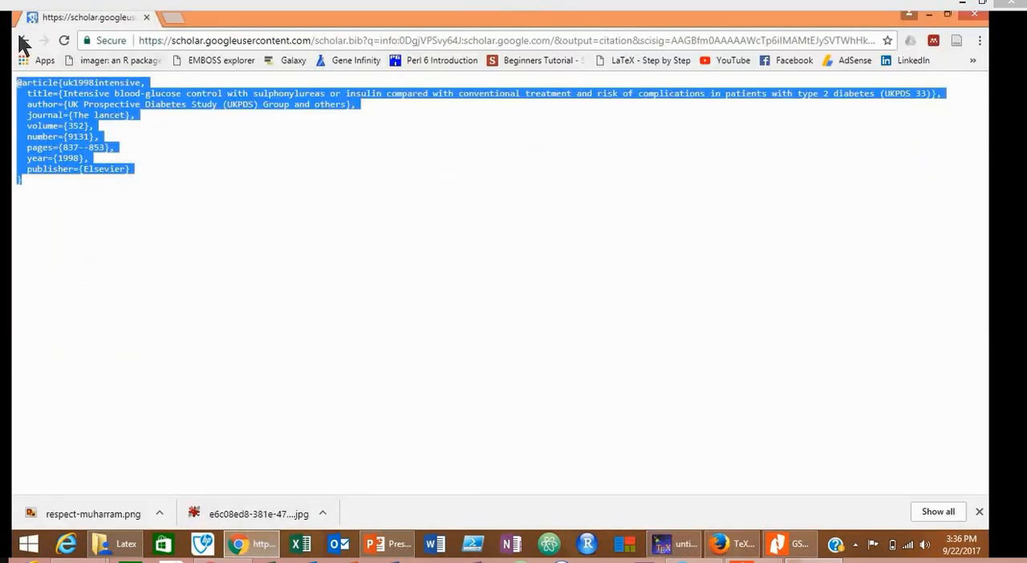
left_click(22, 40)
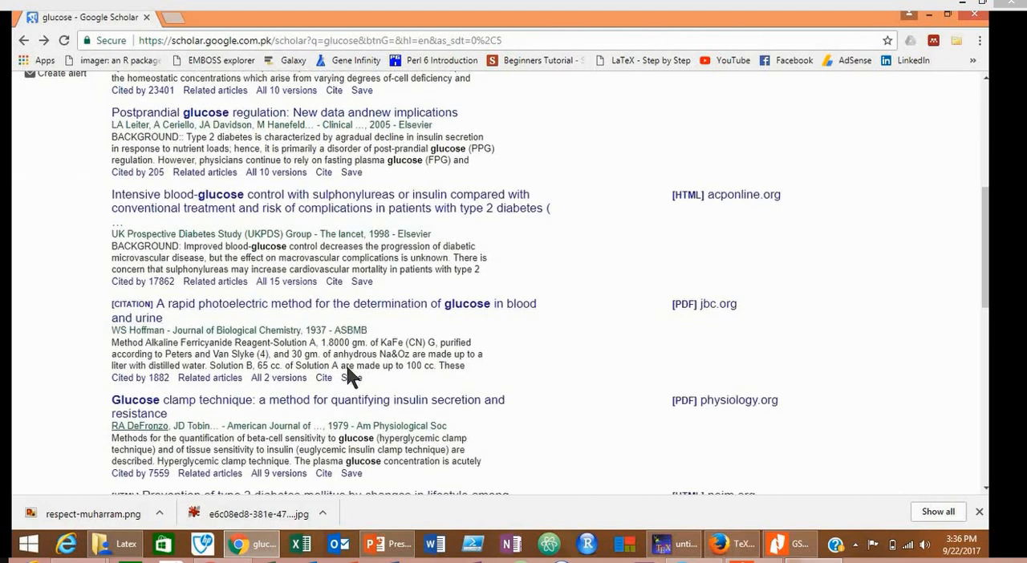
left_click(324, 377)
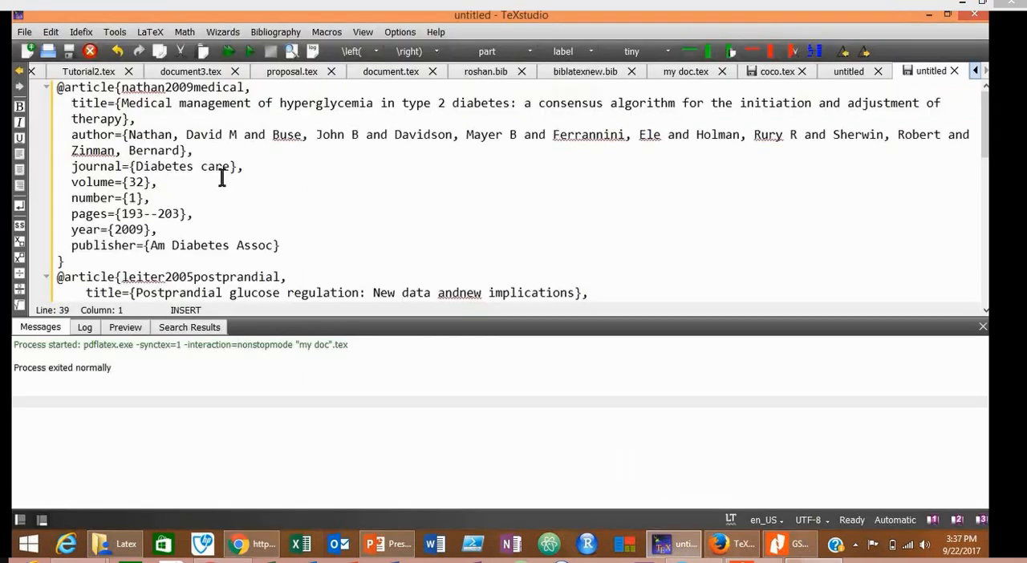
Save the reference entries as 'phd references.bib' in the miktex folder.
scroll("down", 3)
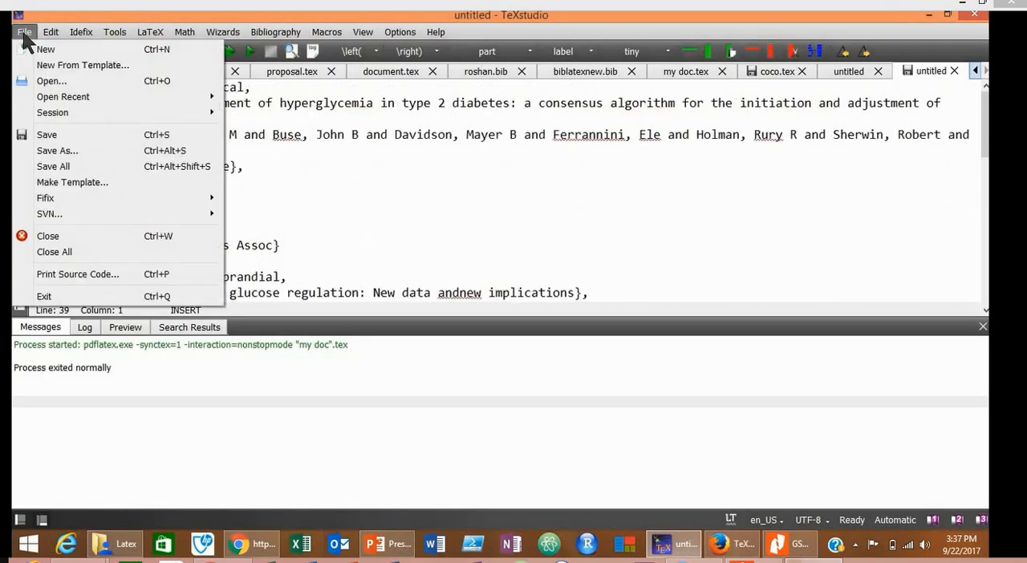
left_click(58, 151)
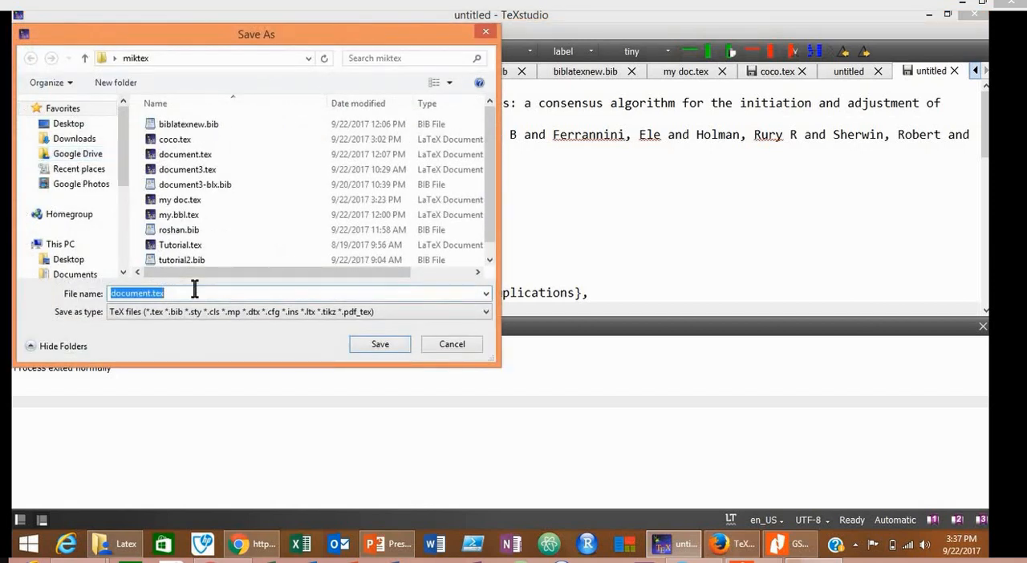
type("phd")
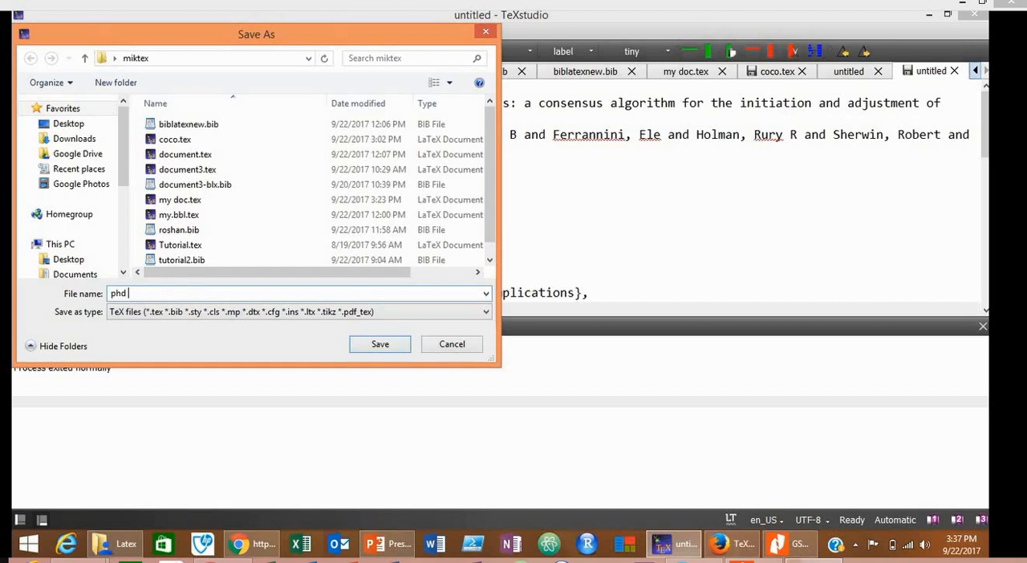
type("references")
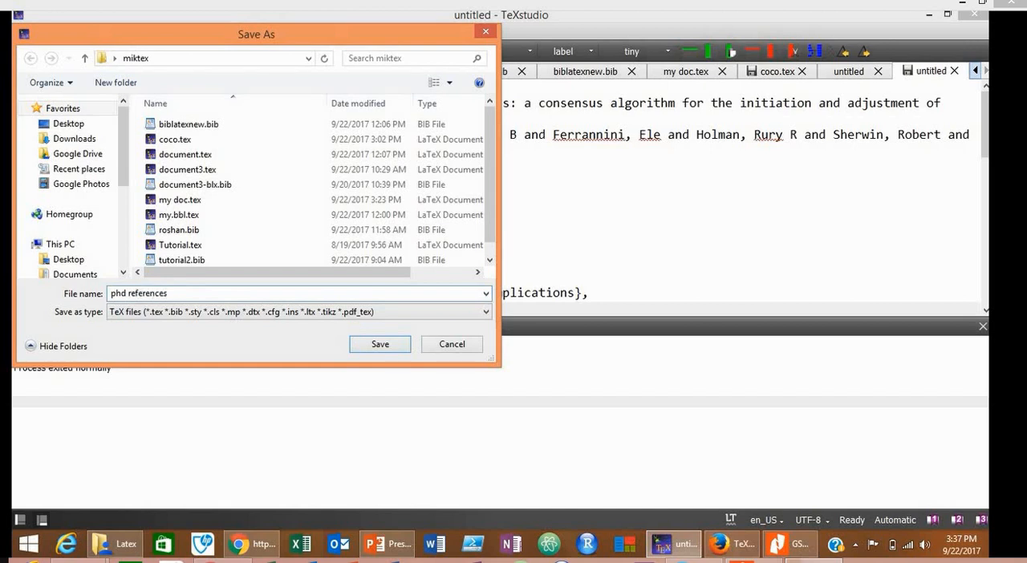
type(".bib")
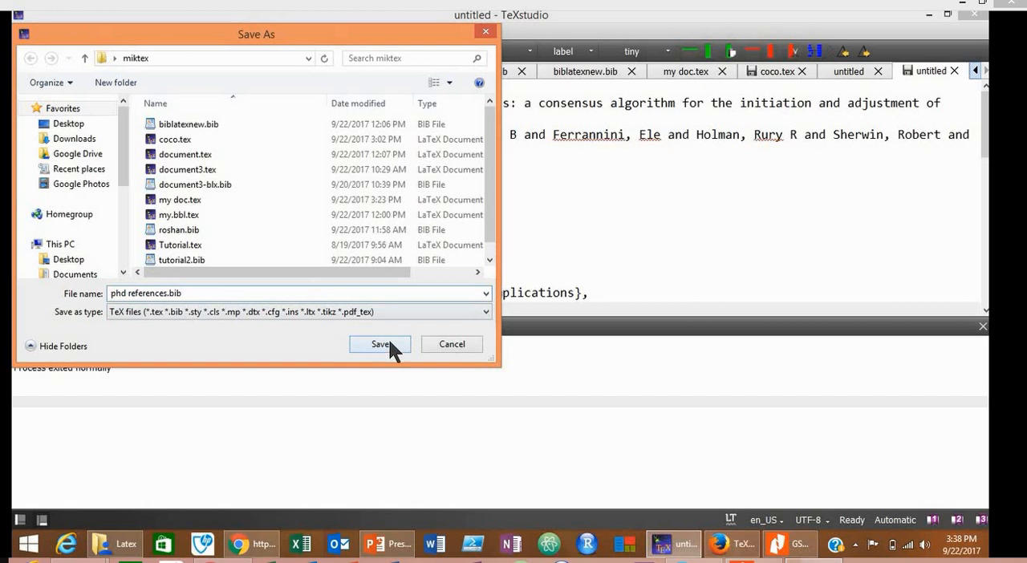
left_click(378, 344)
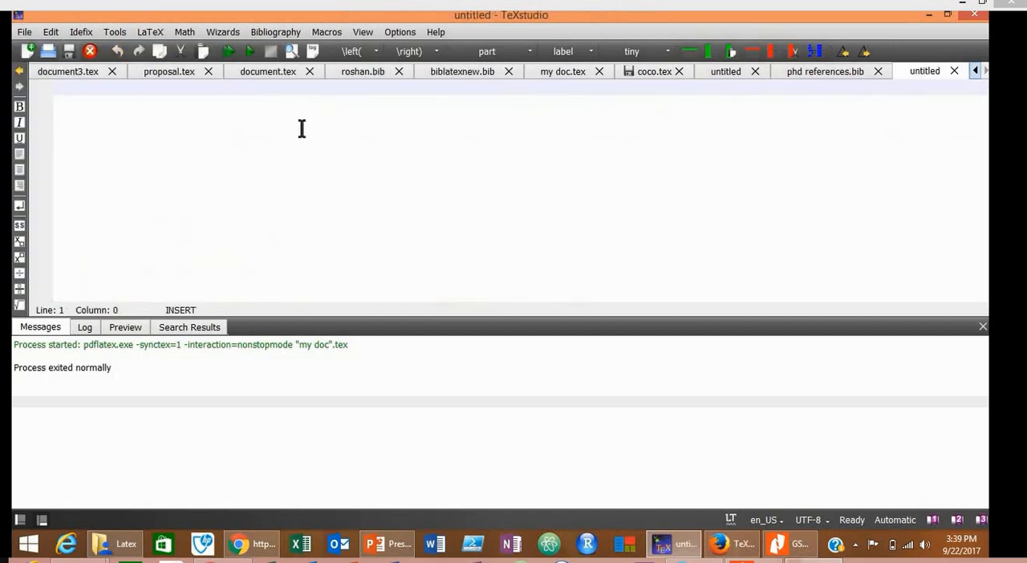
mouse_move(221, 93)
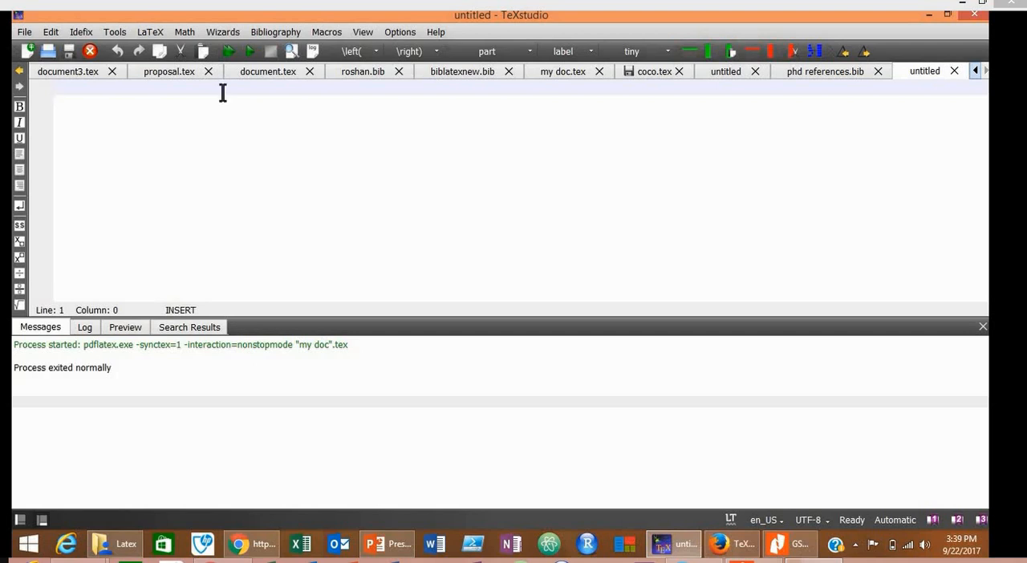
Declare the article document class with \documentclass{article}.
type("\\")
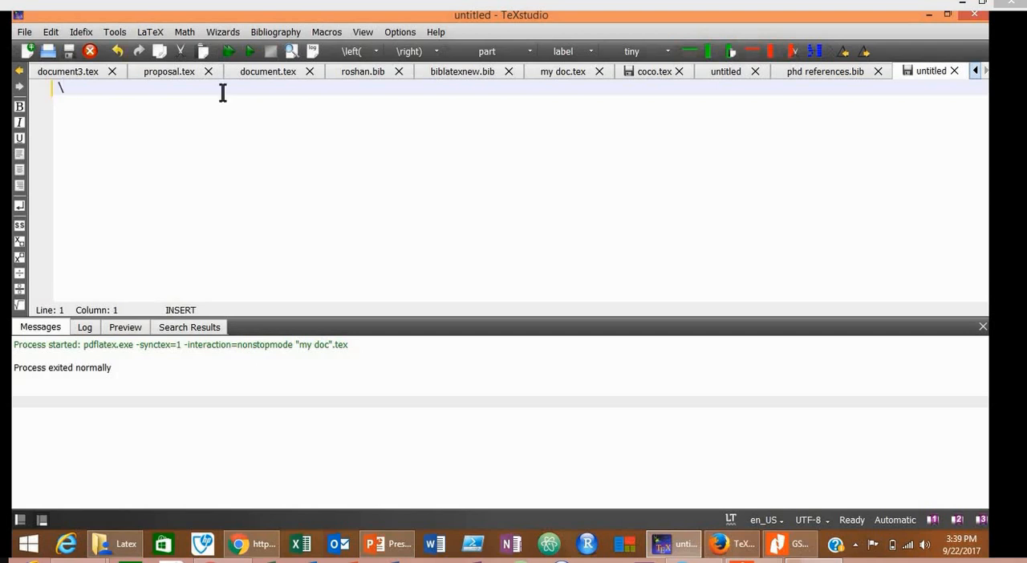
type("documentcla")
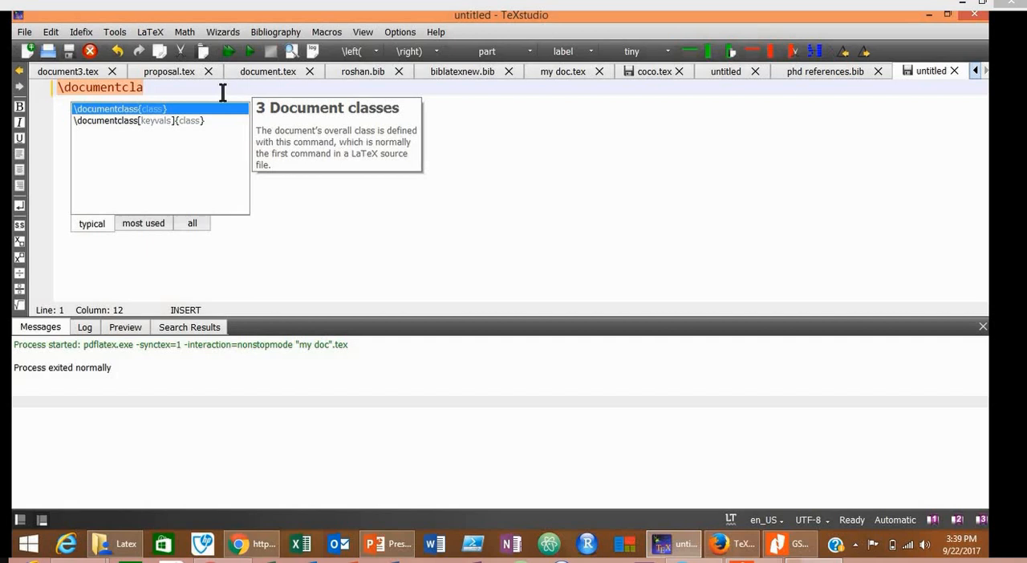
type("ss")
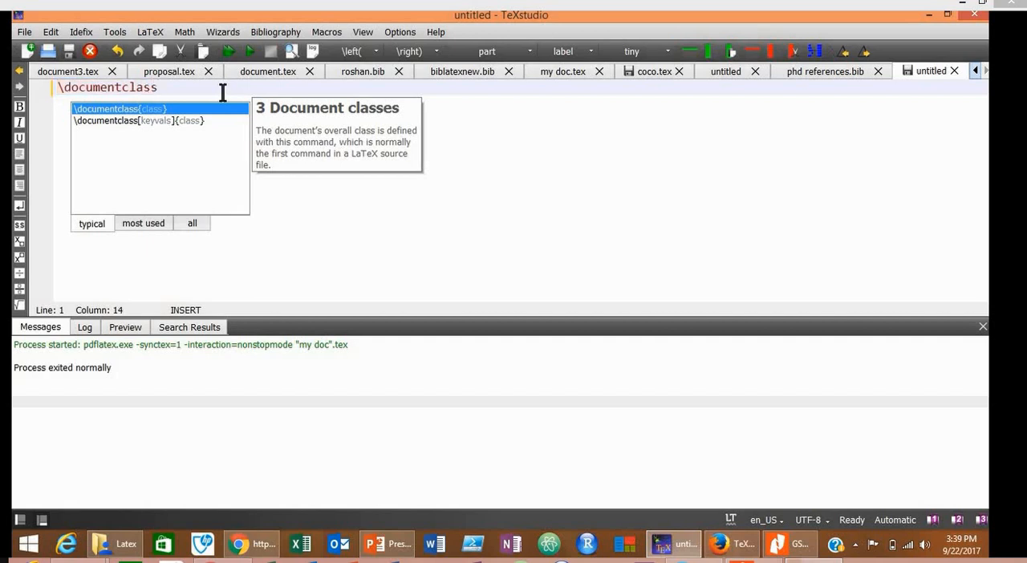
type("{article")
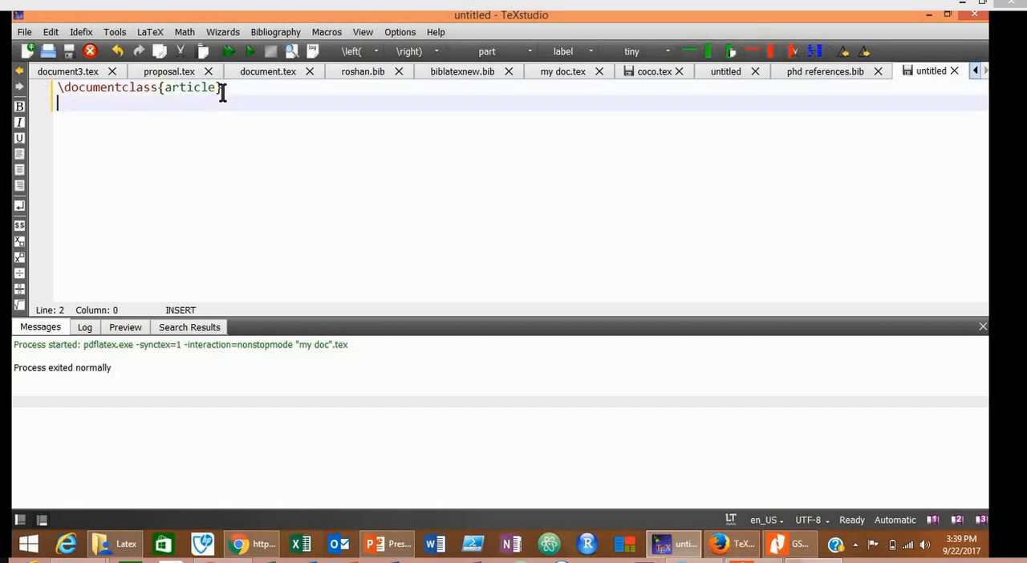
Add an empty document environment, removing the content placeholder.
type("\\")
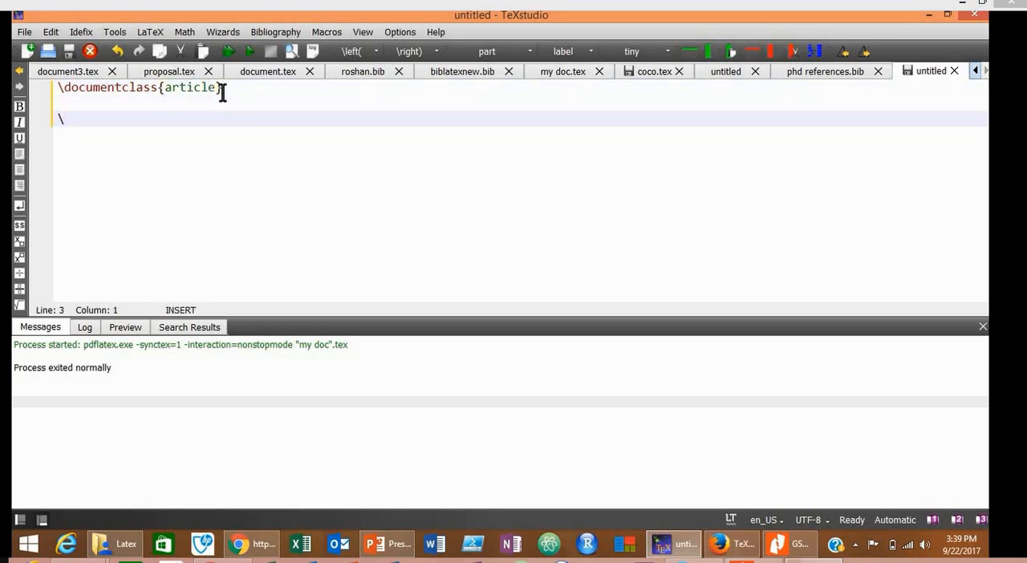
type("begin")
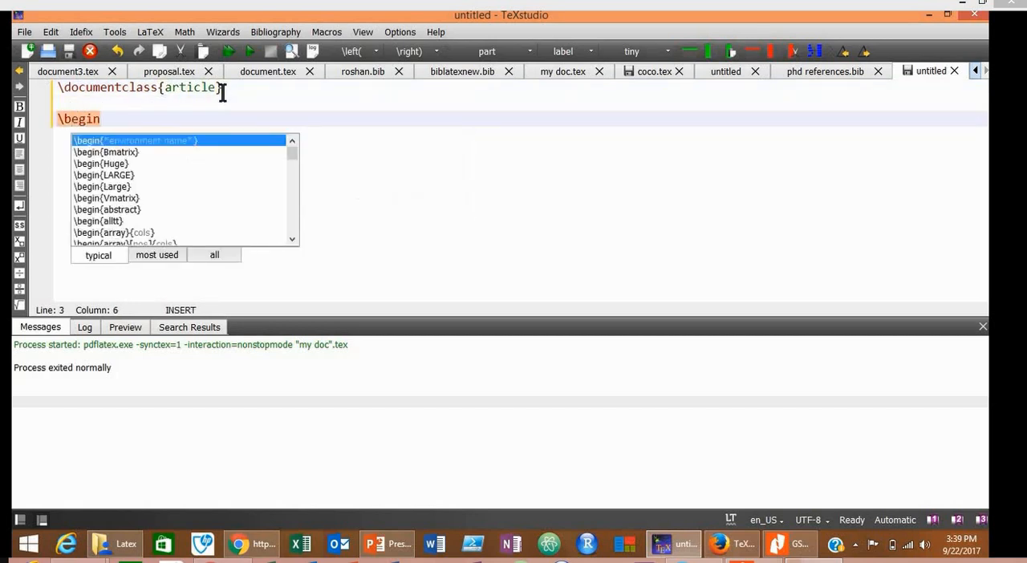
type("{document")
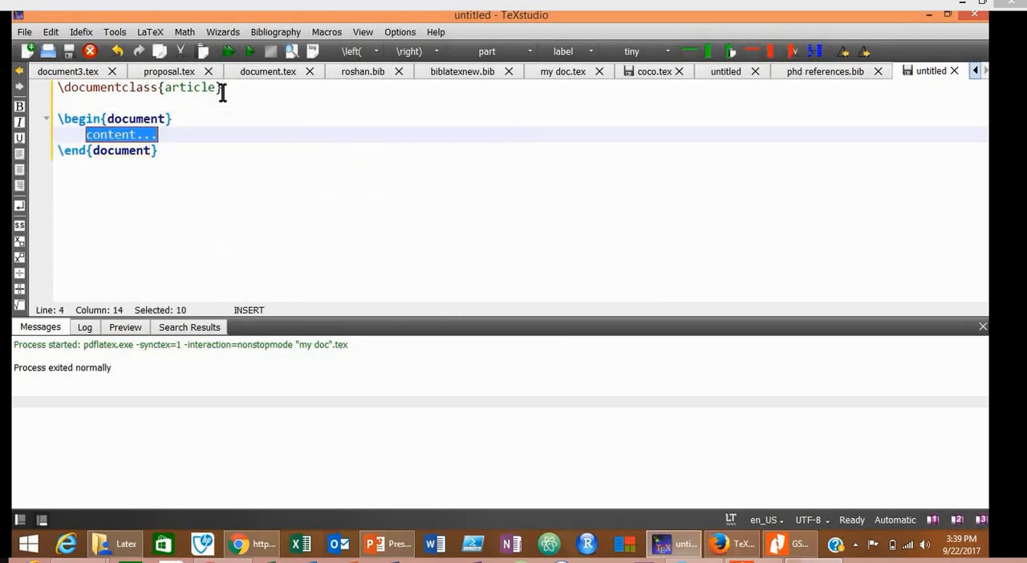
key("Delete")
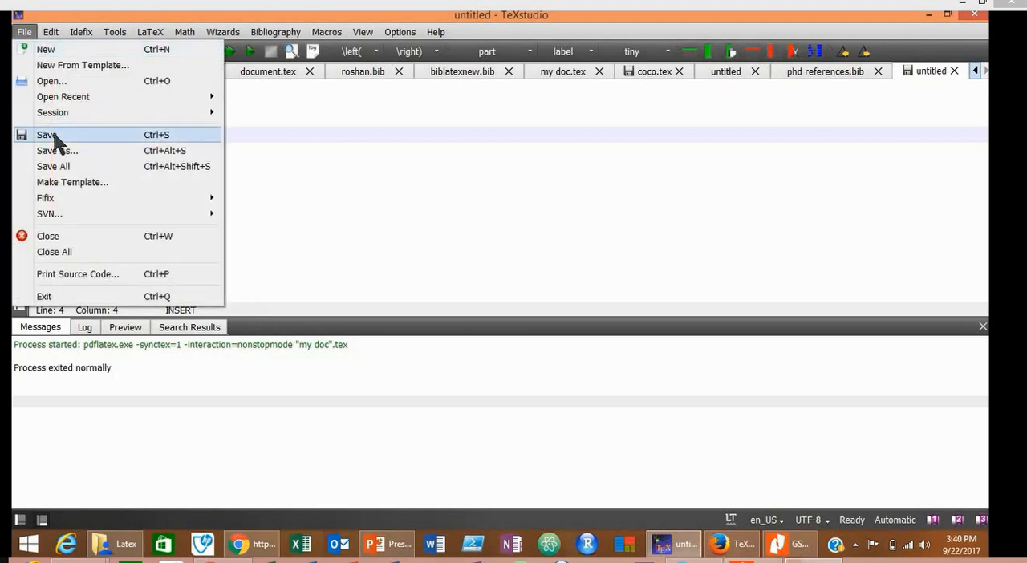
Save the article skeleton as 'phd article.tex' in the miktex folder.
left_click(58, 151)
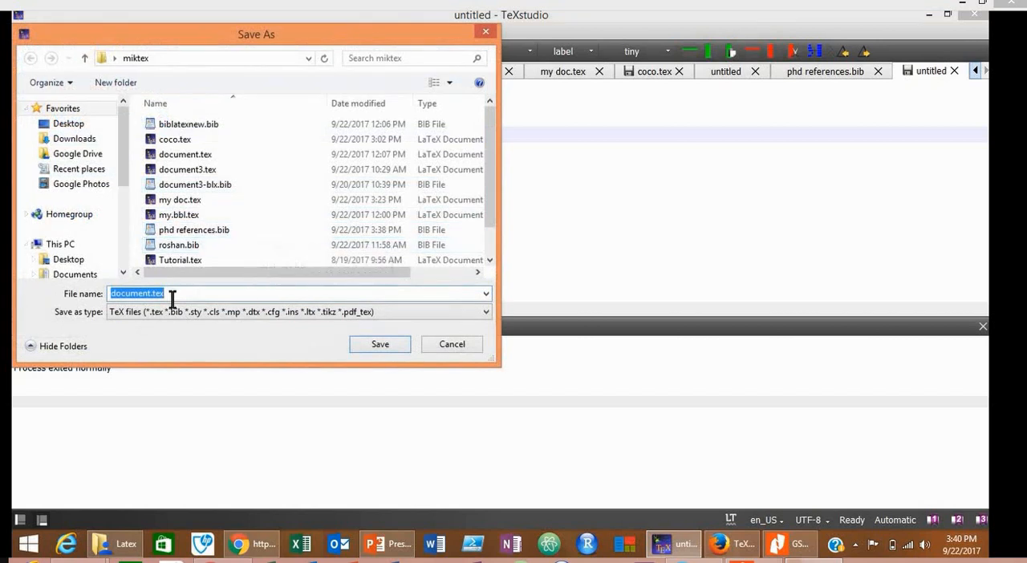
type("phd article")
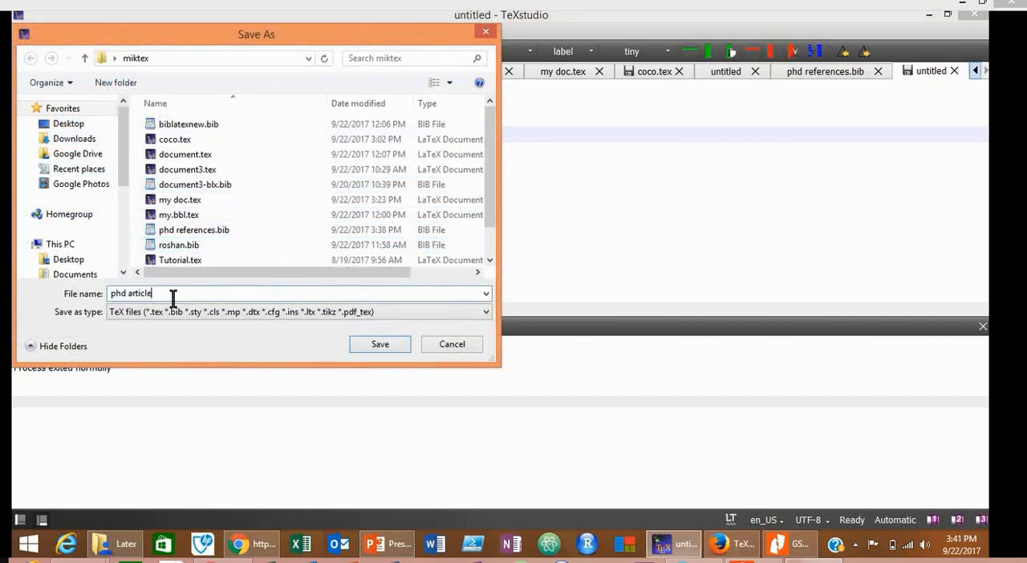
type(".")
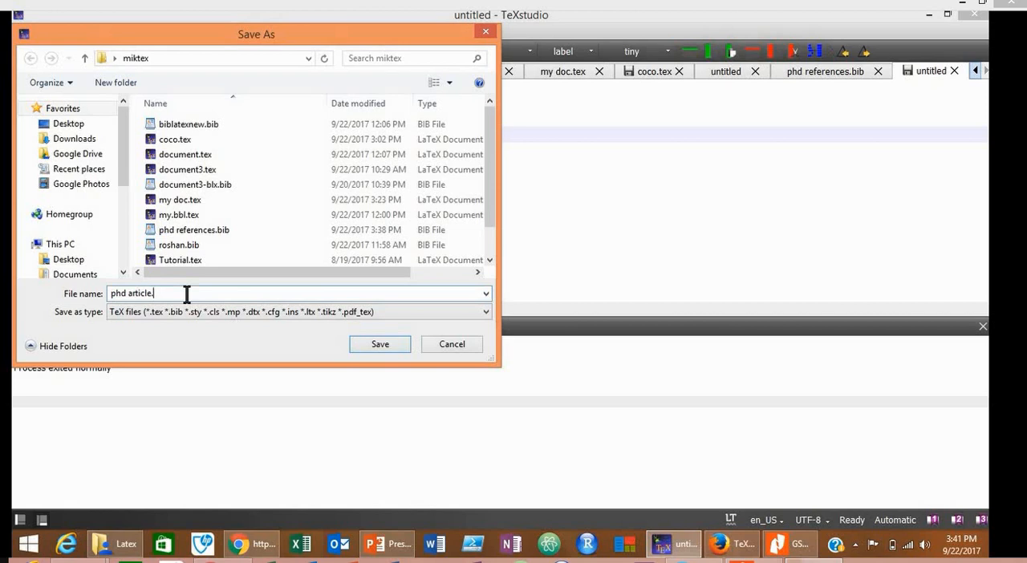
type("t")
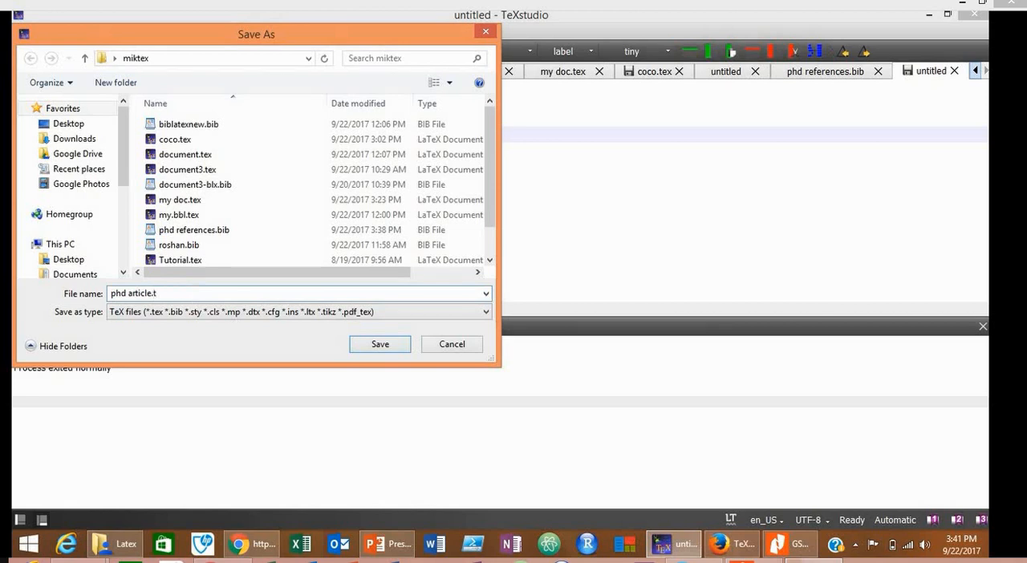
type("ex")
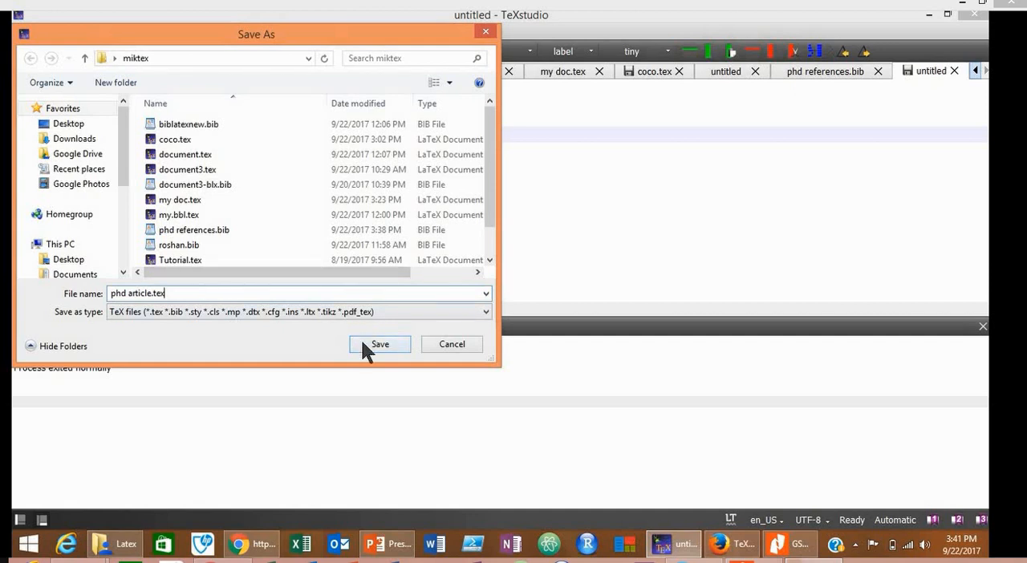
left_click(379, 345)
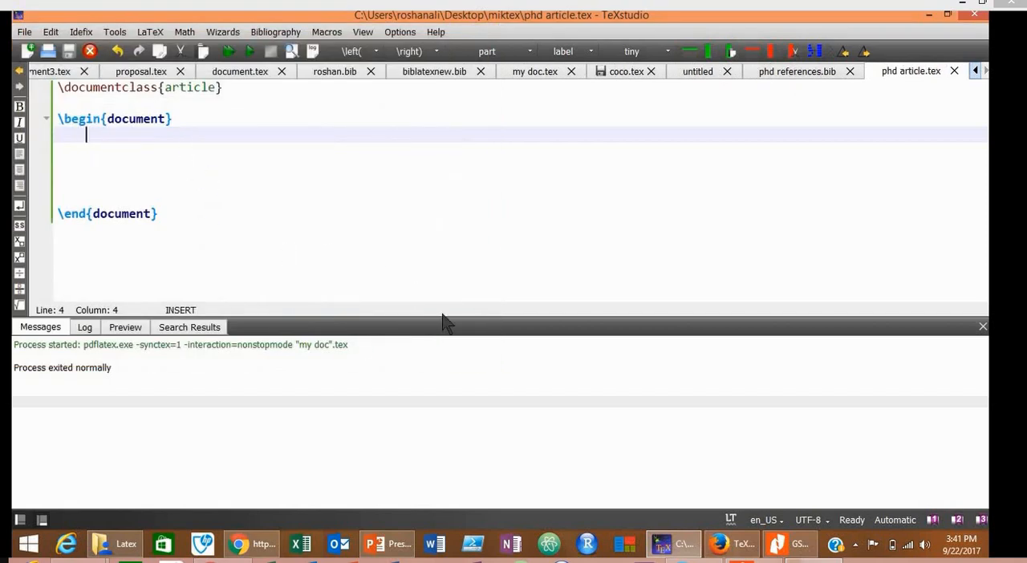
mouse_move(500, 327)
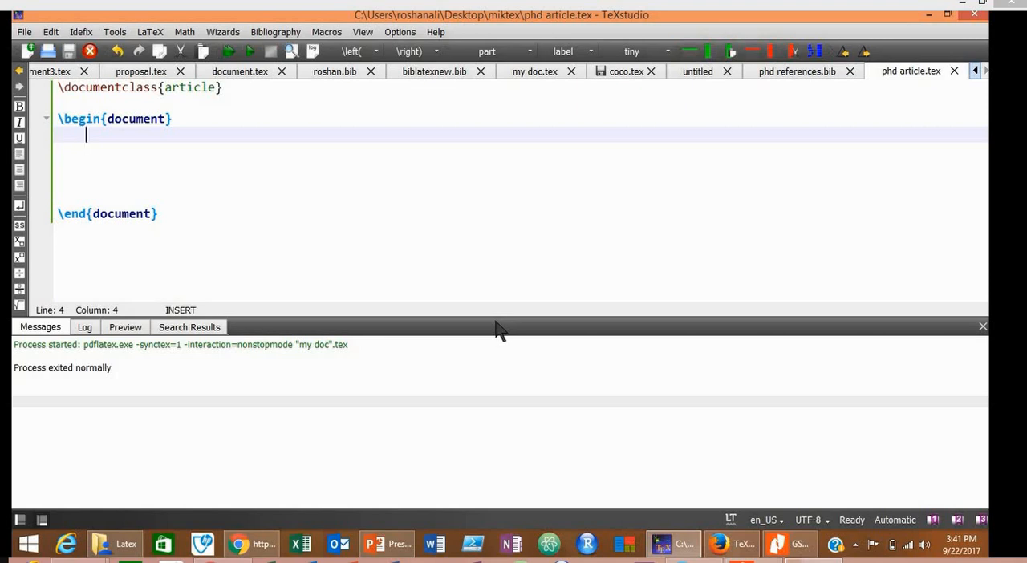
mouse_move(432, 313)
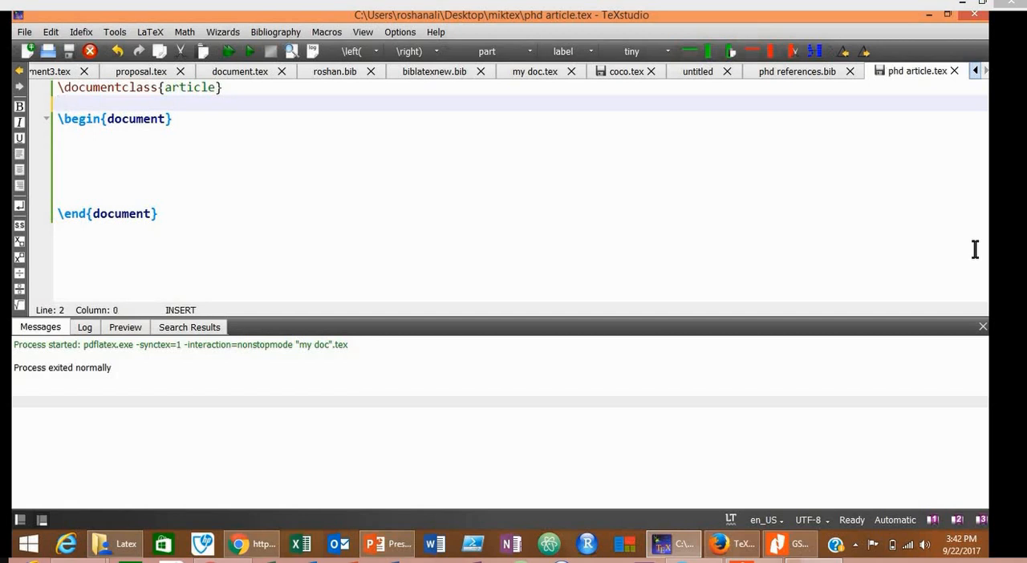
Write \usepackage[style=numeric]{biblatex} in the preamble after the document class.
type("\\usepackage")
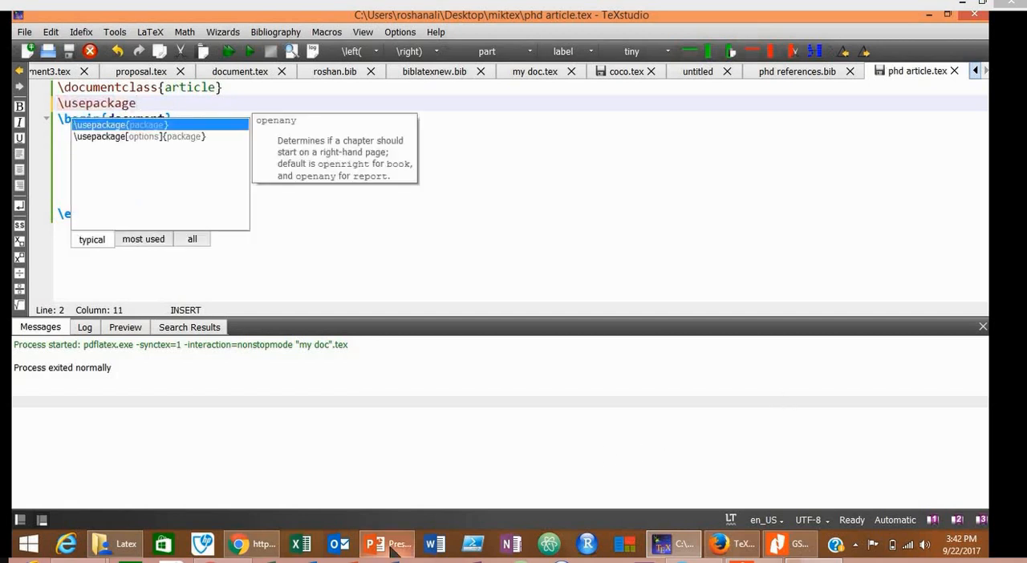
type("[sty")
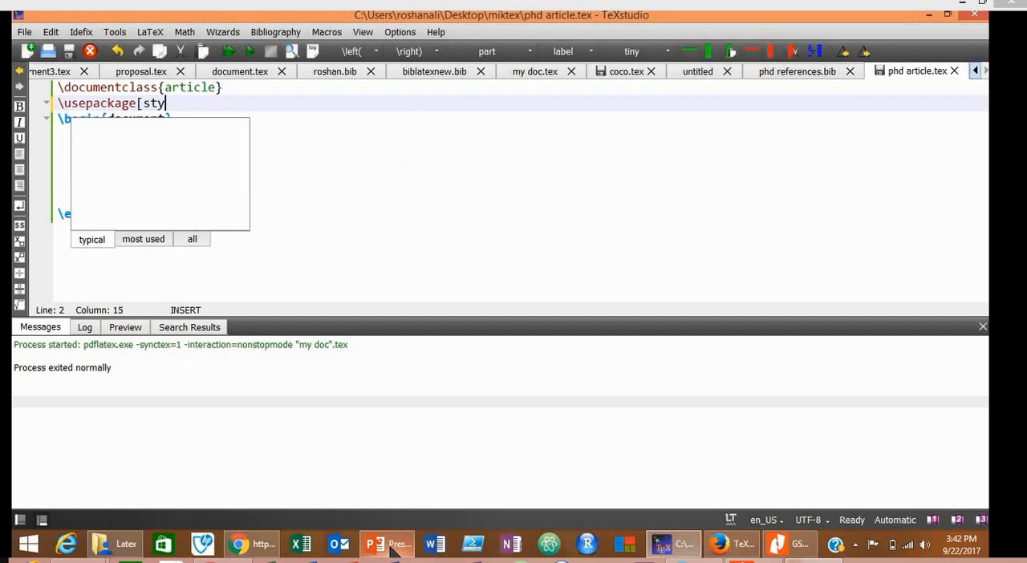
type("le=")
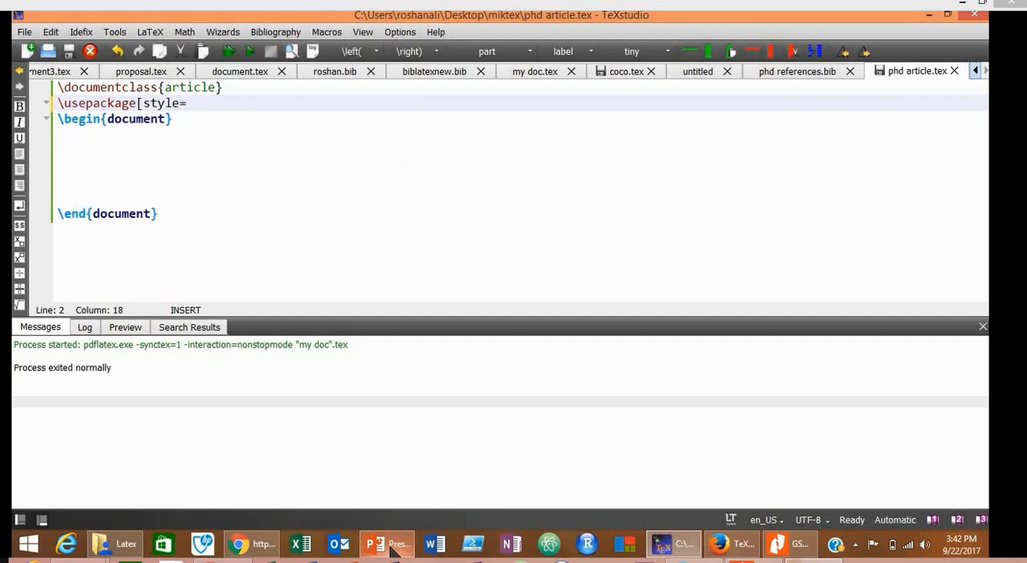
type("nu")
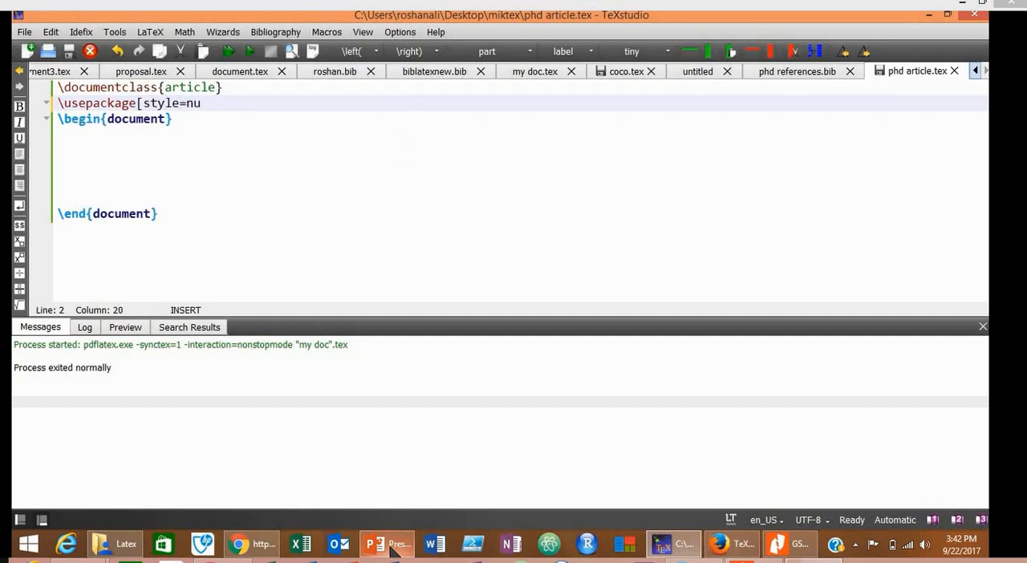
type("meric")
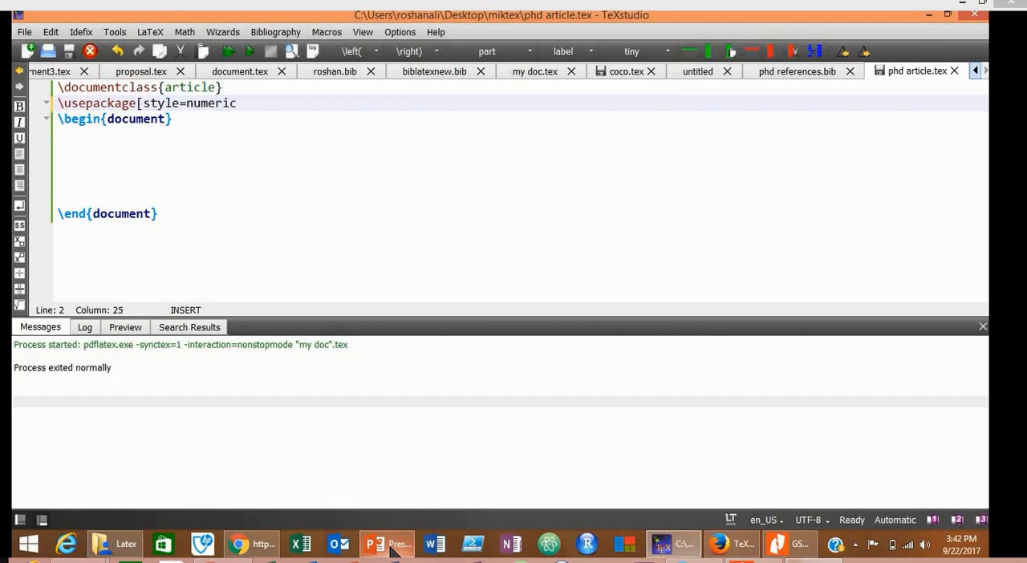
type("]{biblate")
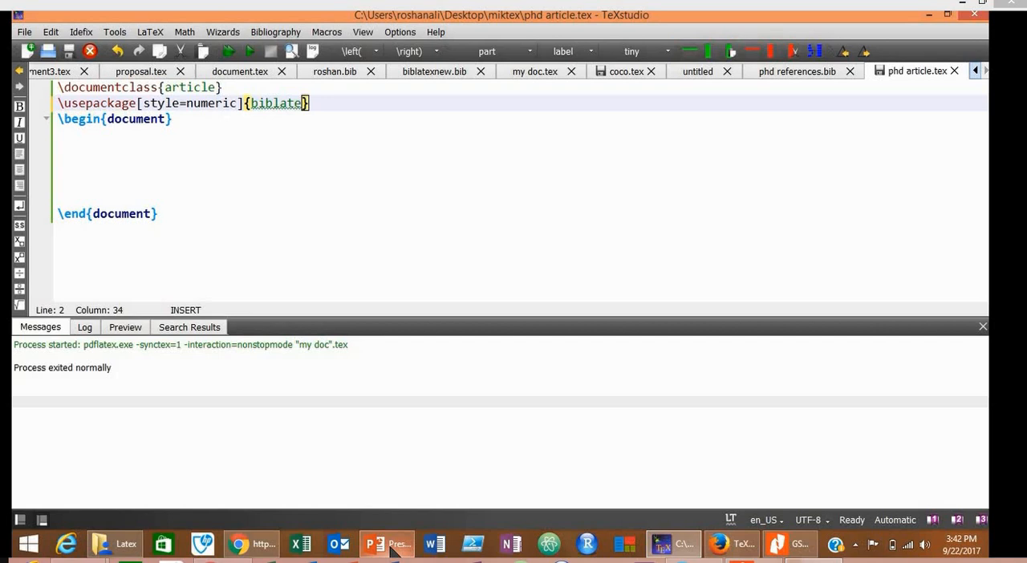
type("x")
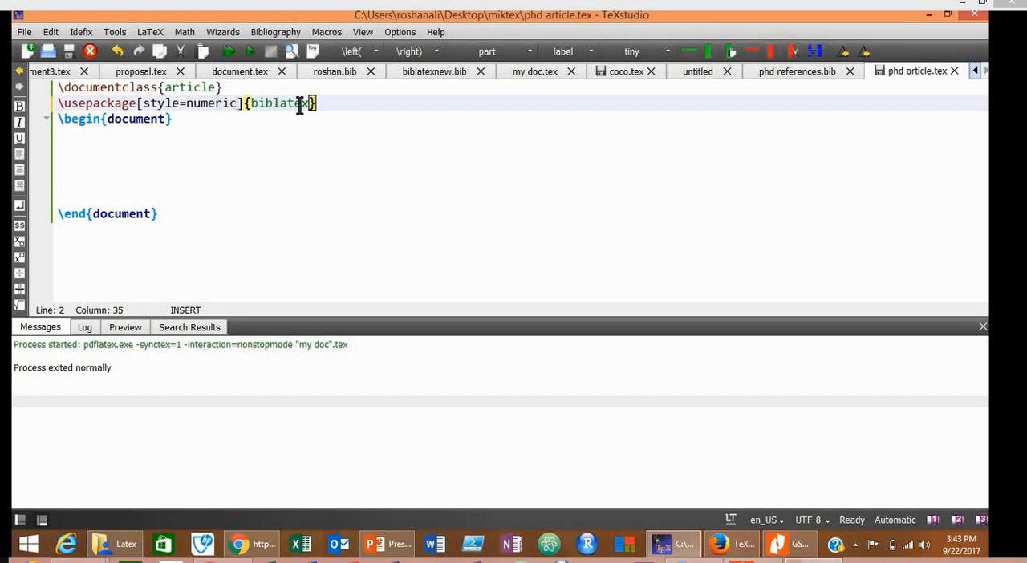
mouse_move(273, 103)
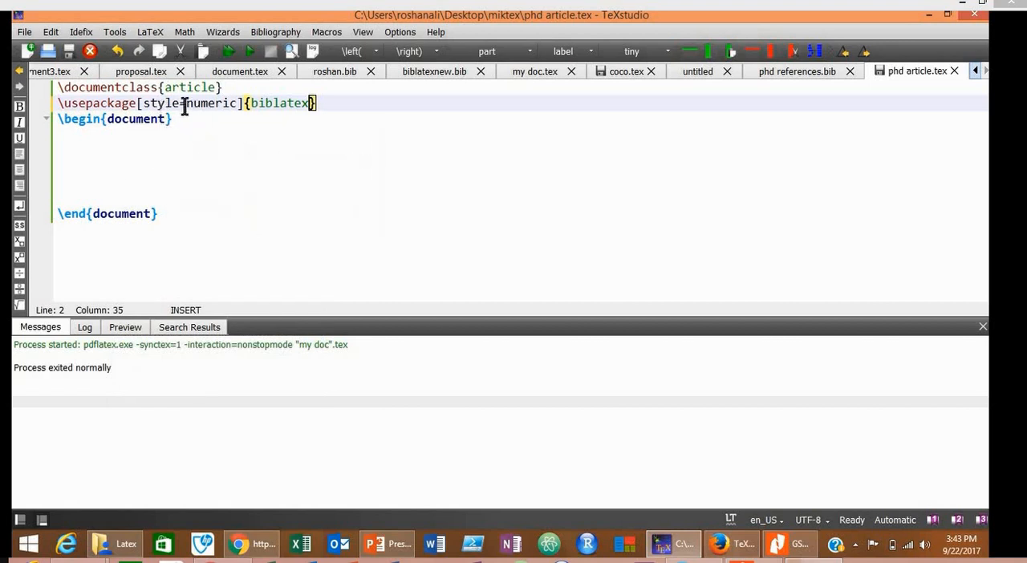
mouse_move(182, 131)
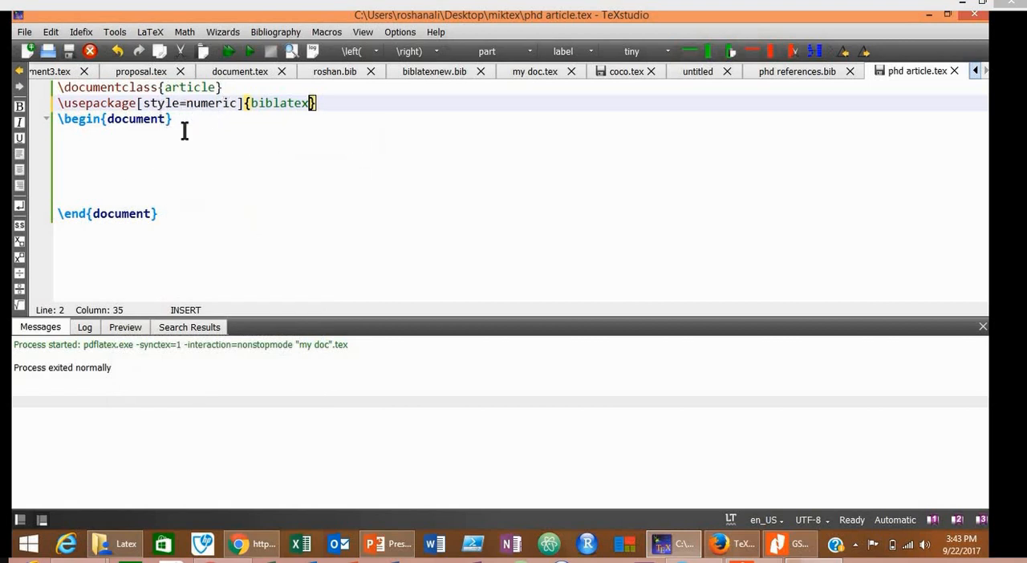
Add \addbibresource{phd references.bib} on a new preamble line below the biblatex package.
key("Return")
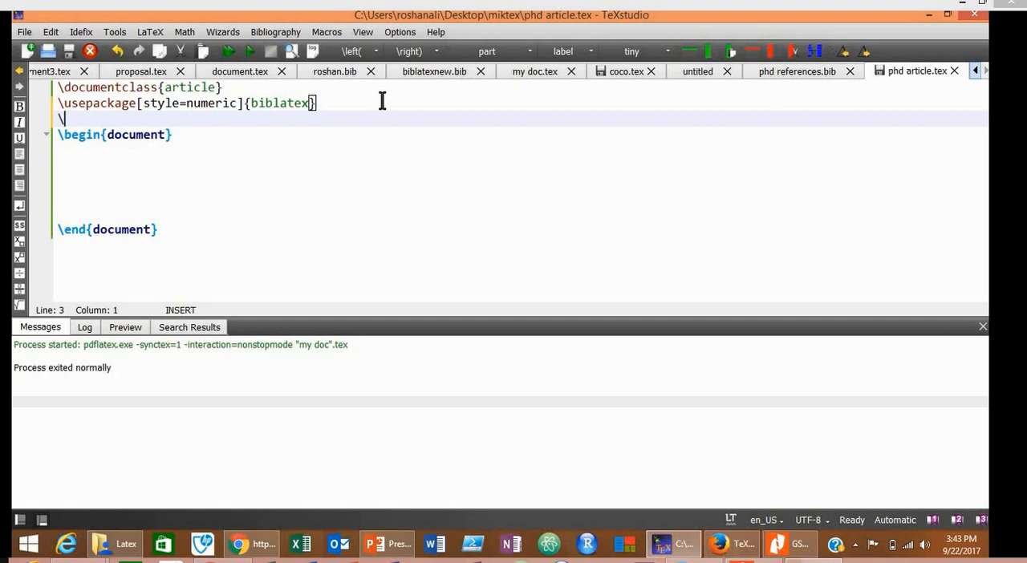
type("add")
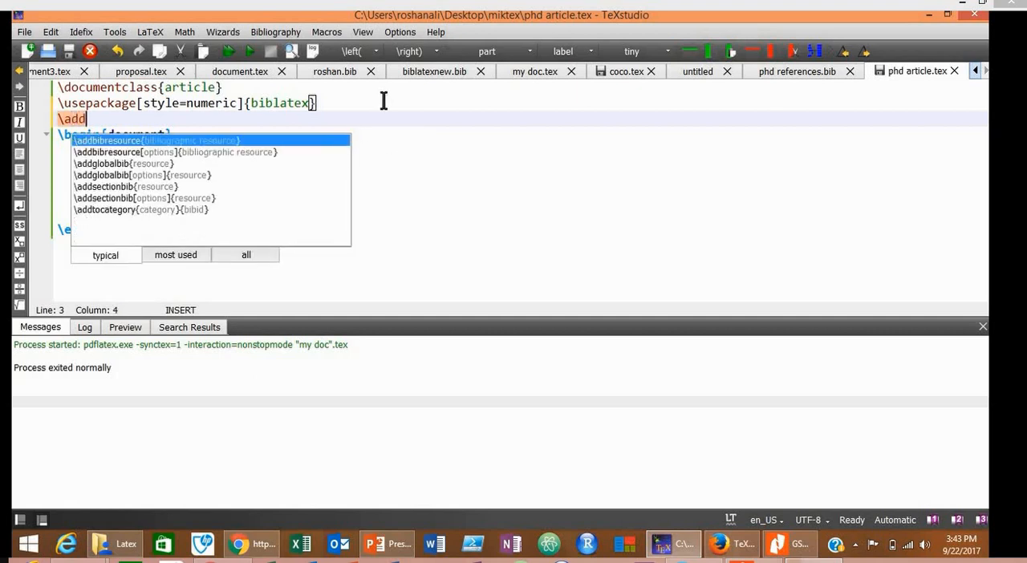
type("bibresource{")
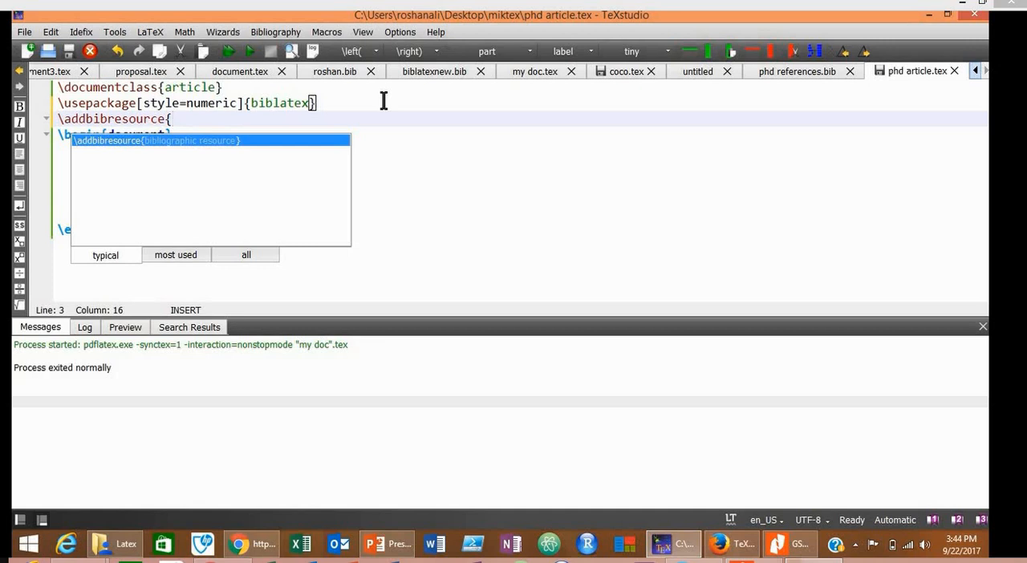
type("phd ref")
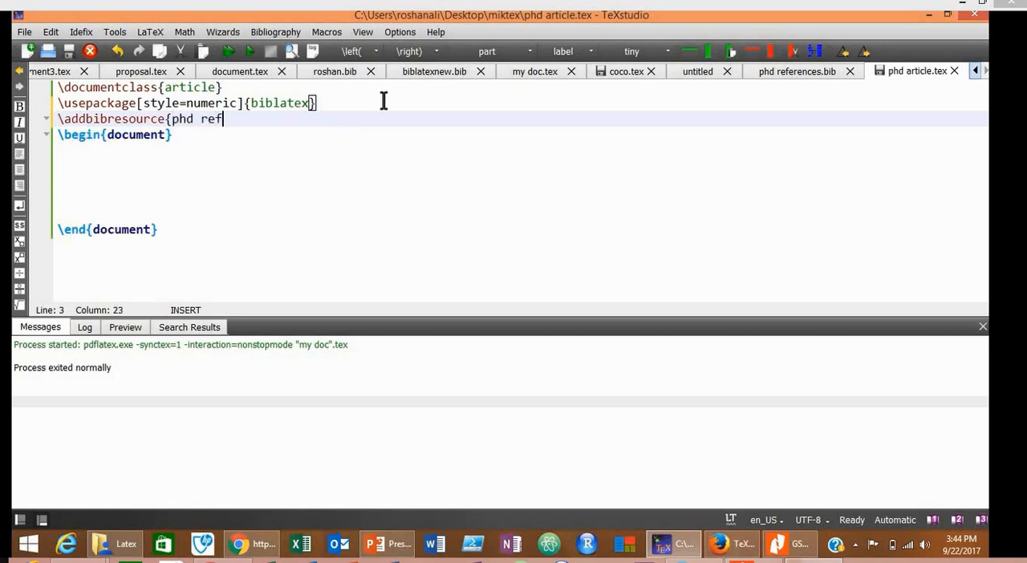
type("erences.")
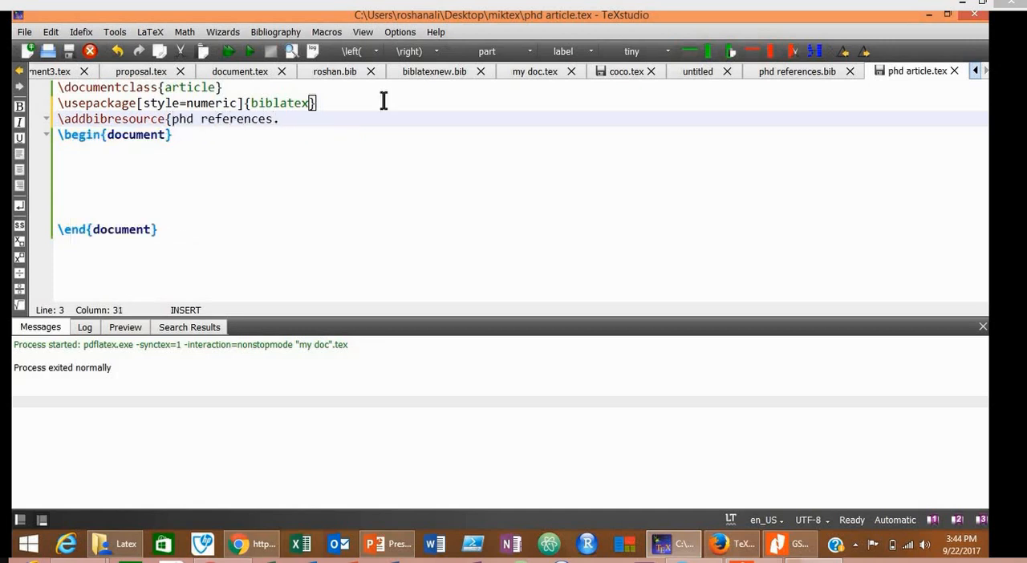
type("bib}")
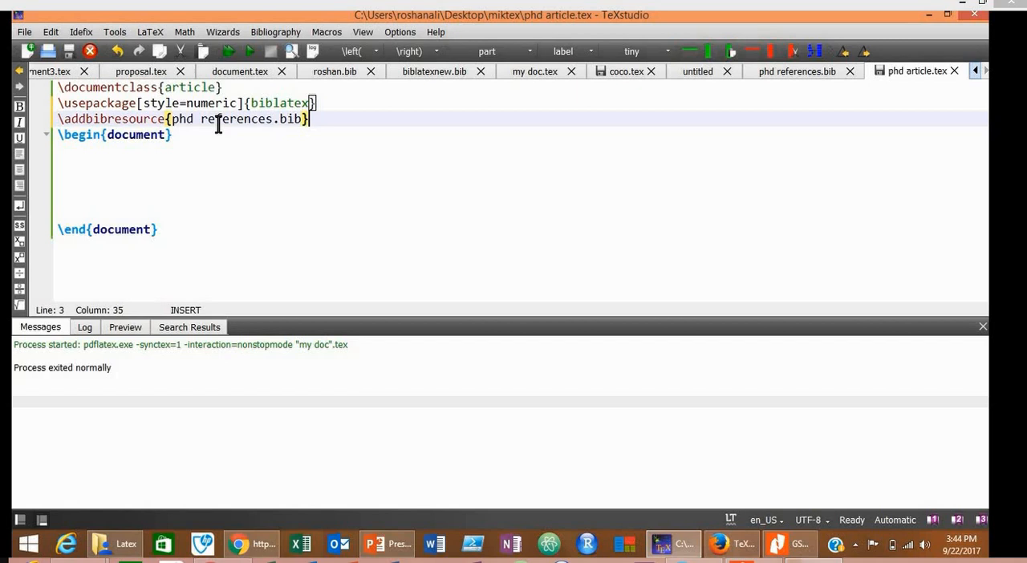
mouse_move(329, 119)
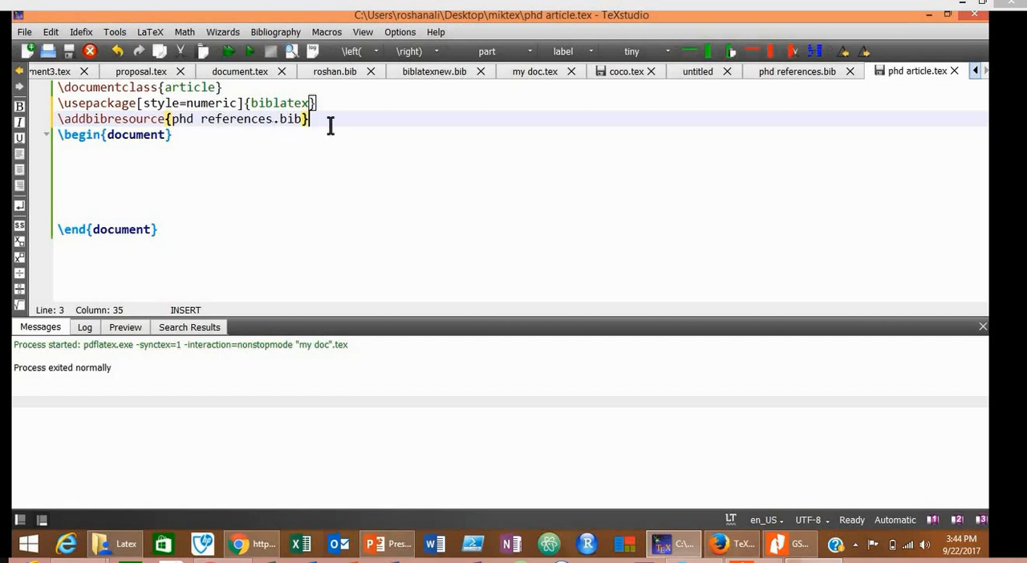
mouse_move(111, 209)
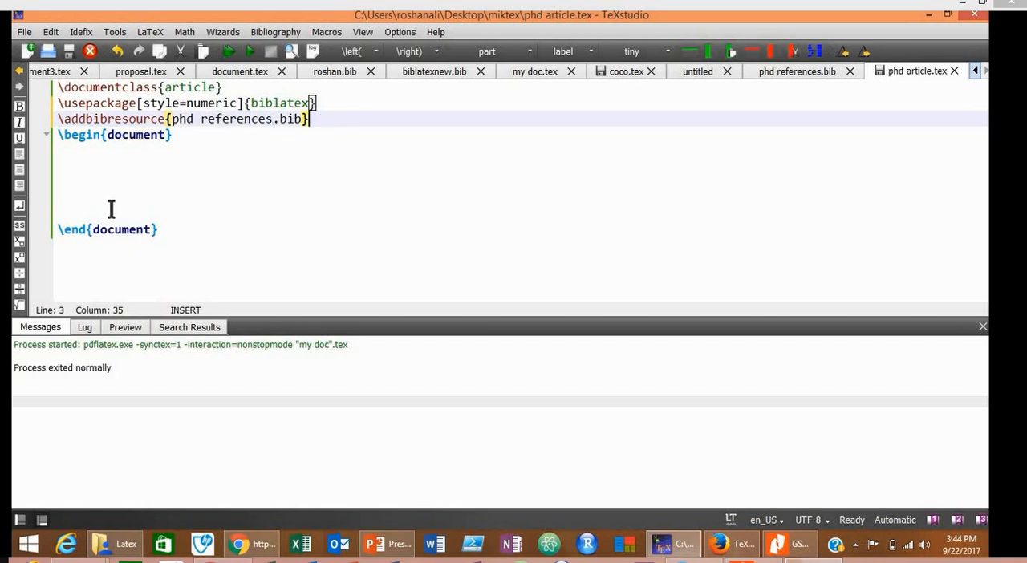
mouse_move(103, 208)
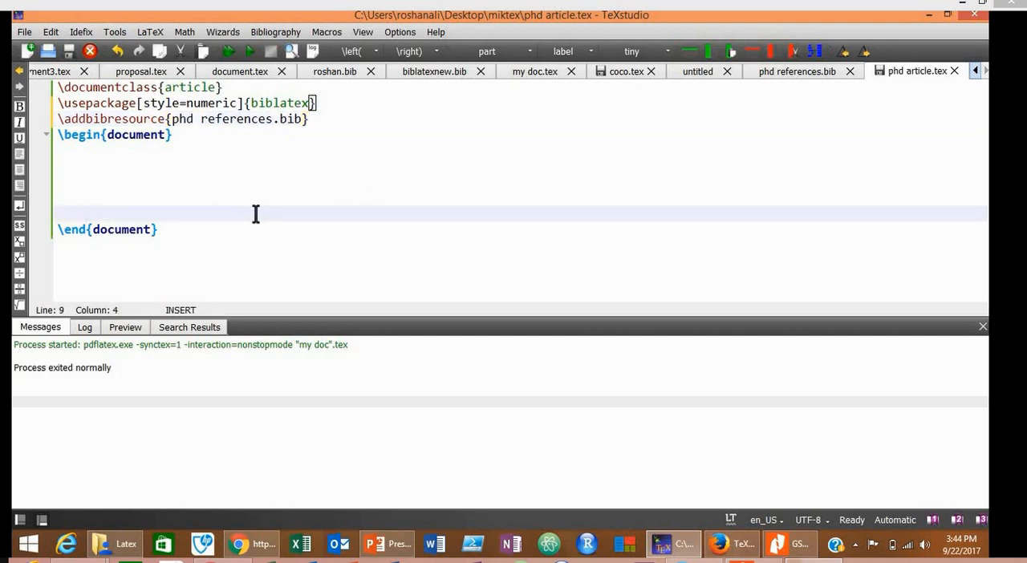
Insert \printbibliography above \end{document} via autocomplete.
type("\\")
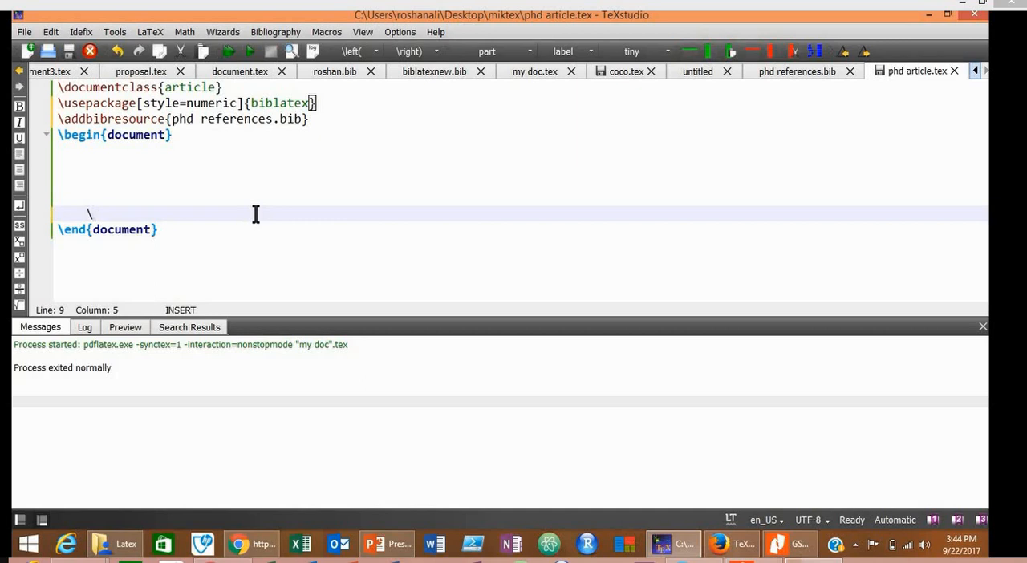
type("print")
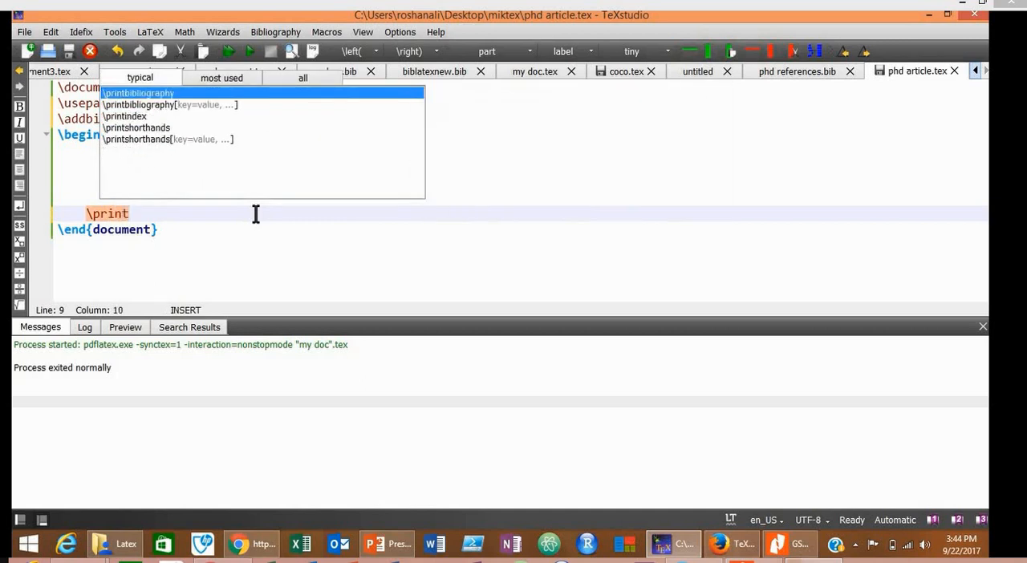
type("bib")
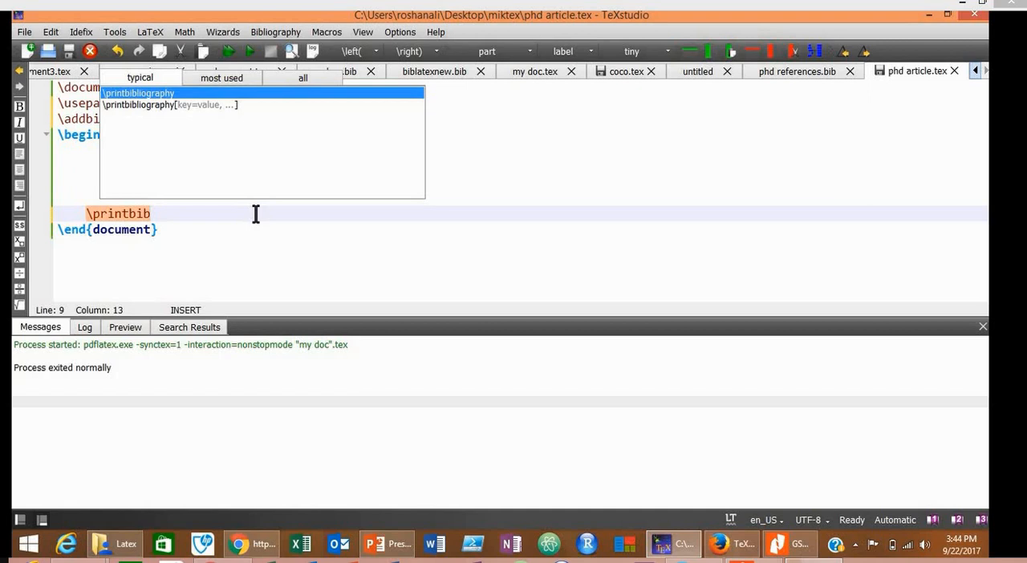
mouse_move(224, 104)
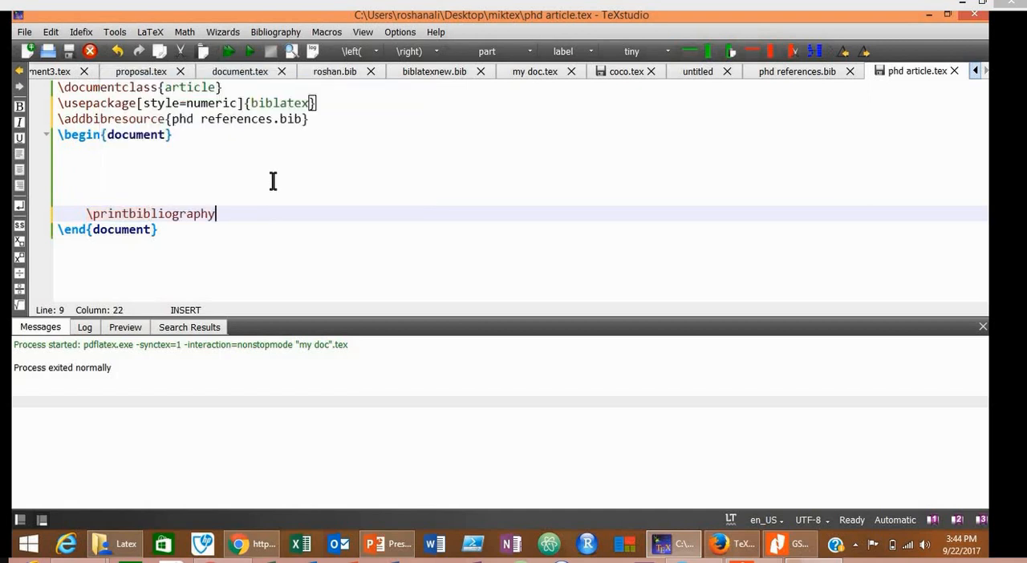
mouse_move(298, 176)
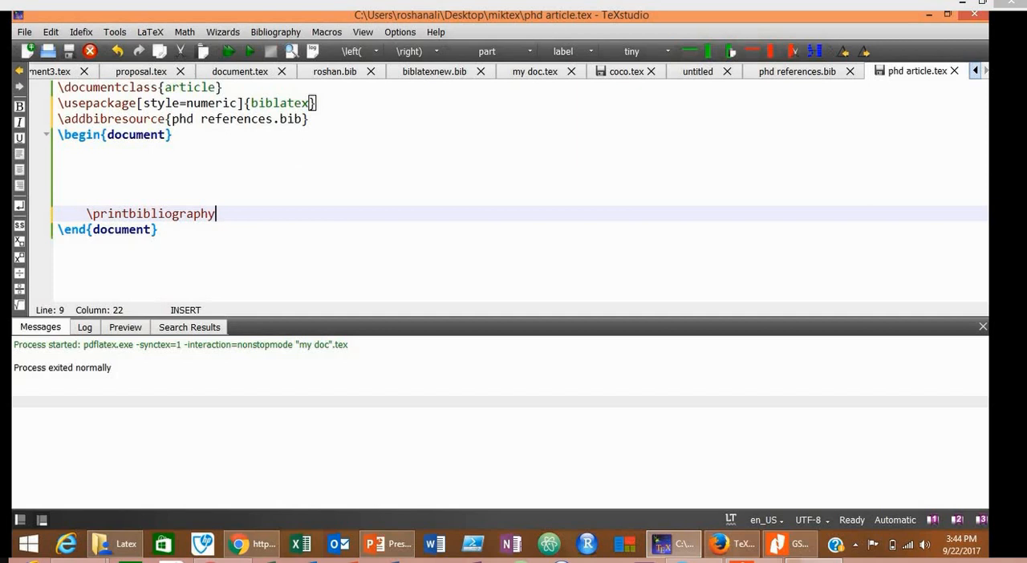
mouse_move(107, 193)
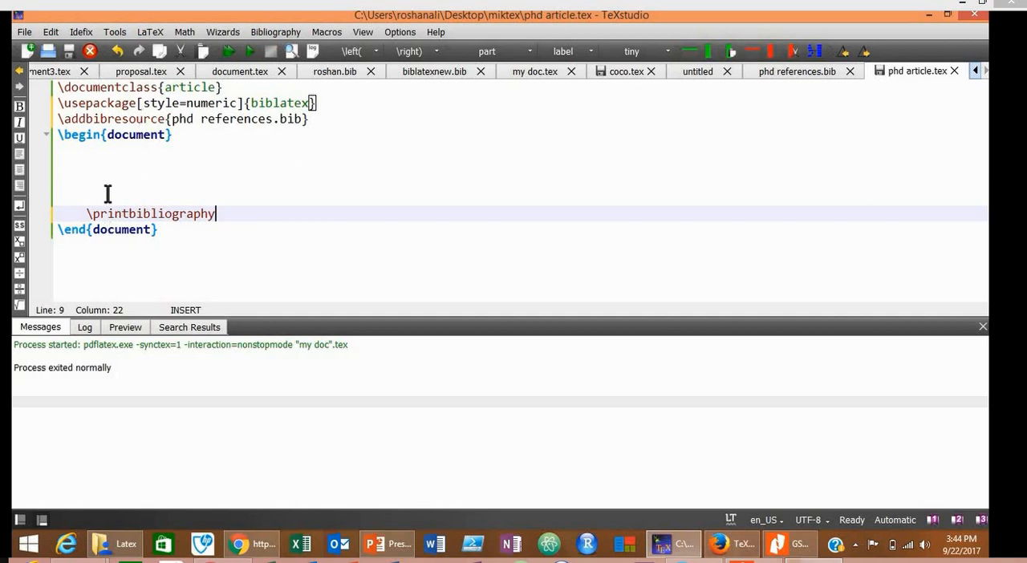
left_click(88, 149)
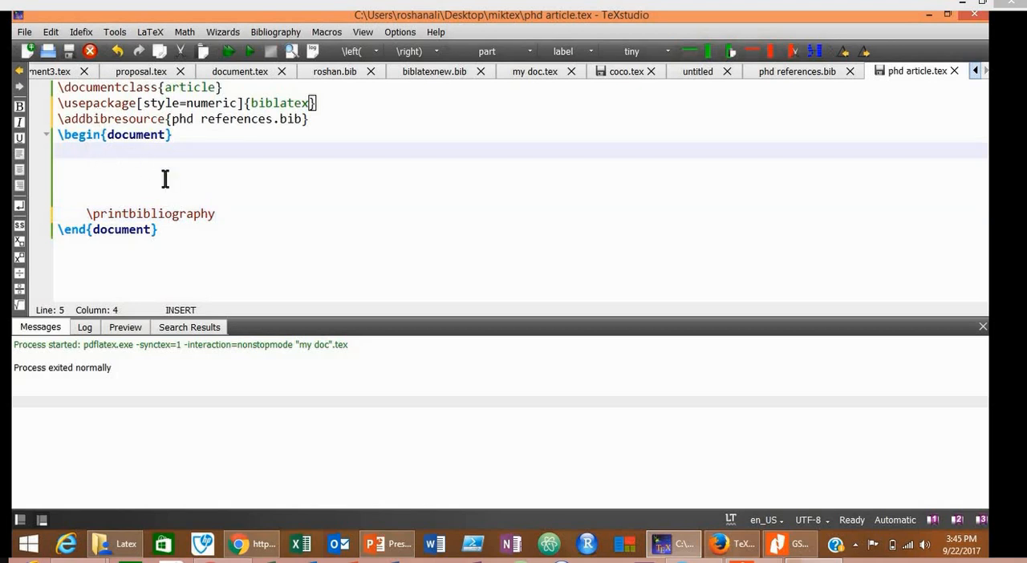
Paste the journal's glucose clamp abstract into the body after \begin{document}.
left_click(238, 544)
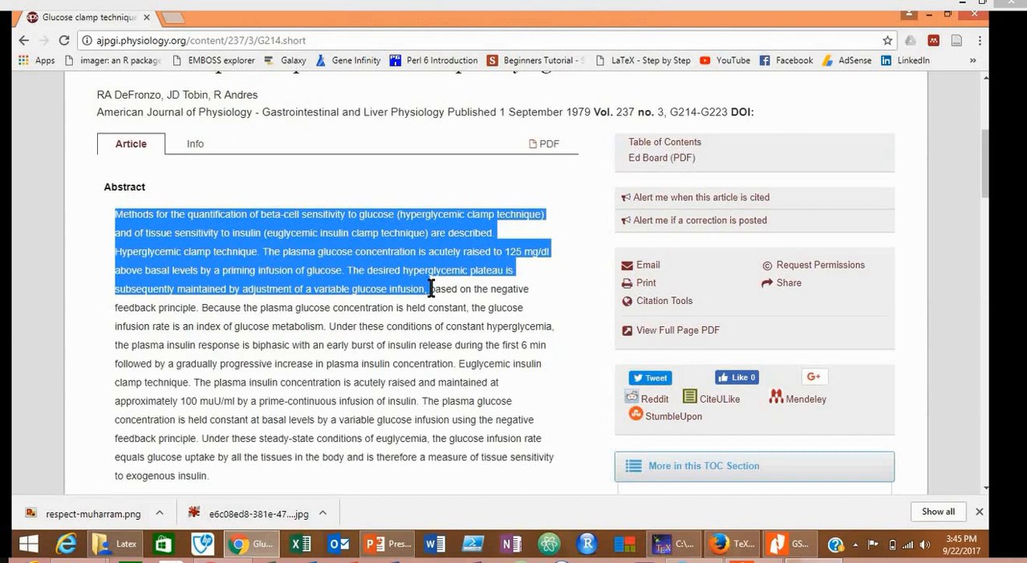
mouse_move(428, 289)
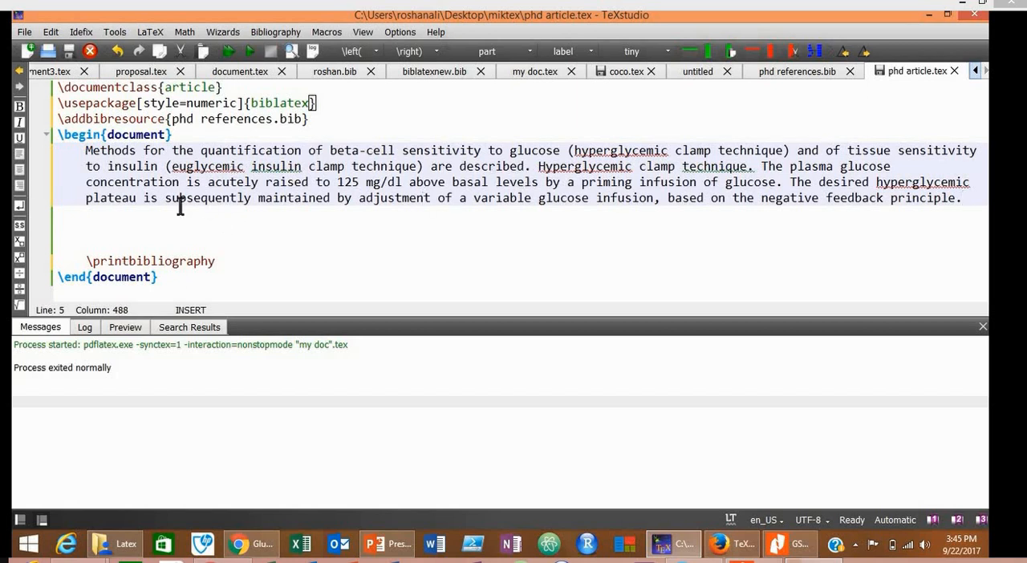
left_click(88, 230)
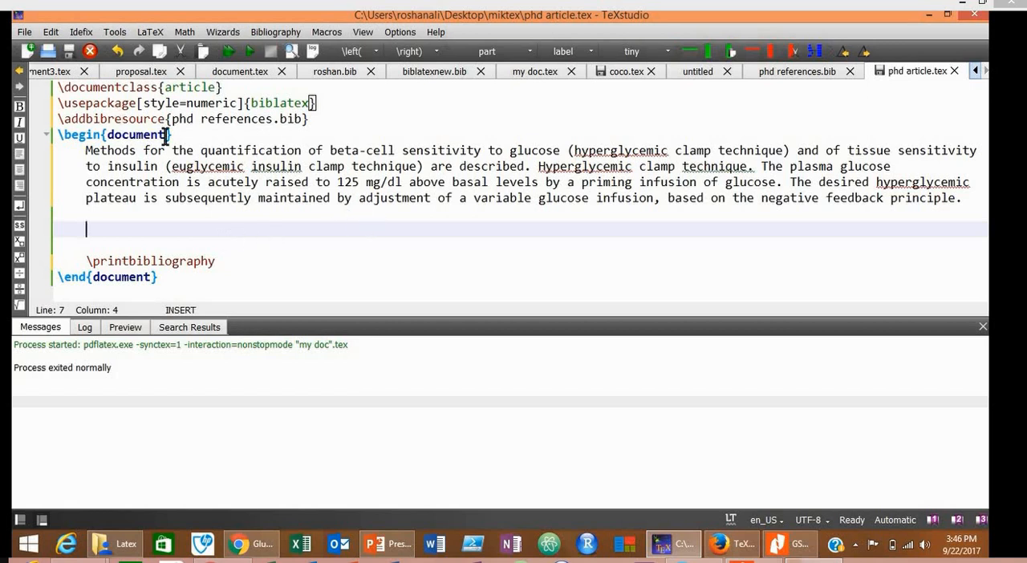
mouse_move(462, 150)
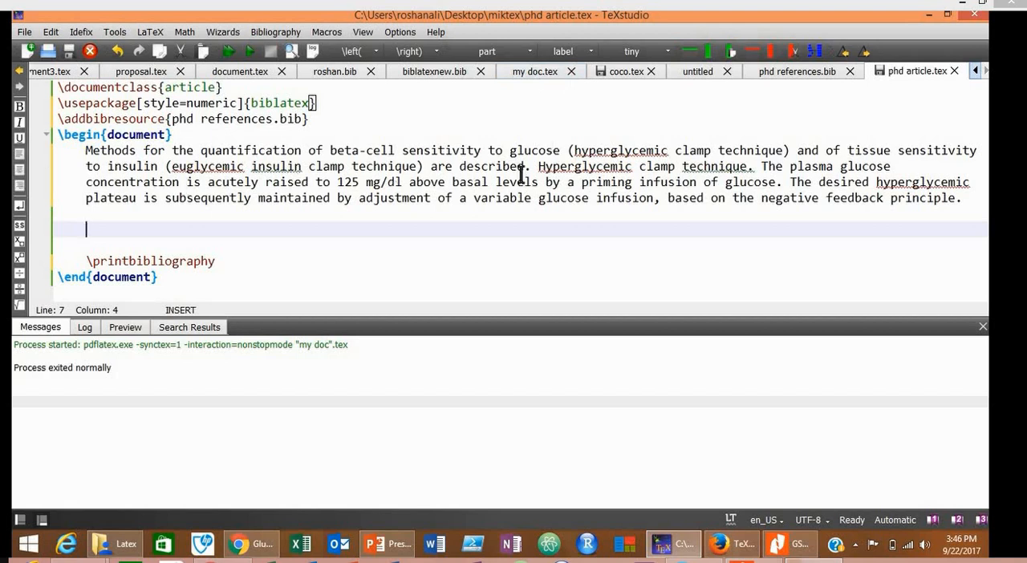
Insert \cite{leiter2005postprandial} right after "are described" in the paragraph.
left_click(532, 167)
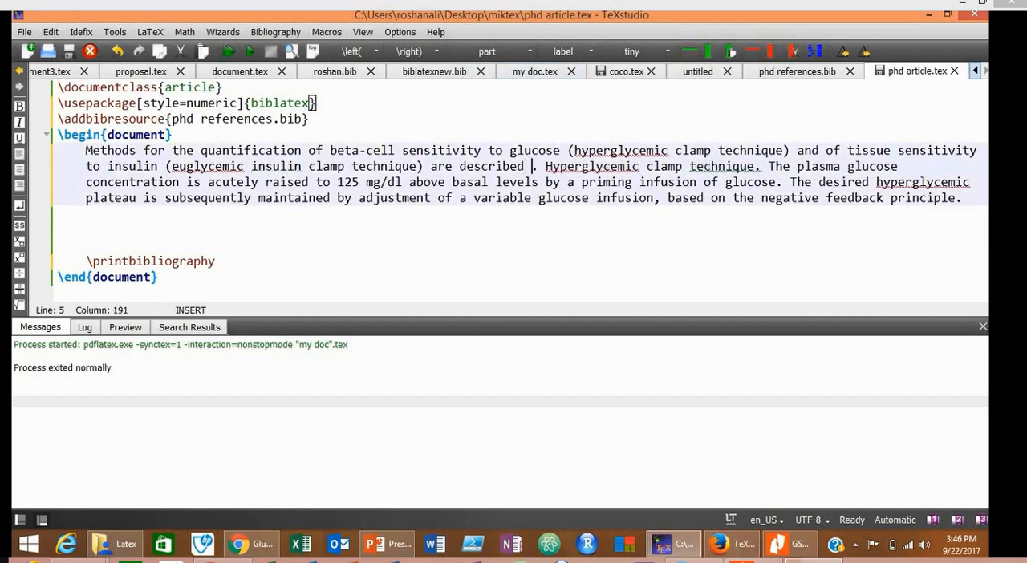
type("\\")
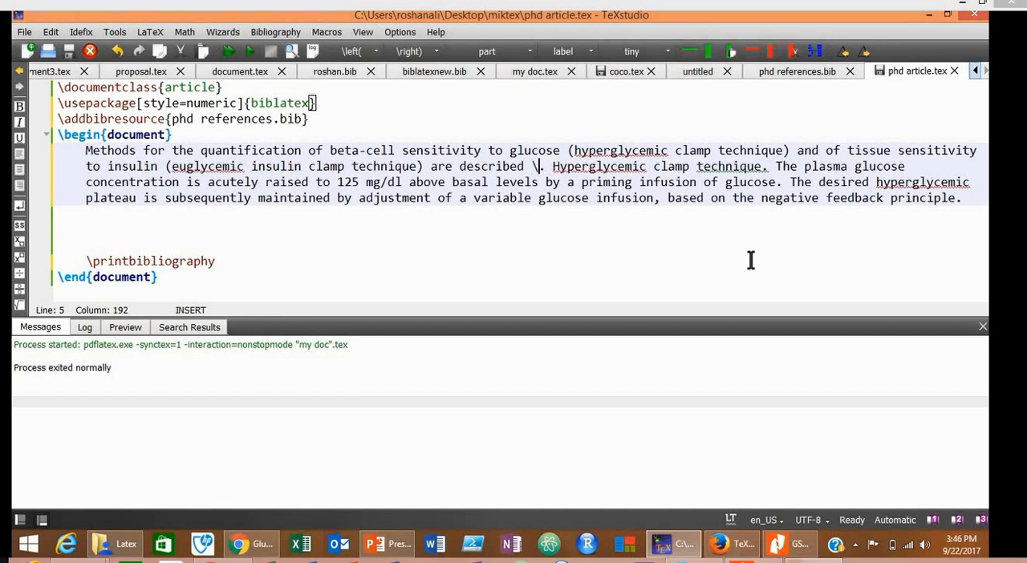
type("cit")
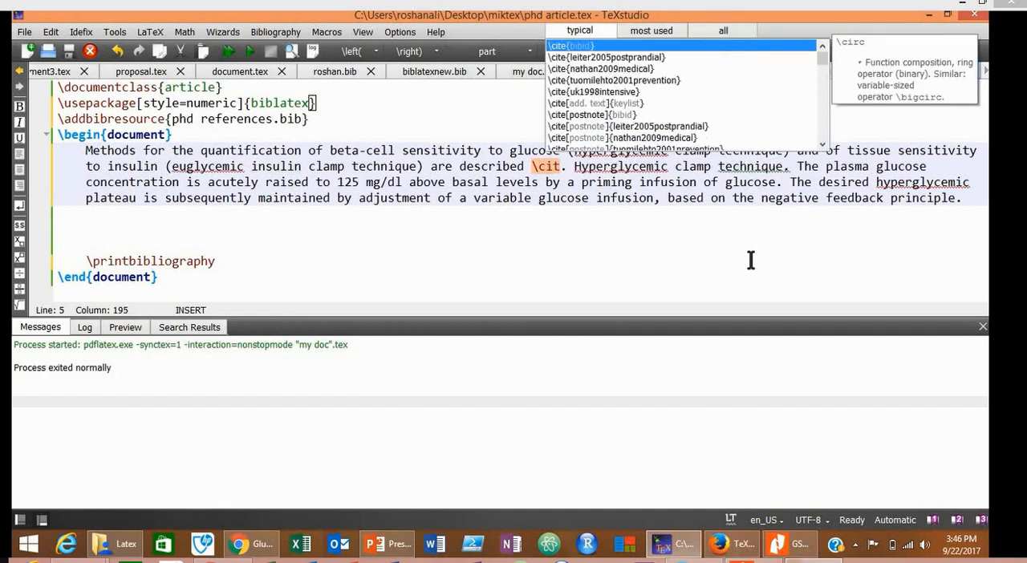
type("e")
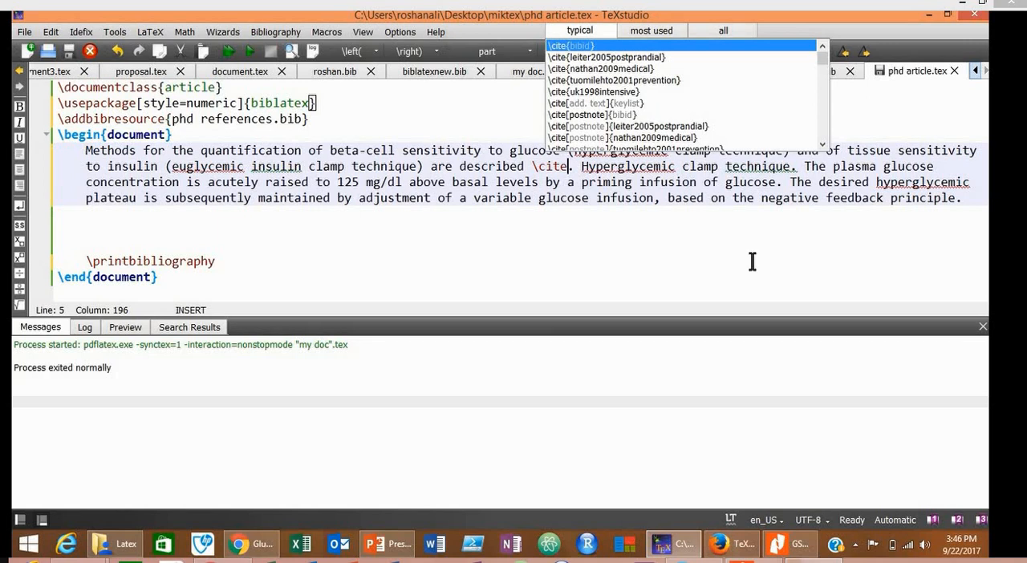
mouse_move(569, 77)
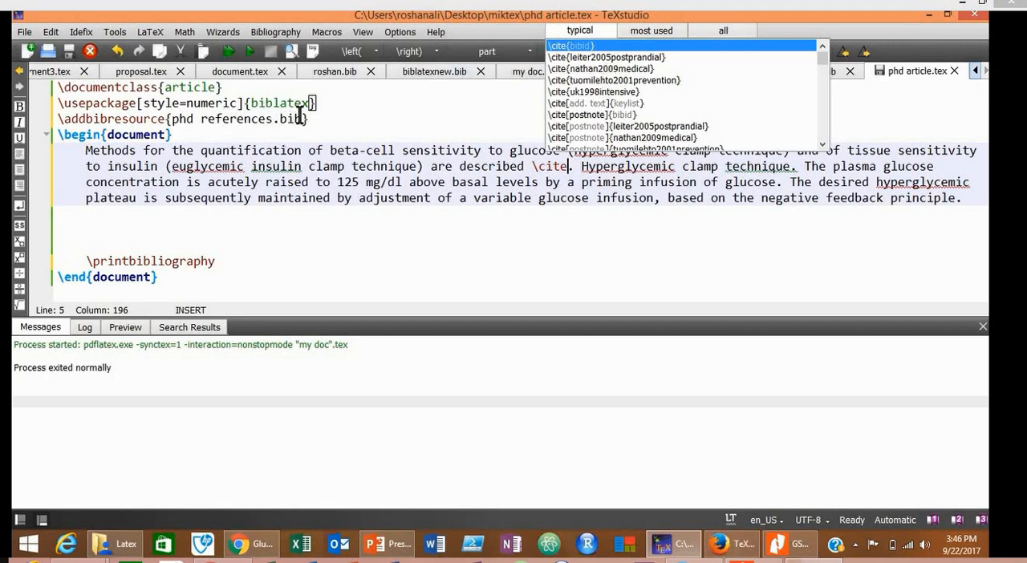
mouse_move(578, 68)
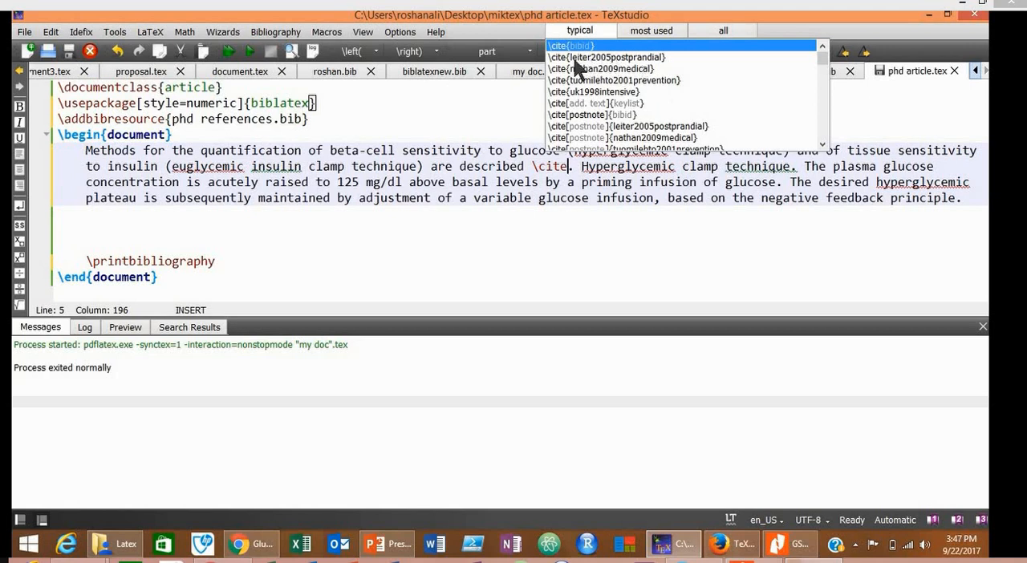
mouse_move(607, 67)
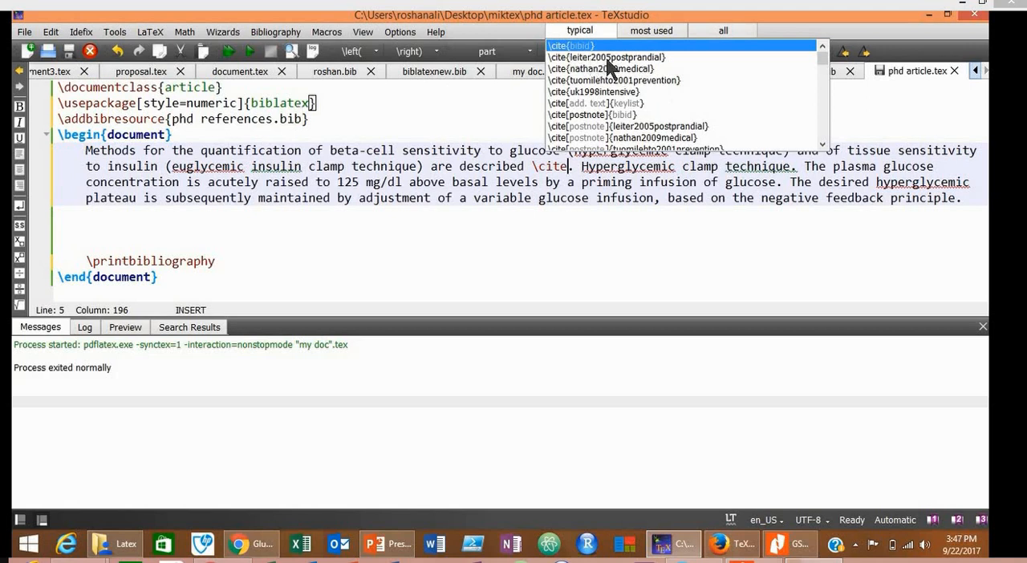
mouse_move(633, 64)
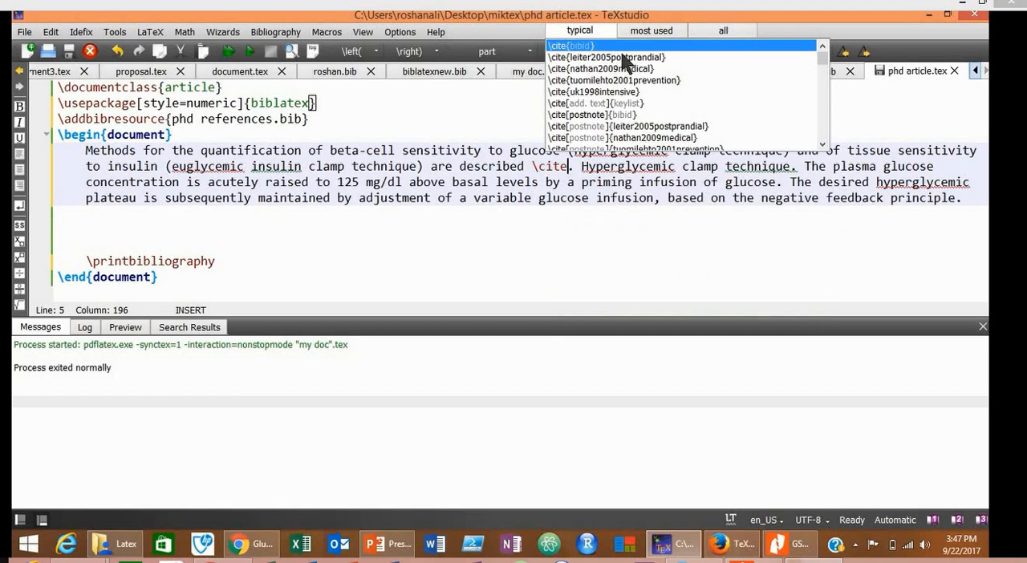
left_click(607, 58)
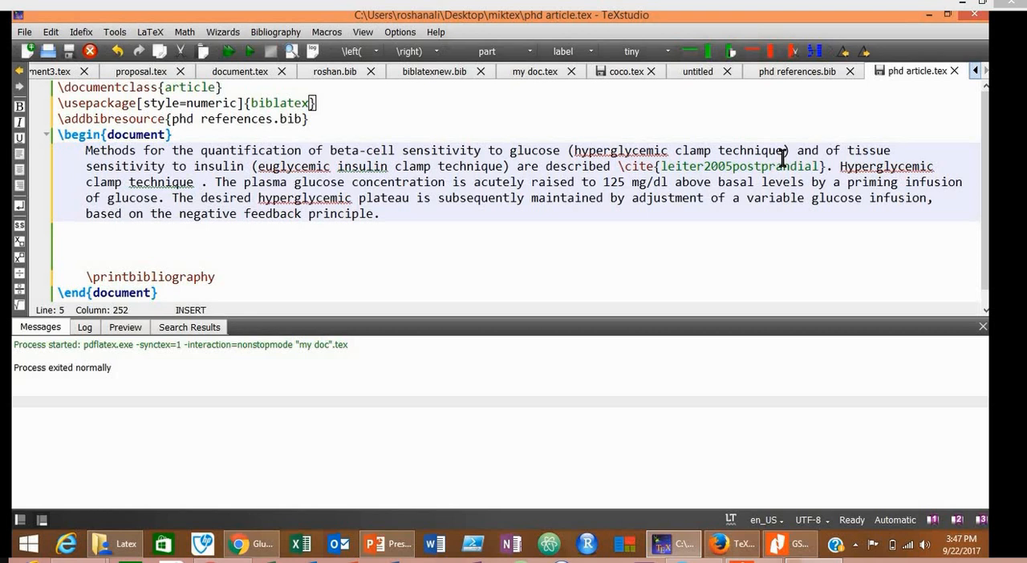
Cite nathan2009medical after "clamp technique".
type("\\")
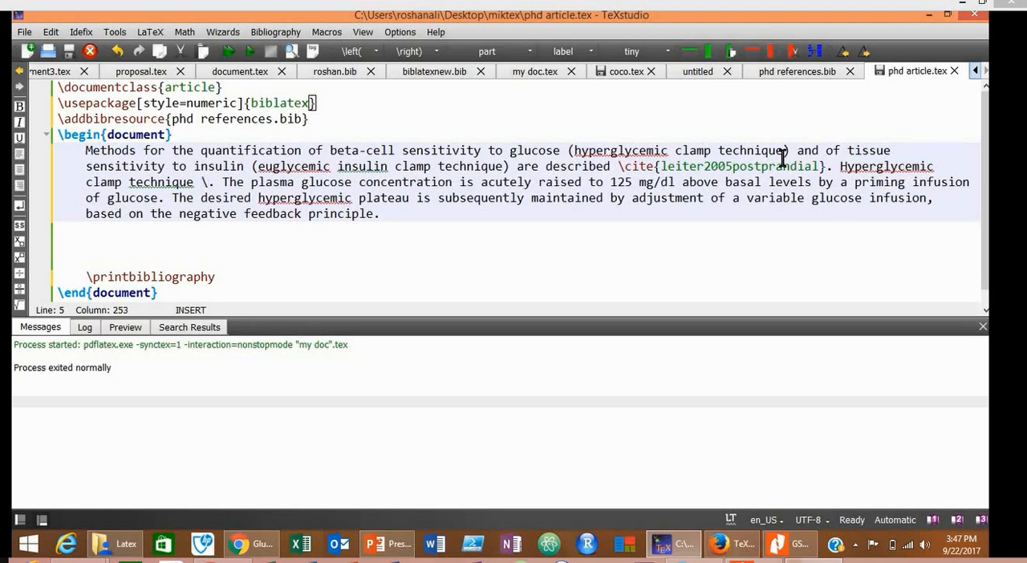
type("\\cite")
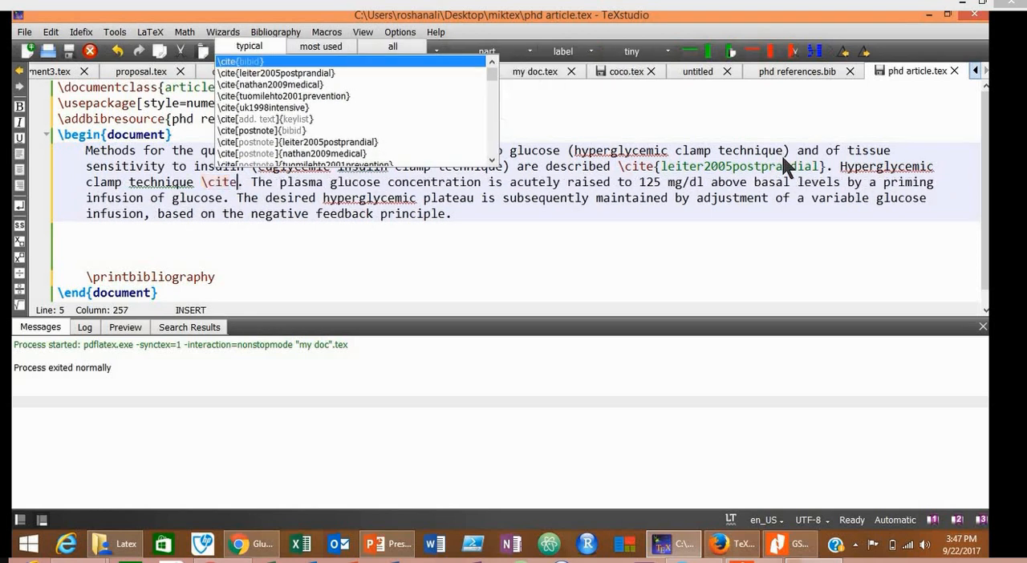
mouse_move(289, 95)
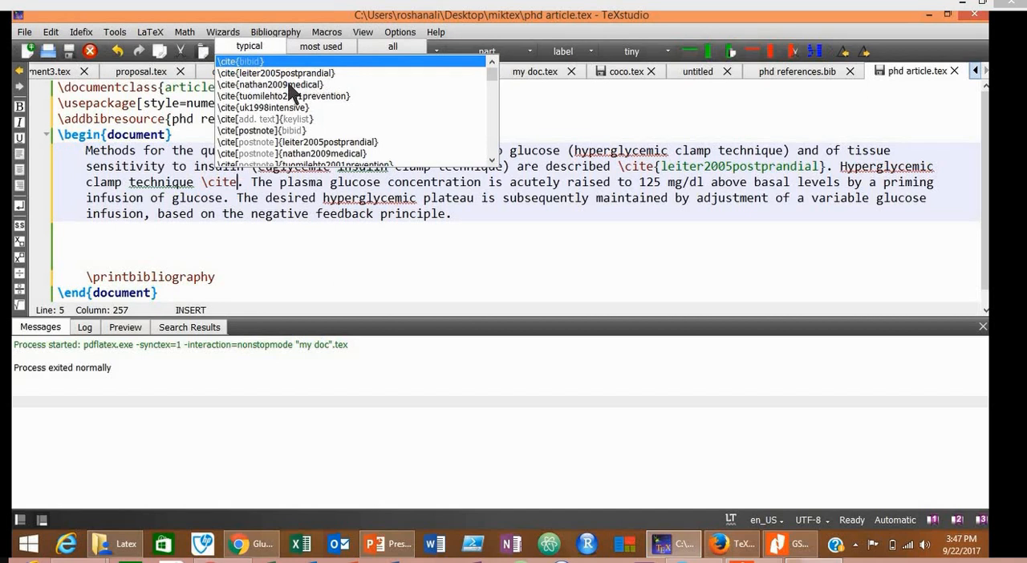
left_click(272, 84)
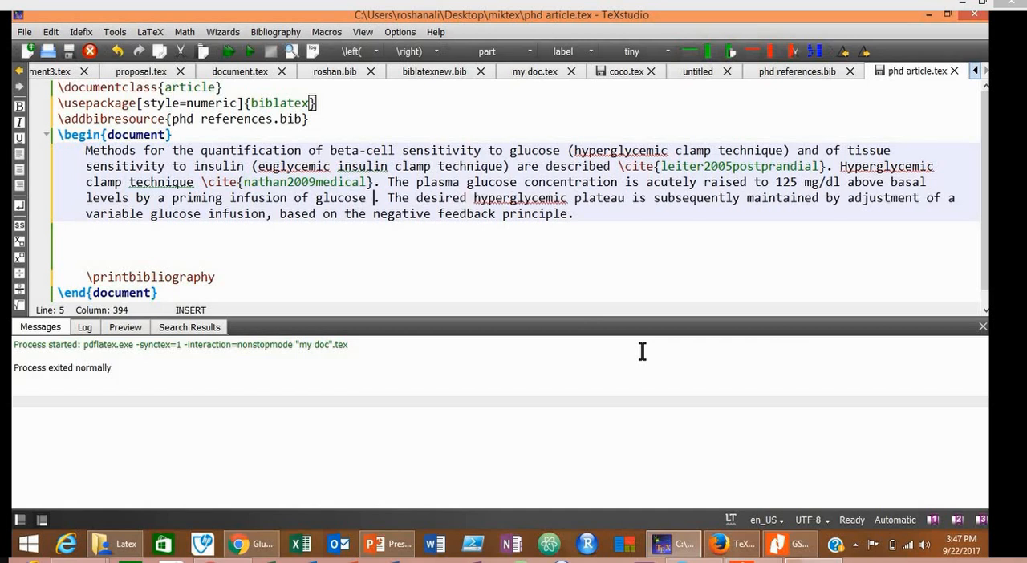
Cite tuomilehto2001prevention, nathan2009medical and uk1998intensive after "infusion of glucose".
type(".")
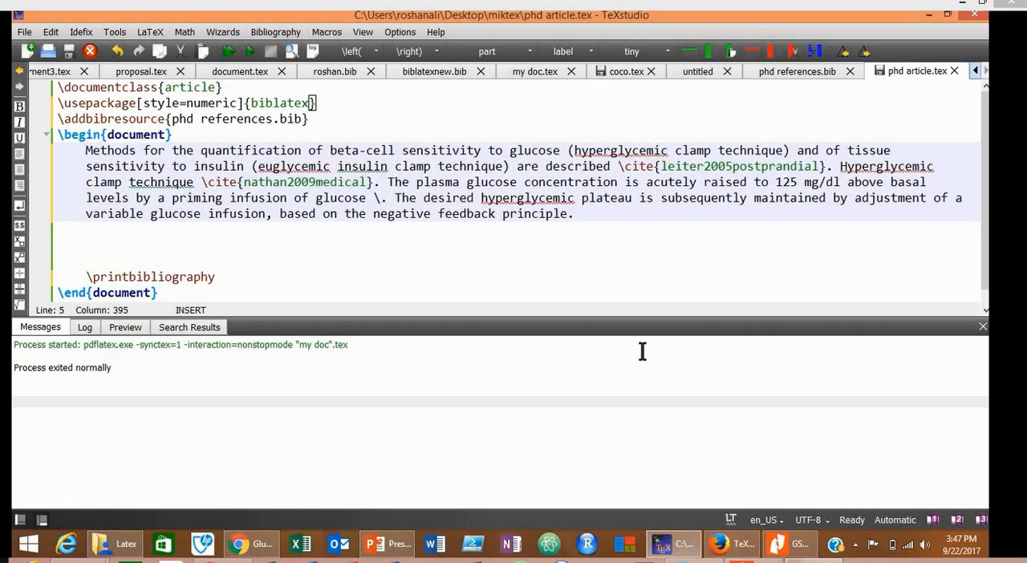
type("\\cite")
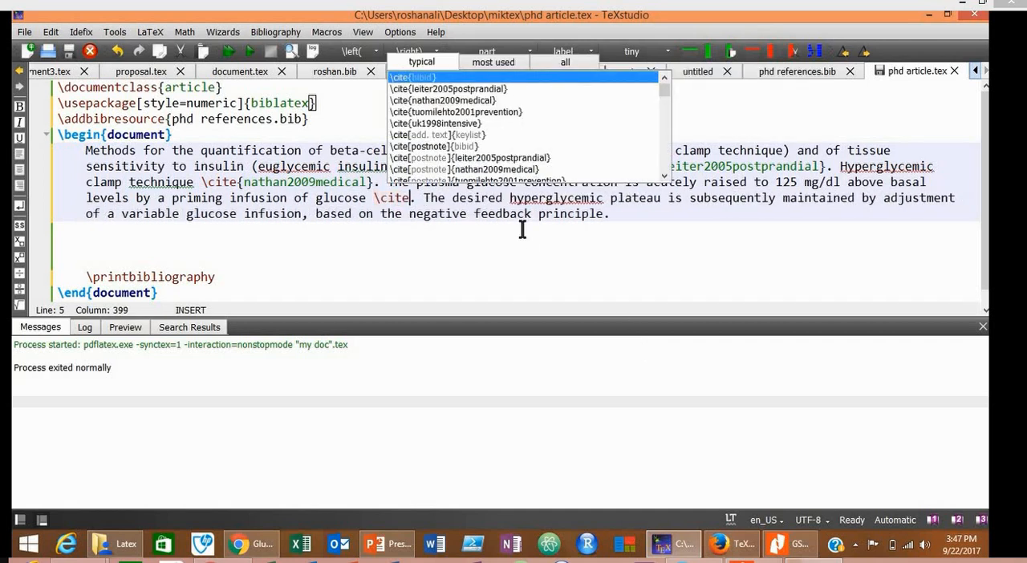
mouse_move(481, 120)
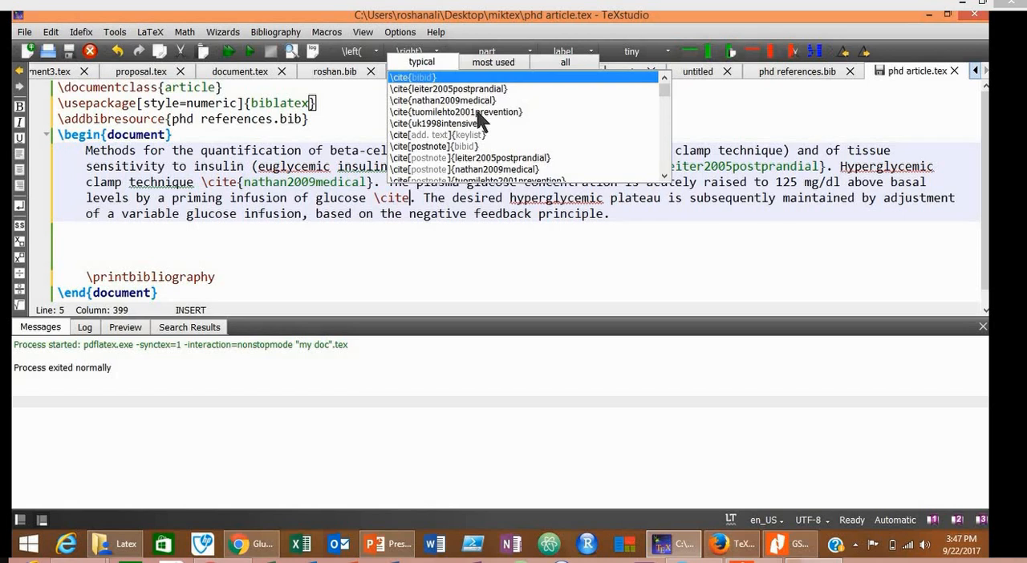
left_click(455, 113)
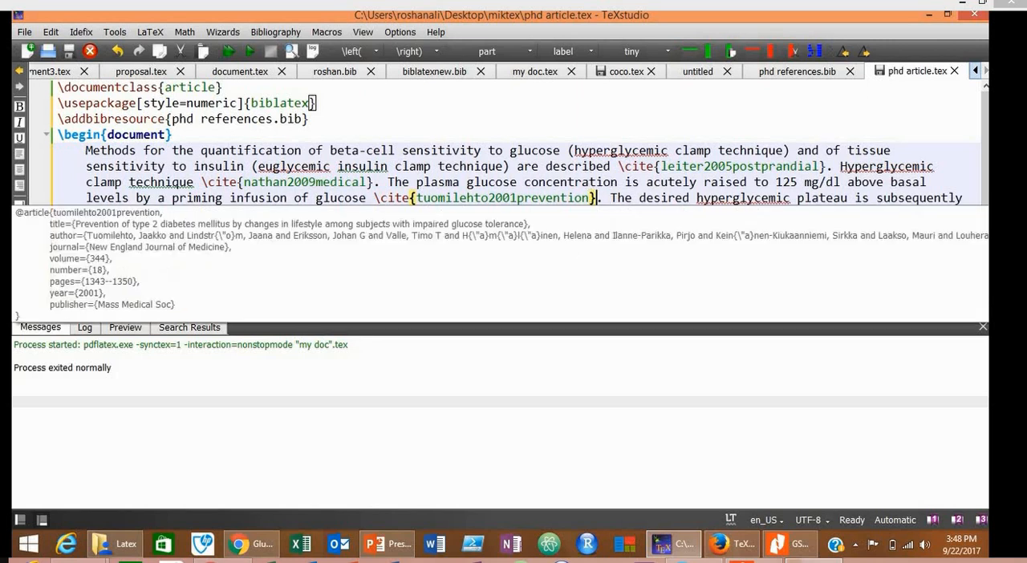
type(",")
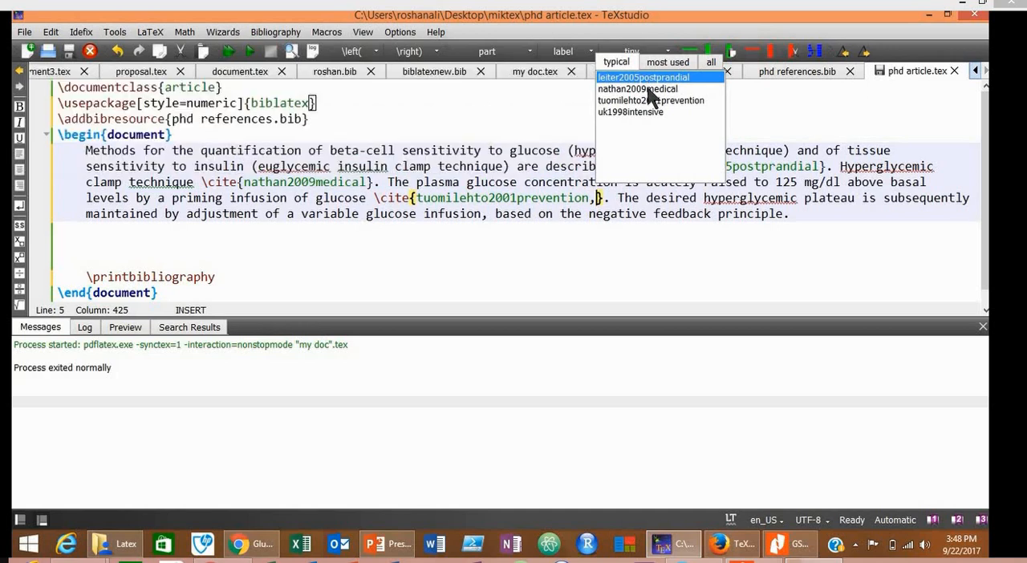
left_click(635, 90)
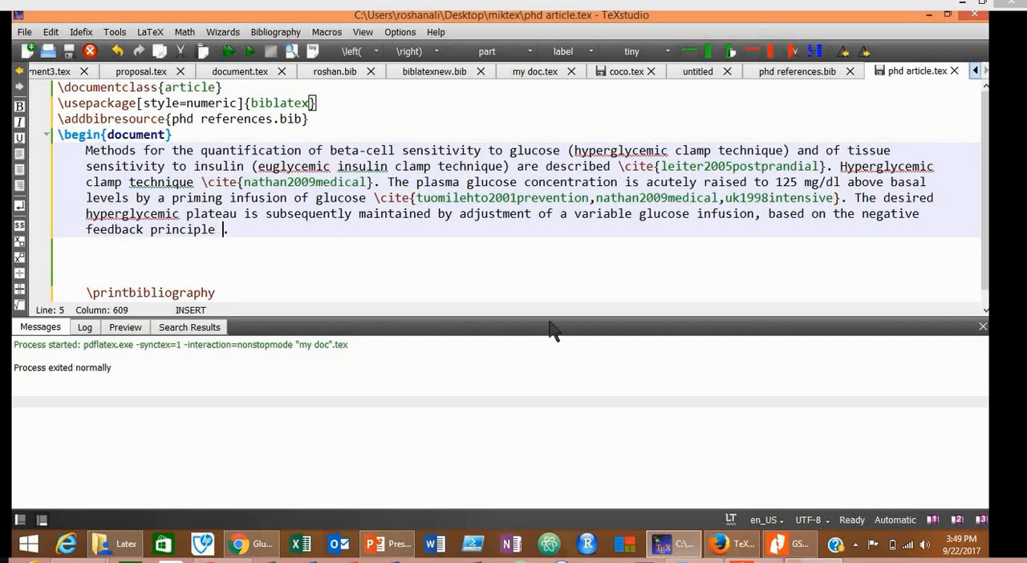
Cite leiter2005postprandial after "feedback principle" and build the preview.
type("\\cite")
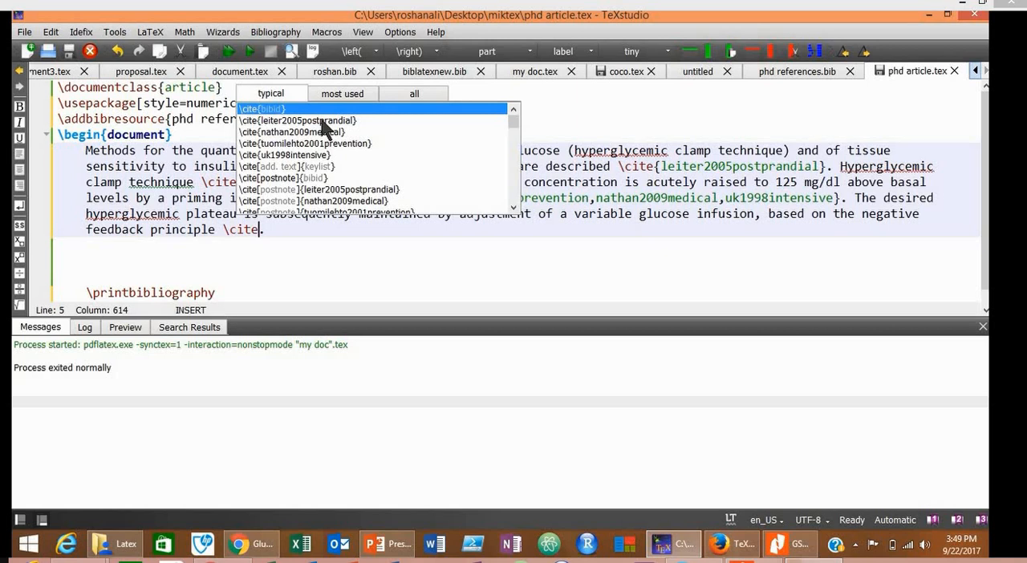
left_click(321, 120)
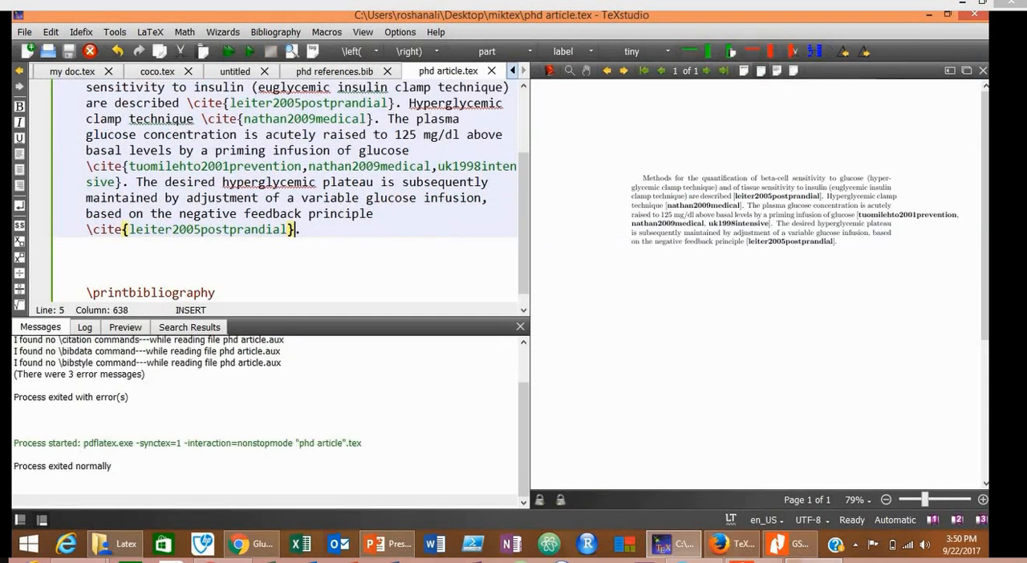
Run Biber from Tools > Commands, then Build & View to show the four-entry References list.
left_click(113, 32)
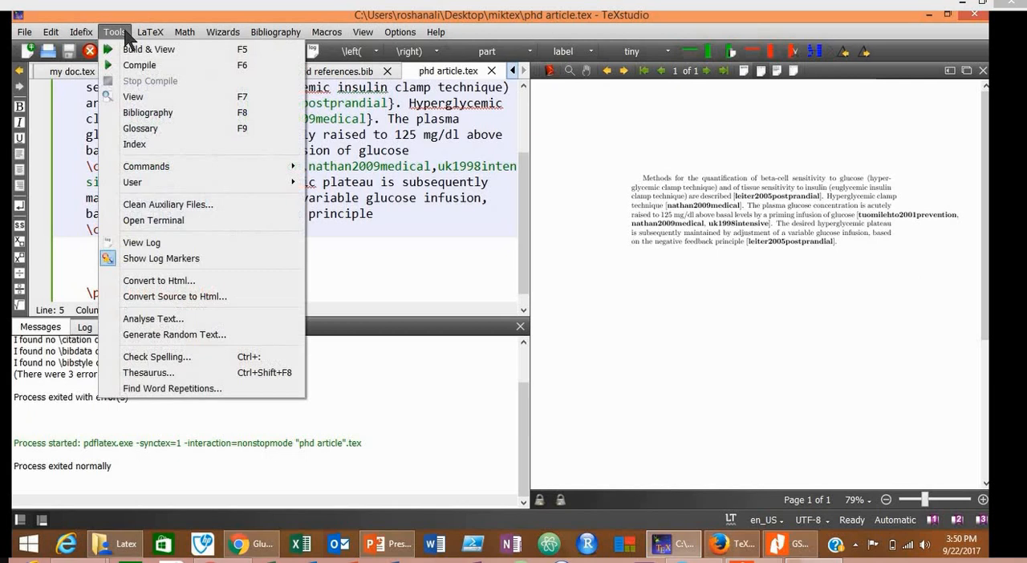
mouse_move(146, 166)
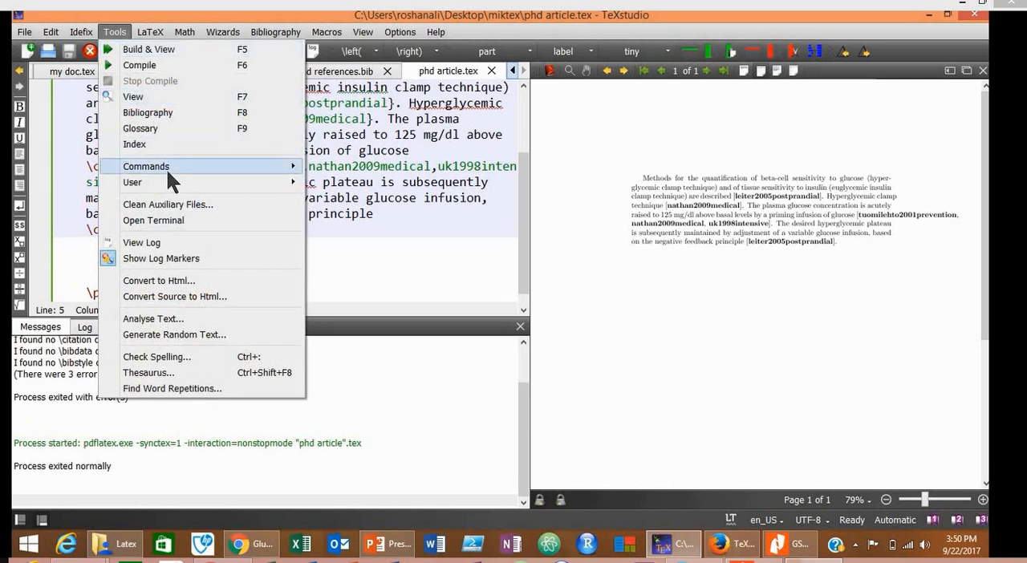
left_click(146, 167)
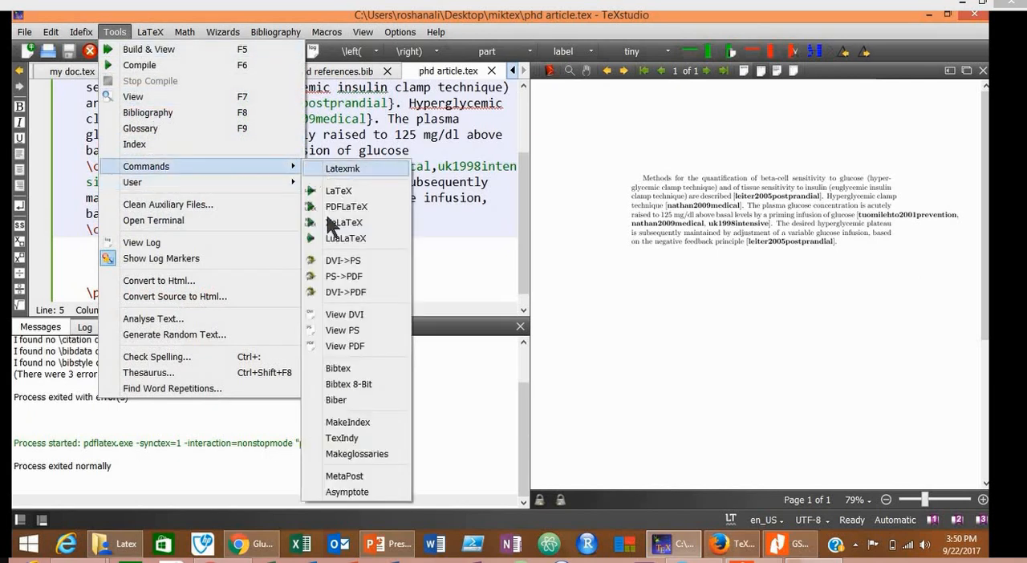
mouse_move(356, 400)
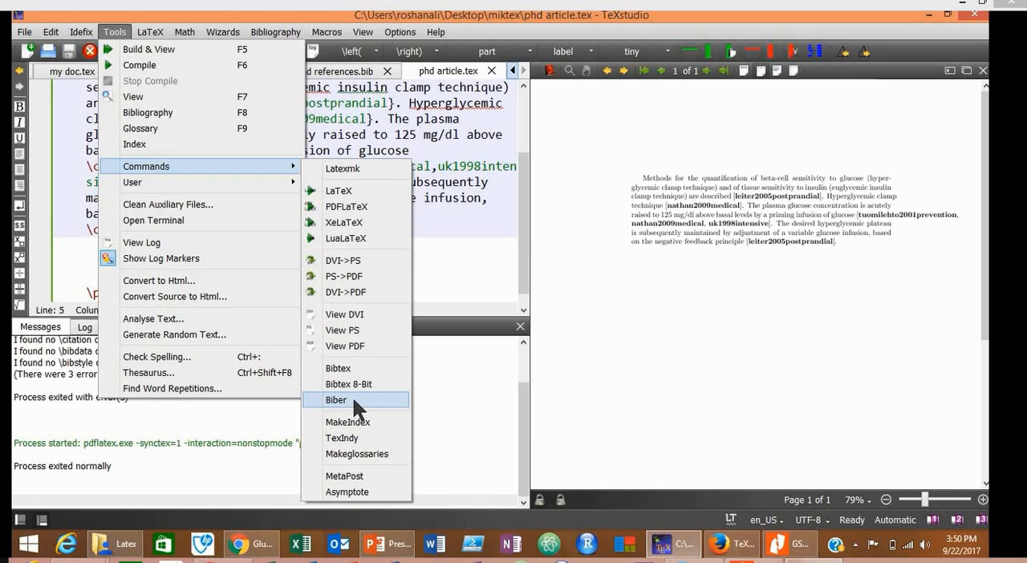
left_click(335, 400)
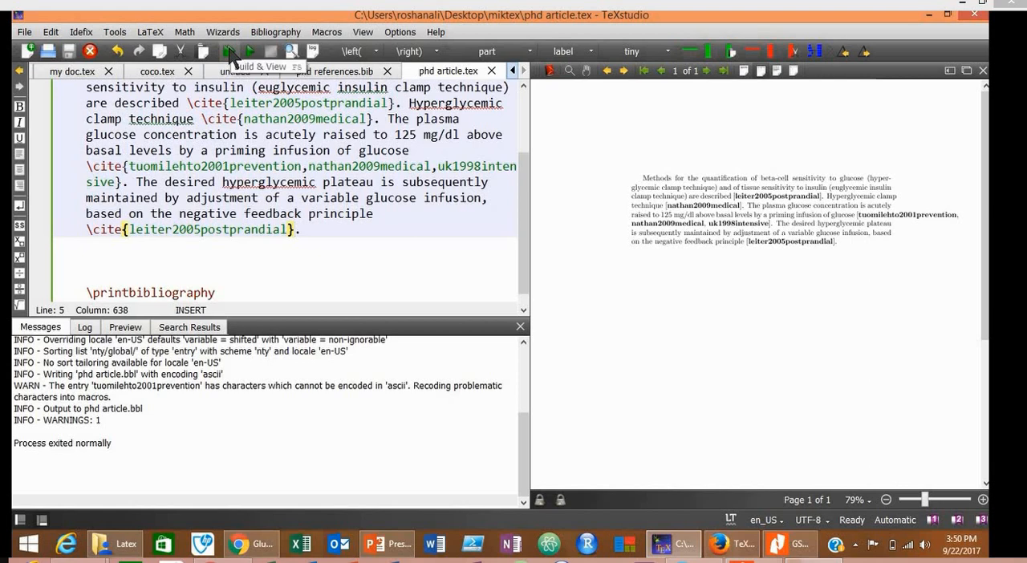
left_click(235, 51)
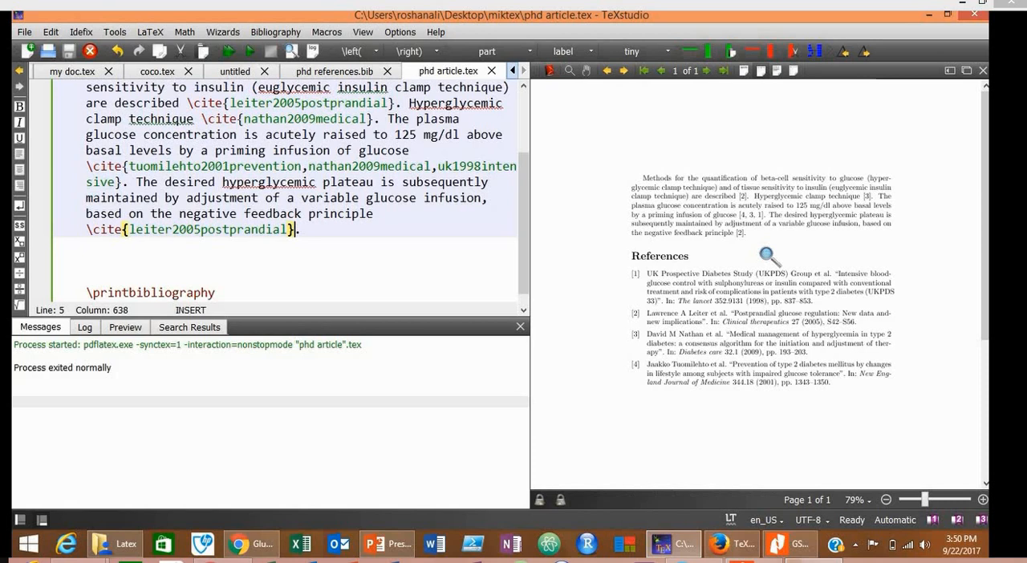
mouse_move(742, 233)
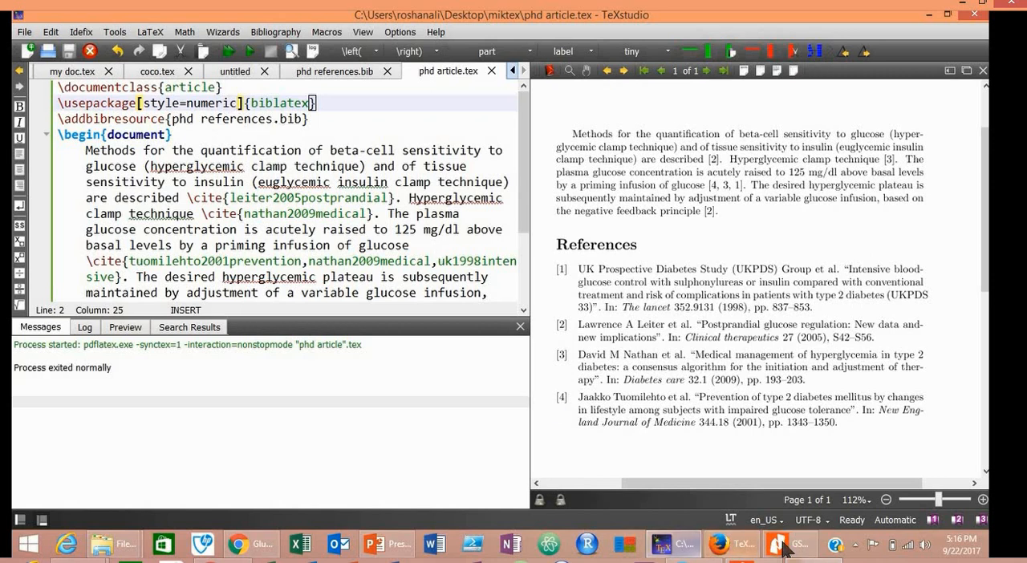
Change style=numeric to style=ieee, rebuild and rerun Biber for IEEE-format references.
left_click(373, 544)
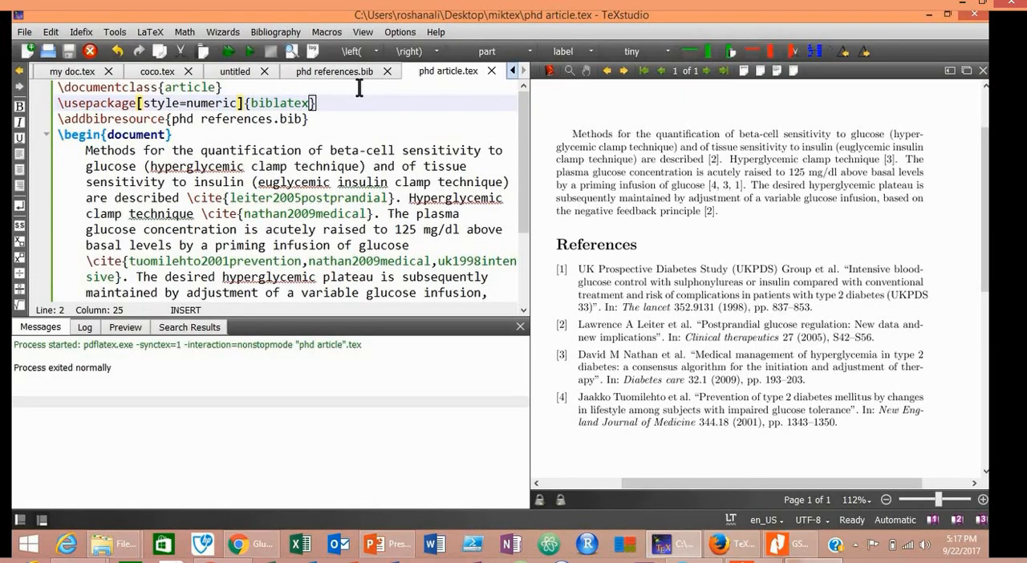
key("BackSpace")
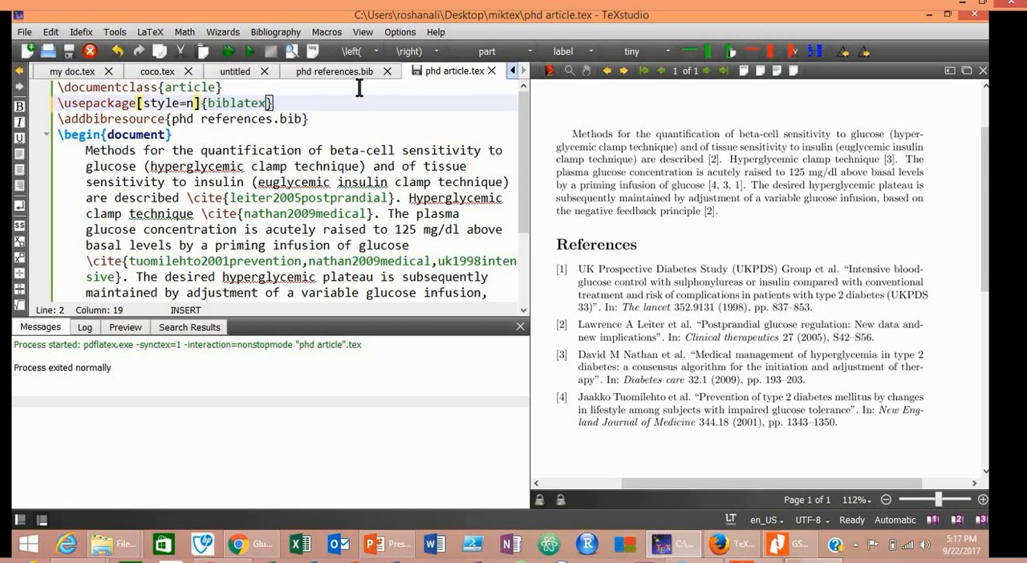
type("i")
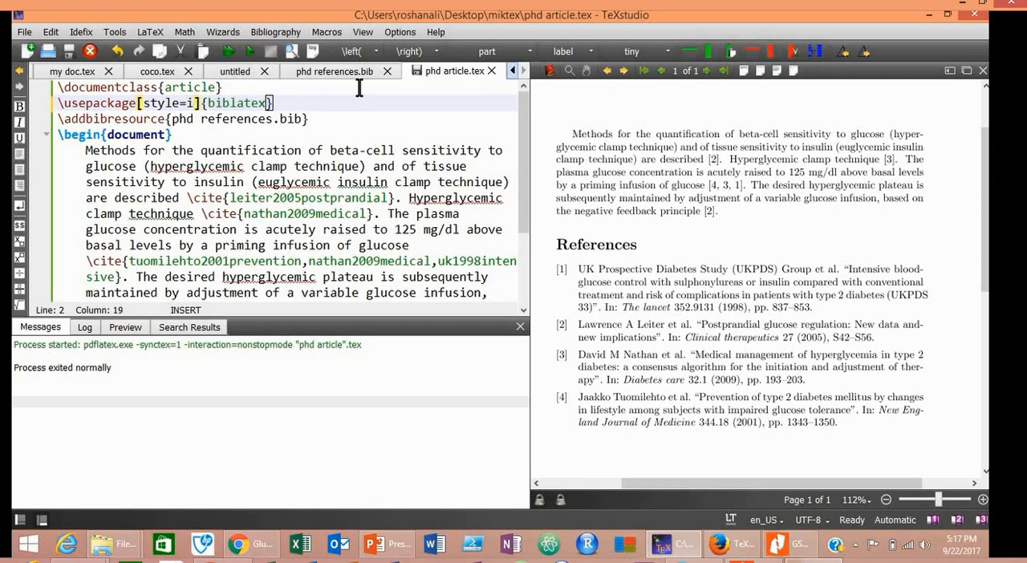
type("eee")
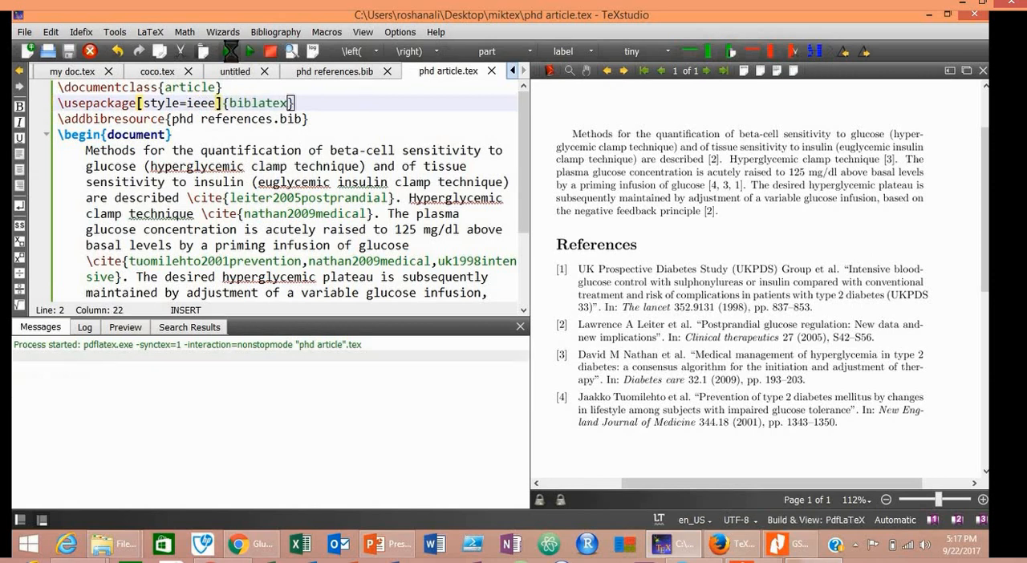
left_click(251, 51)
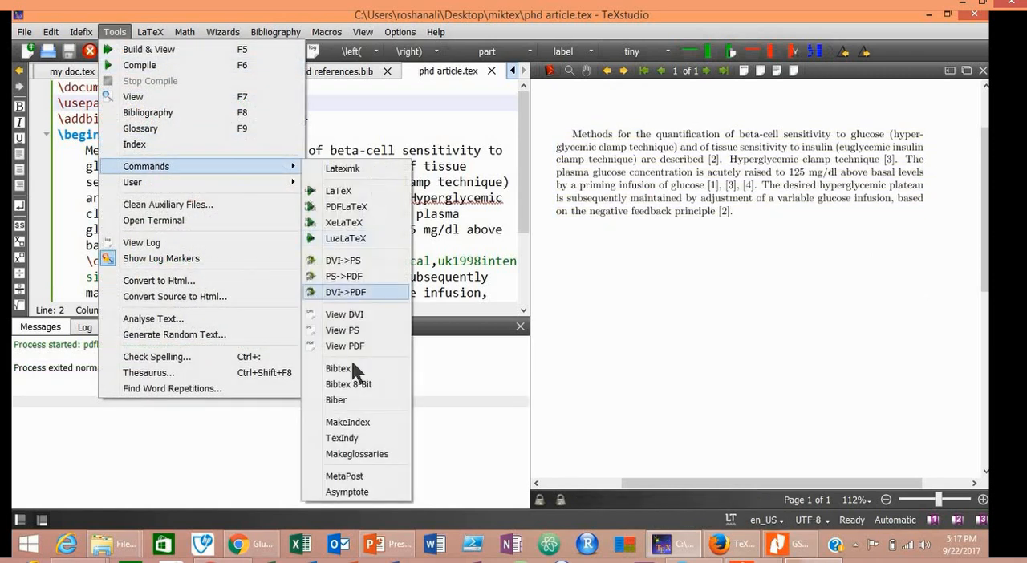
left_click(335, 400)
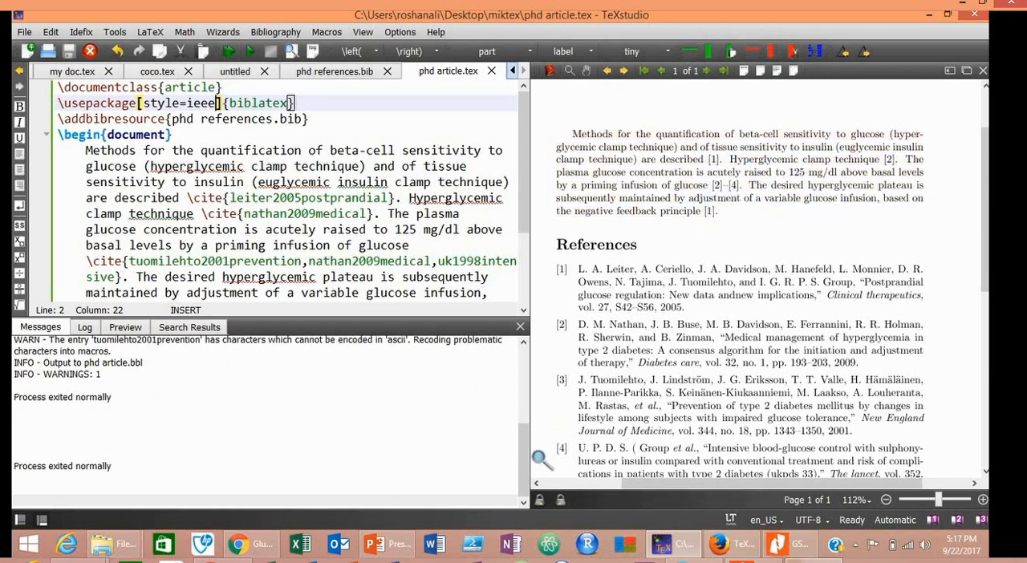
Switch to the PowerPoint slide listing style names to see phys comes next.
left_click(388, 544)
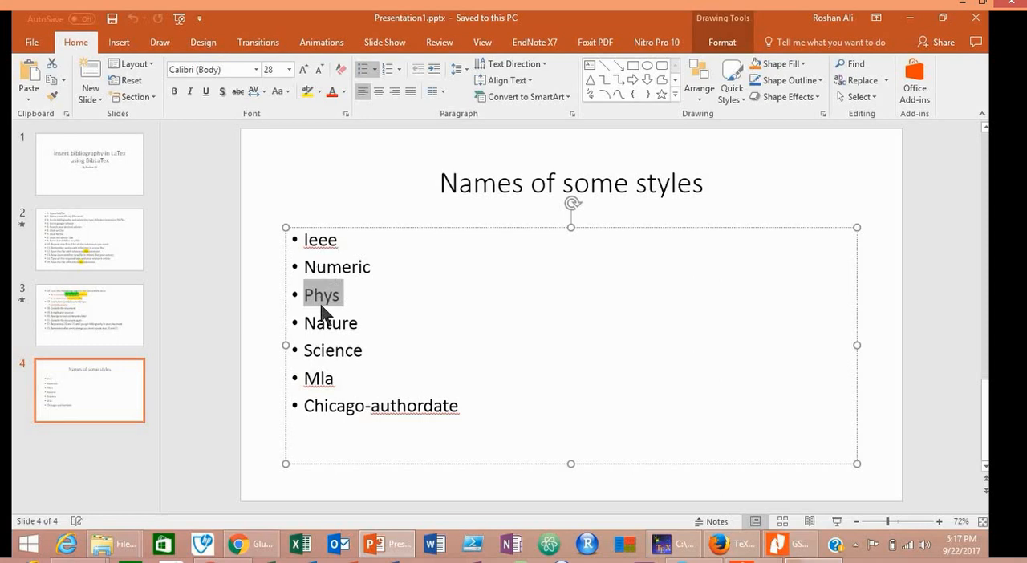
mouse_move(725, 543)
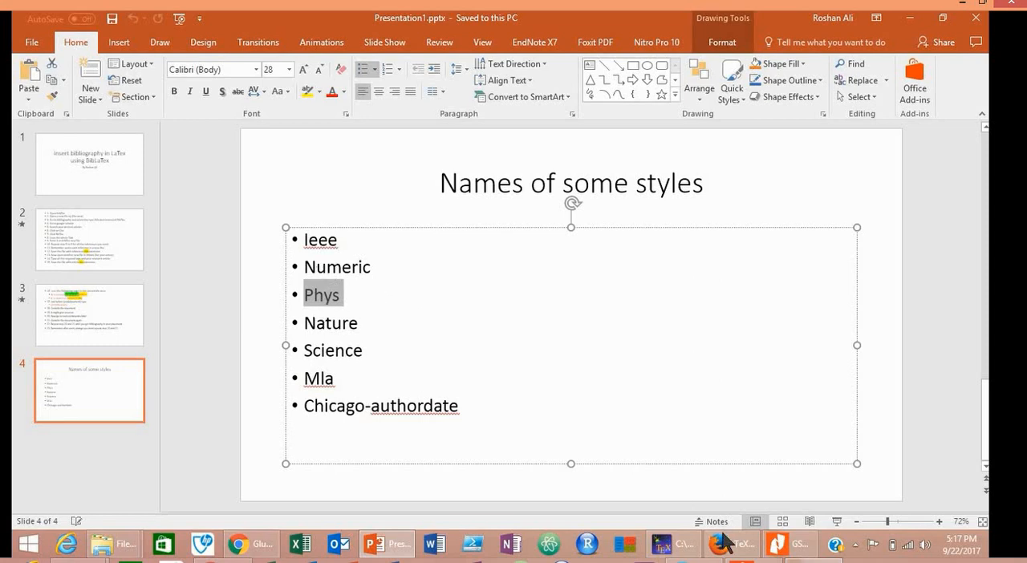
mouse_move(639, 526)
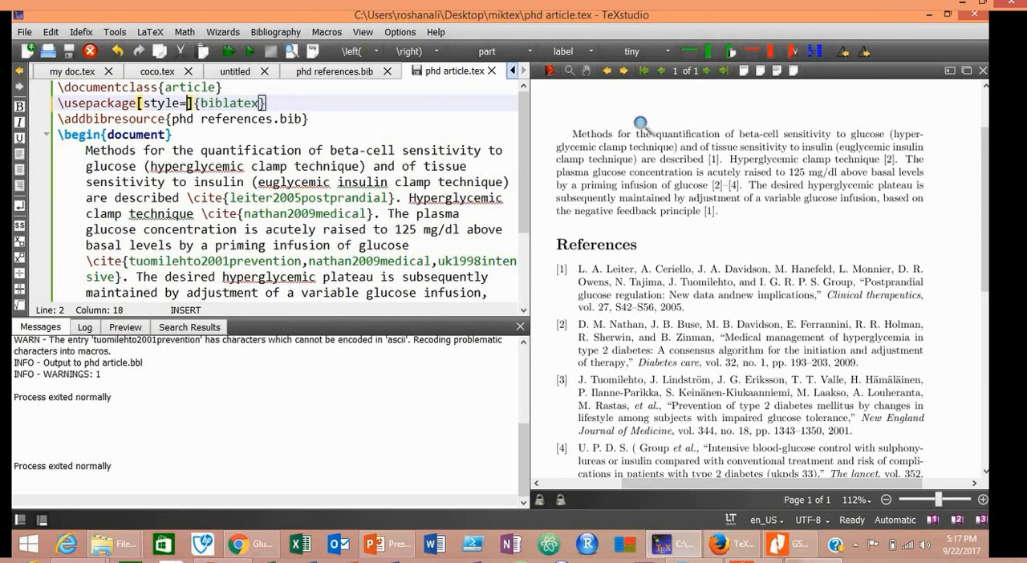
Set style=phys, rebuild and run Biber so the references use the phys layout.
type("phys")
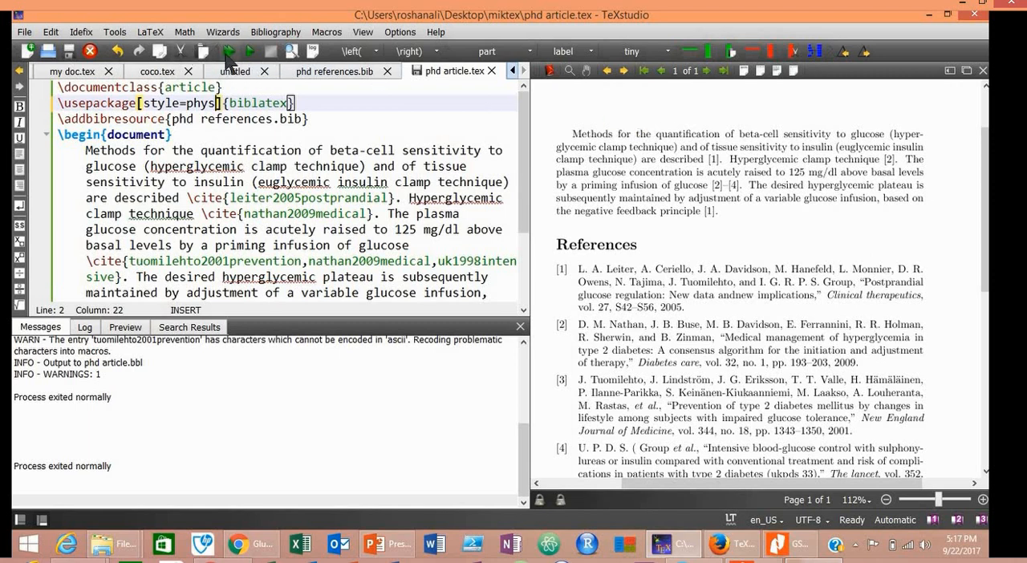
left_click(250, 51)
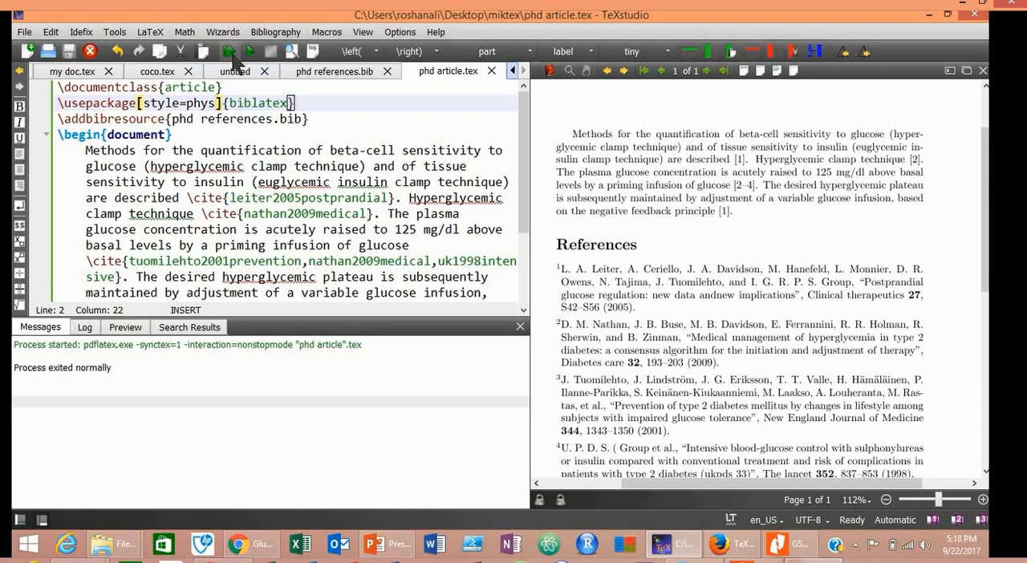
mouse_move(235, 51)
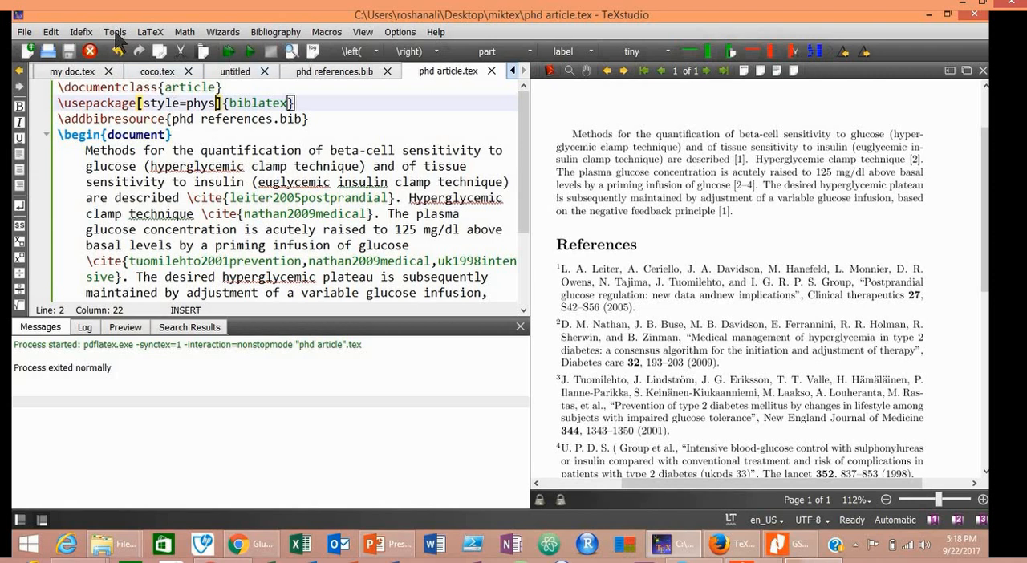
left_click(114, 32)
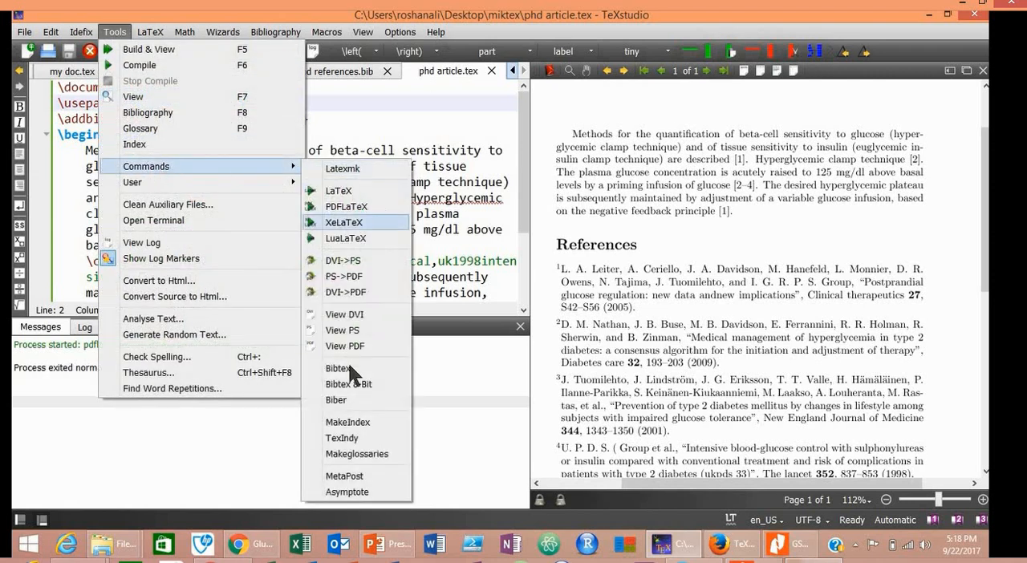
mouse_move(356, 410)
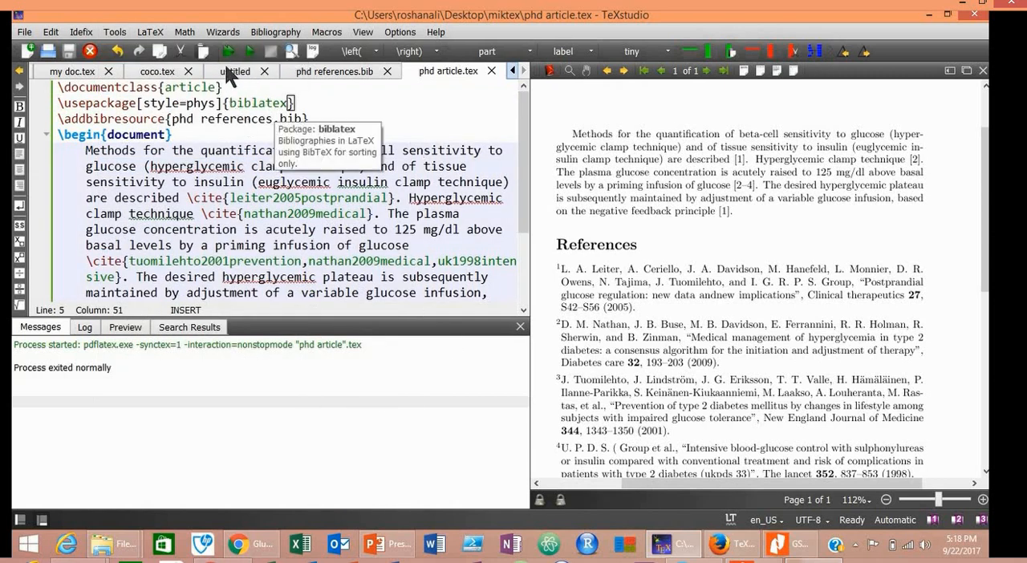
mouse_move(234, 80)
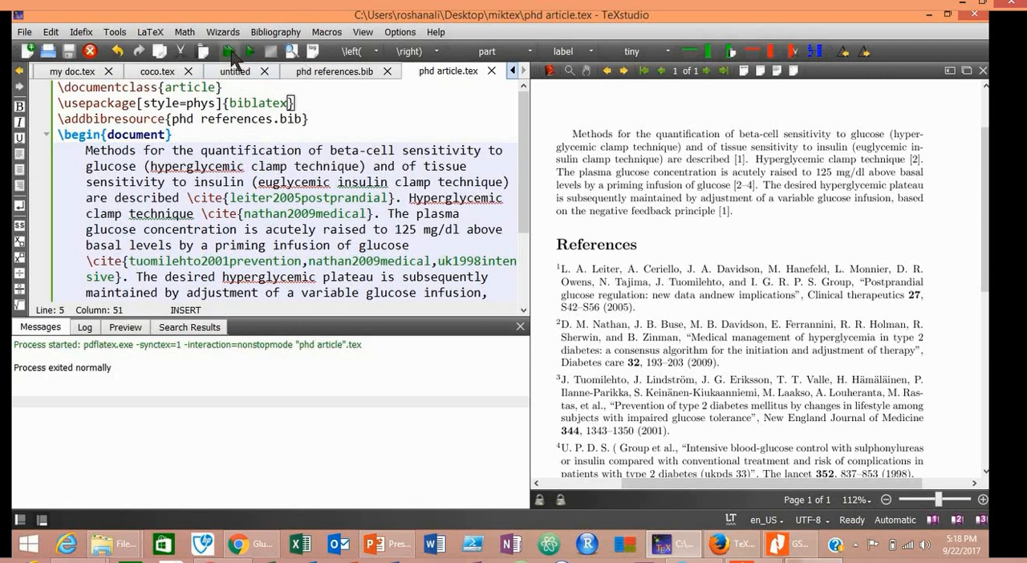
mouse_move(234, 51)
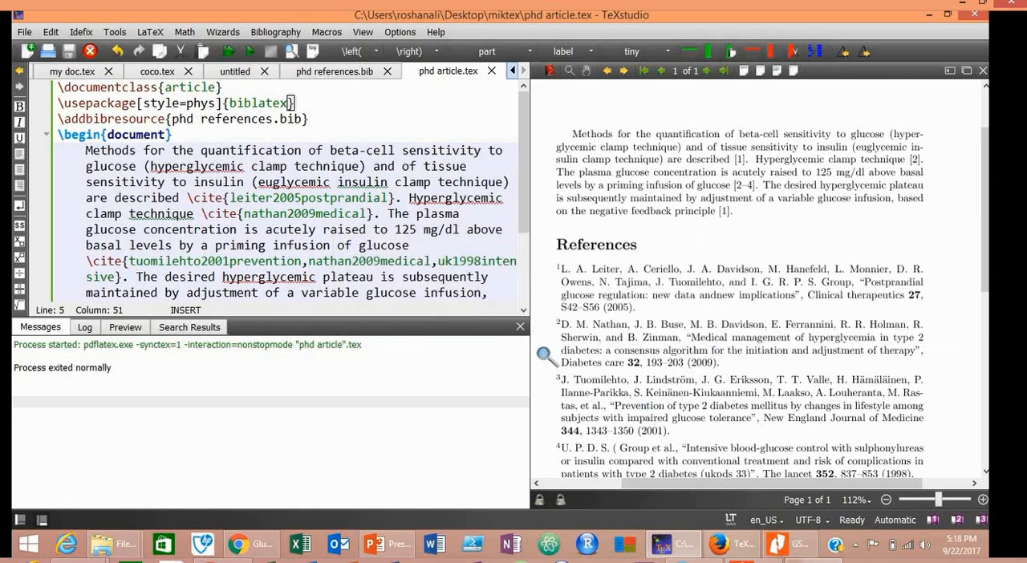
Select the phys style name, rebuild with nature, then select nature for the next replacement.
left_click(372, 544)
type("nature")
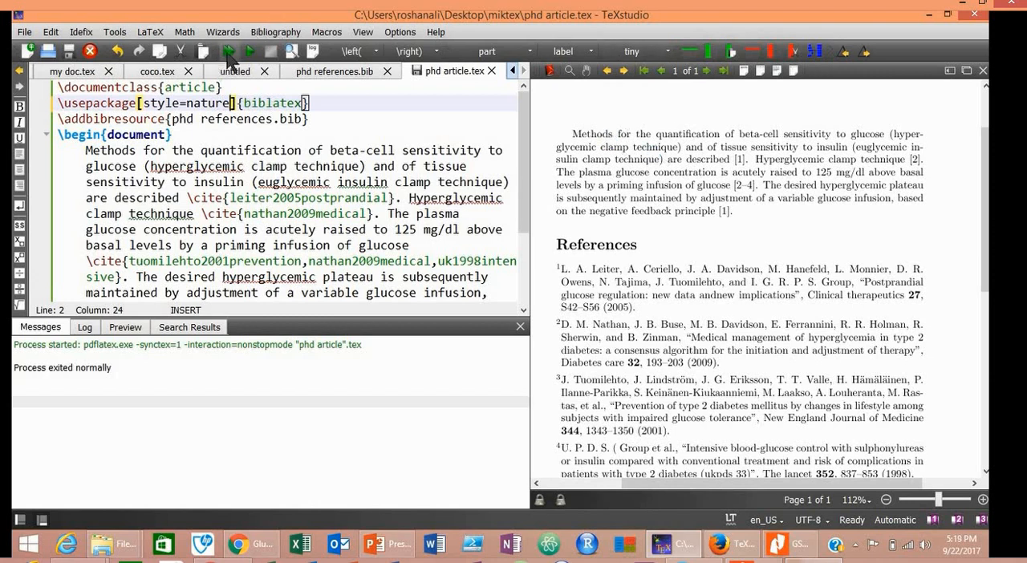
left_click(231, 51)
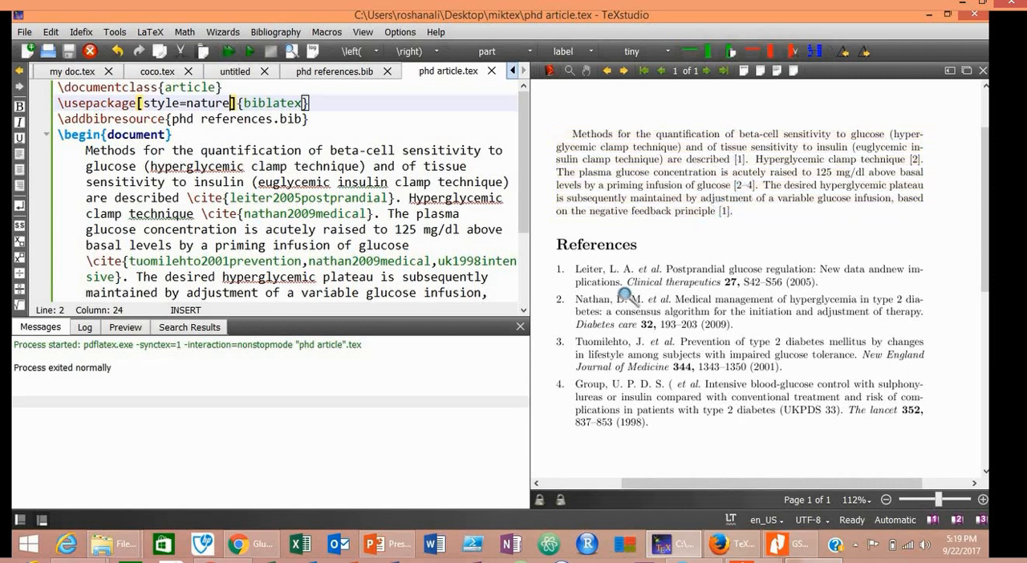
left_click(374, 544)
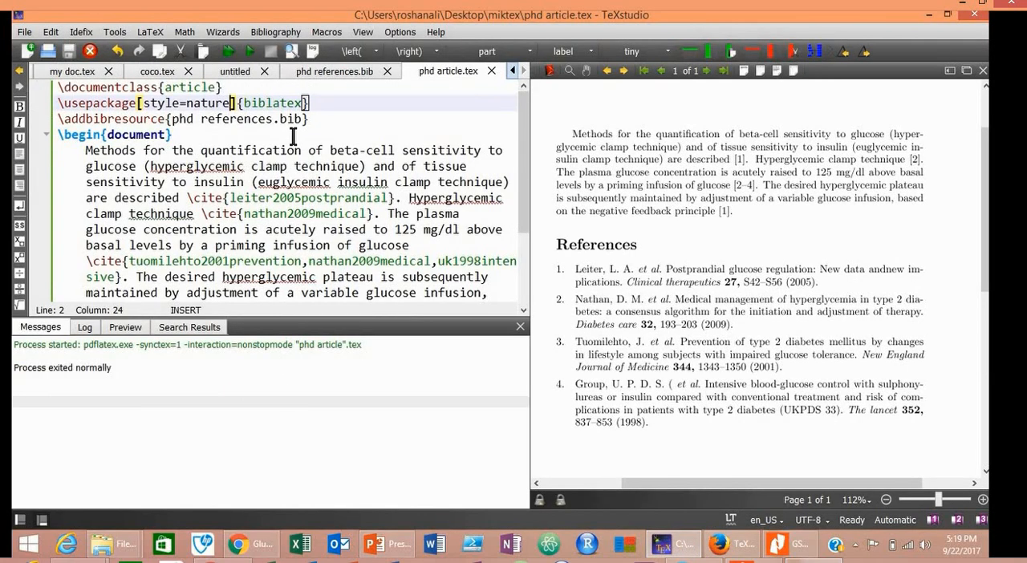
Replace the erased style with science and rebuild the article via Build & View.
key("Backspace")
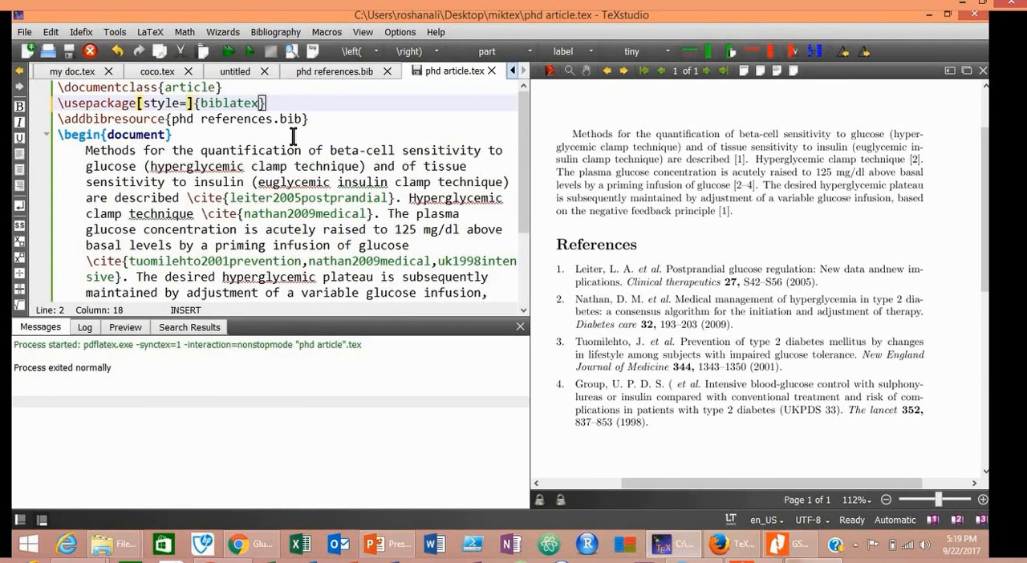
type("science")
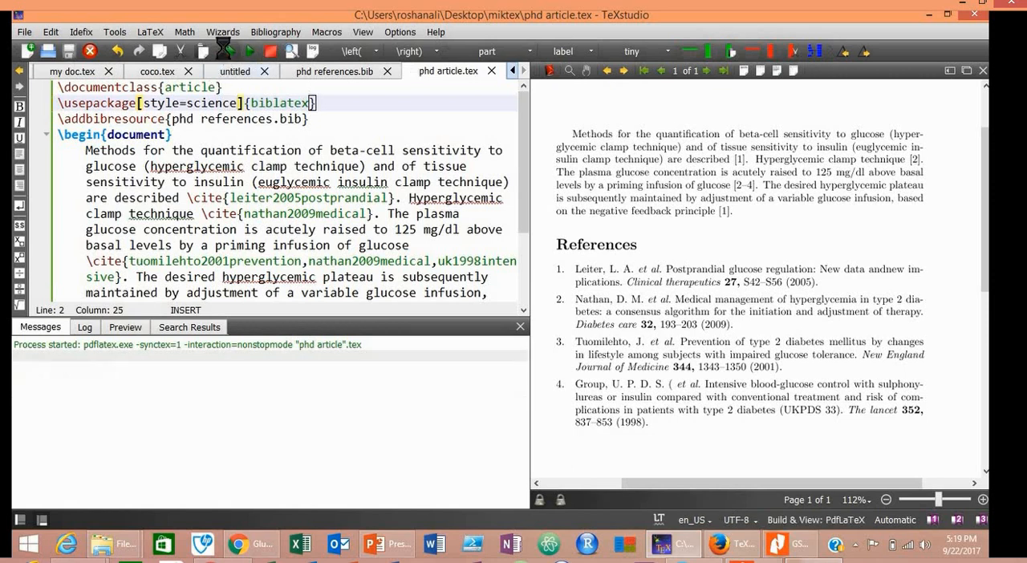
left_click(221, 51)
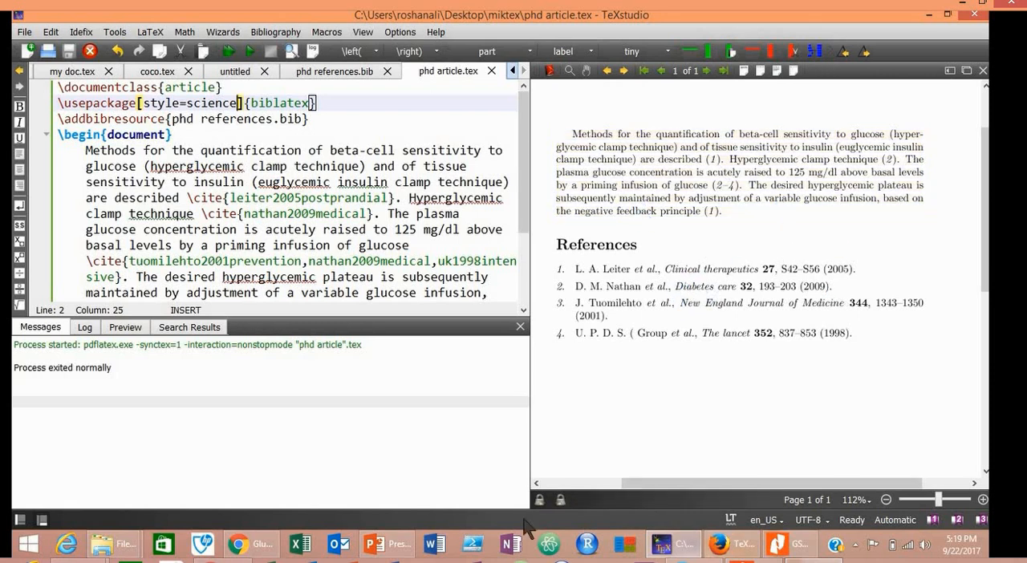
Replace science with mla in the style option and rebuild the article.
left_click(374, 543)
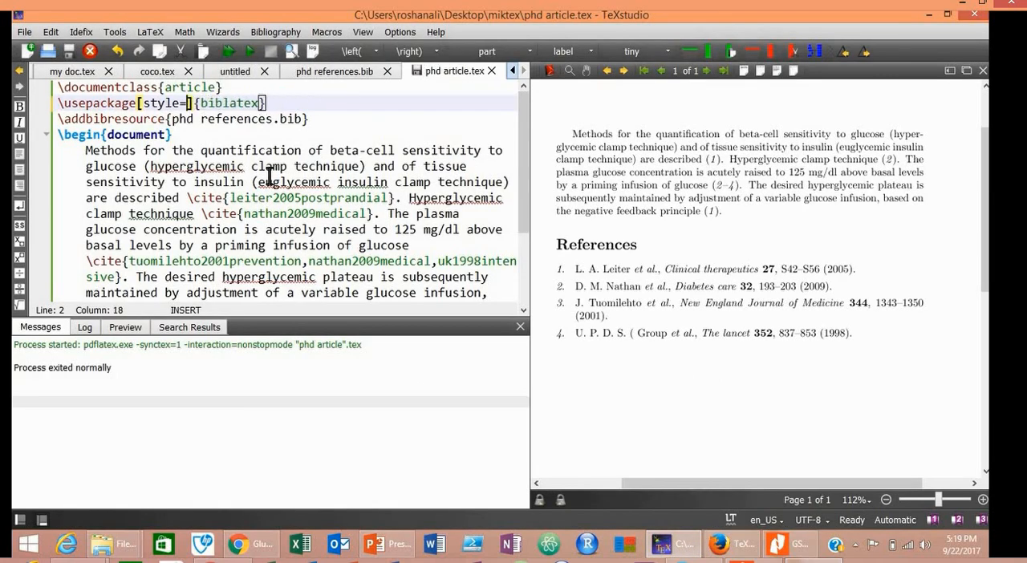
type("mla")
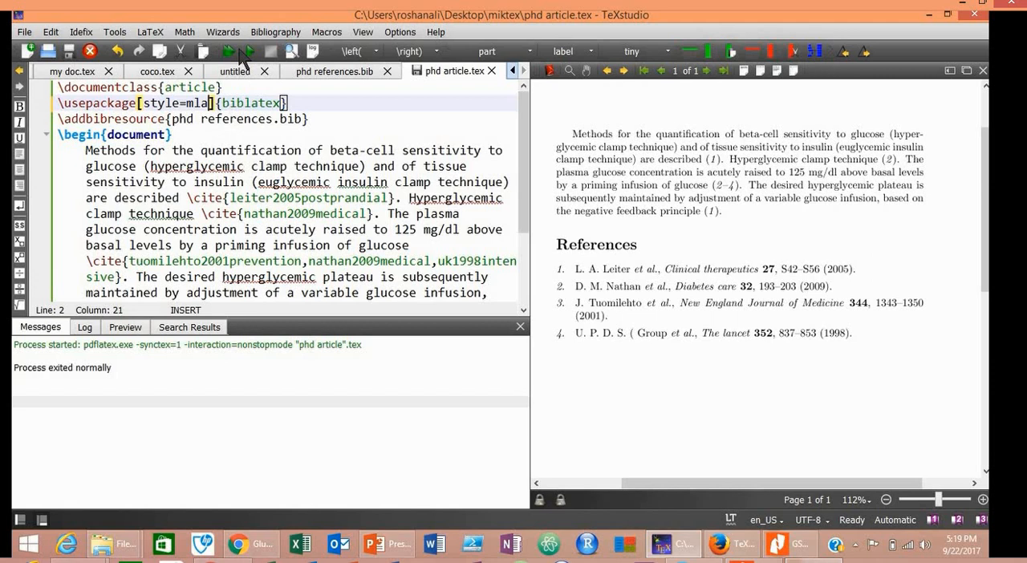
left_click(235, 52)
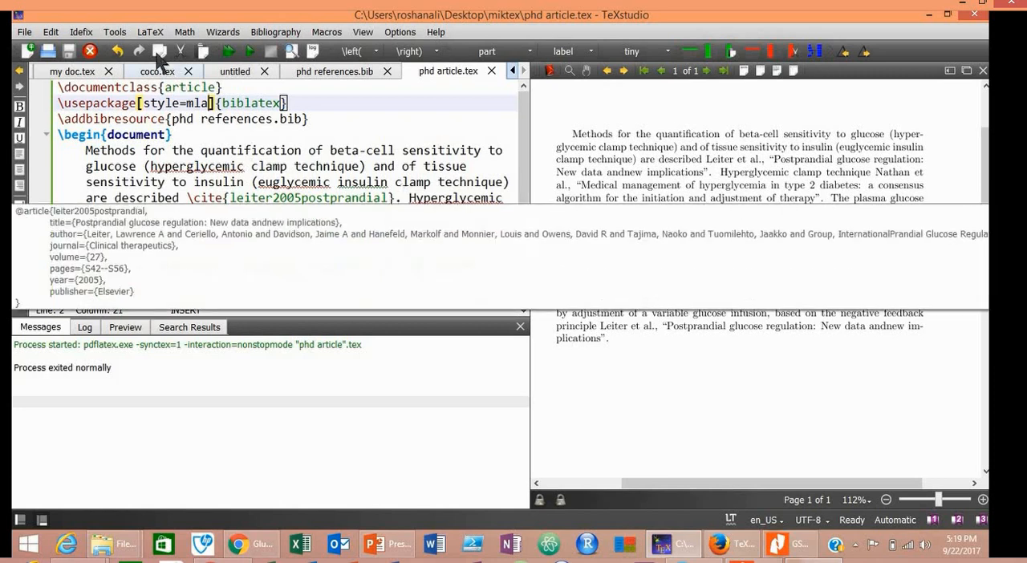
Run Biber from Tools > Commands, rebuild to show the Works Cited list, and check the slides' style names.
left_click(113, 32)
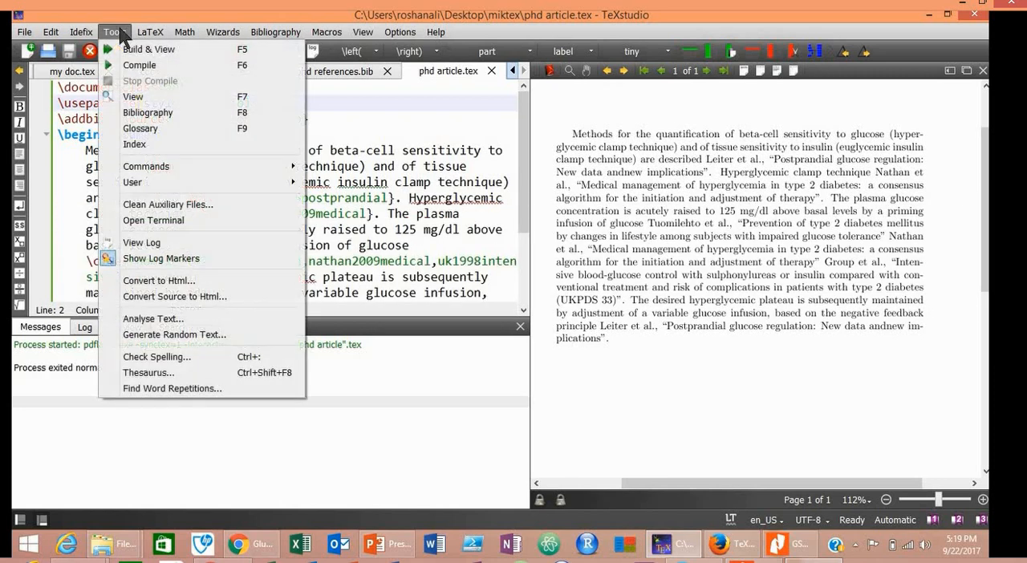
mouse_move(146, 167)
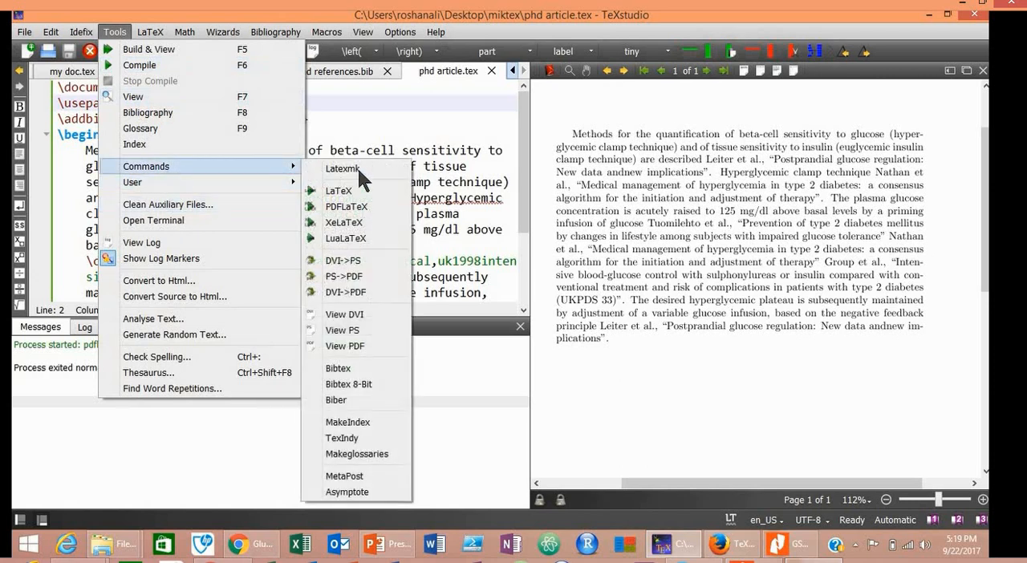
mouse_move(336, 399)
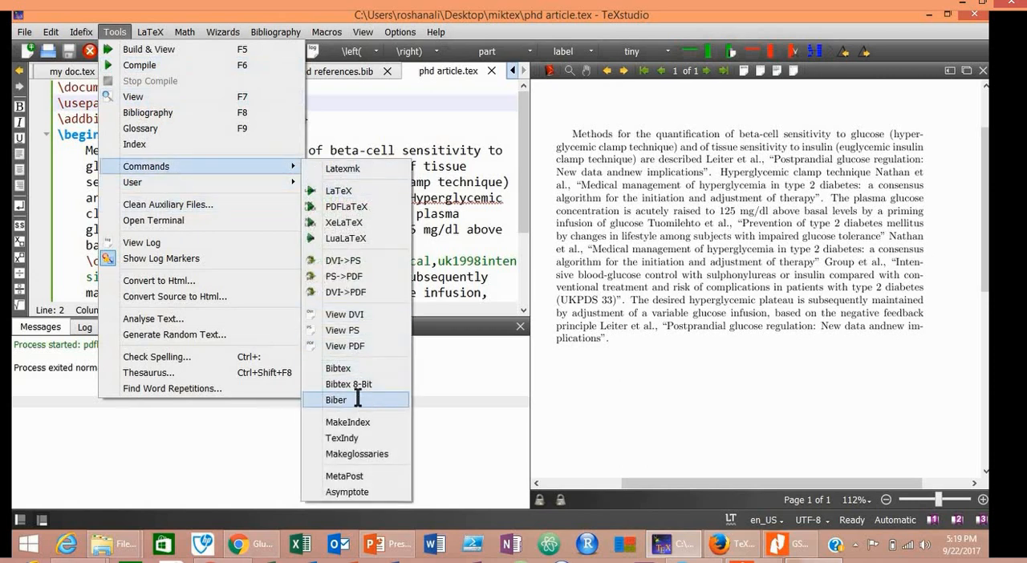
left_click(335, 400)
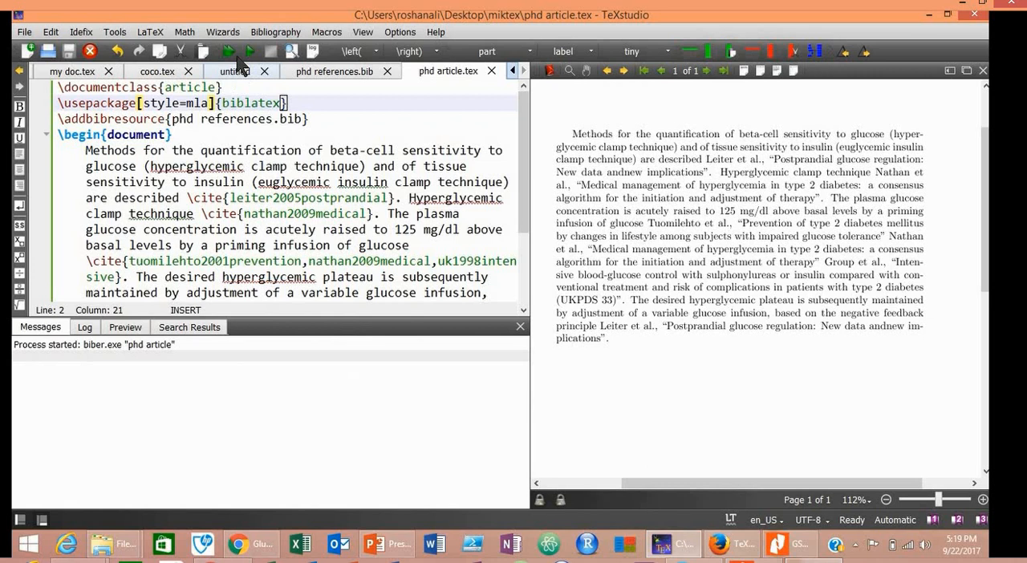
left_click(231, 51)
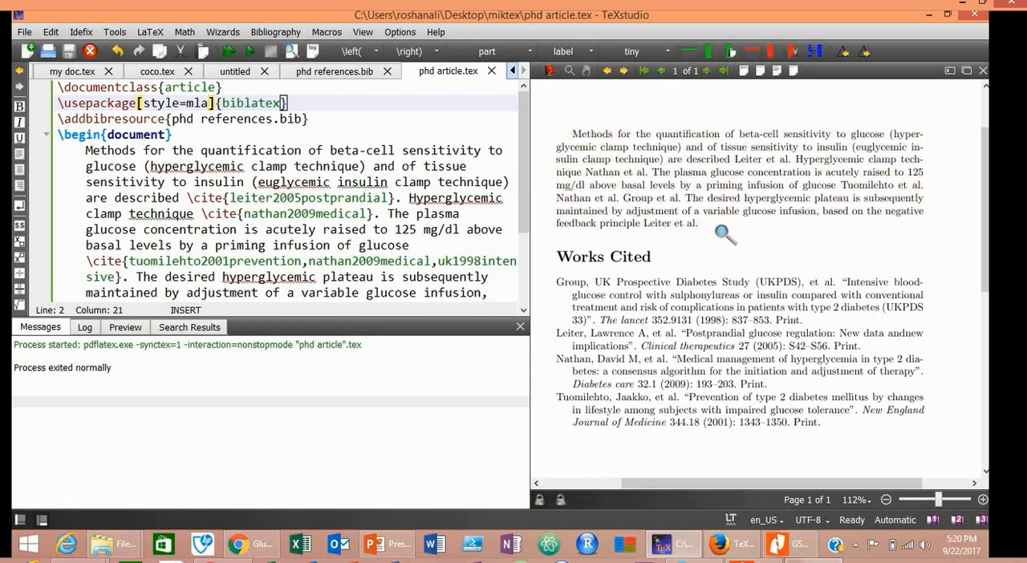
left_click(376, 543)
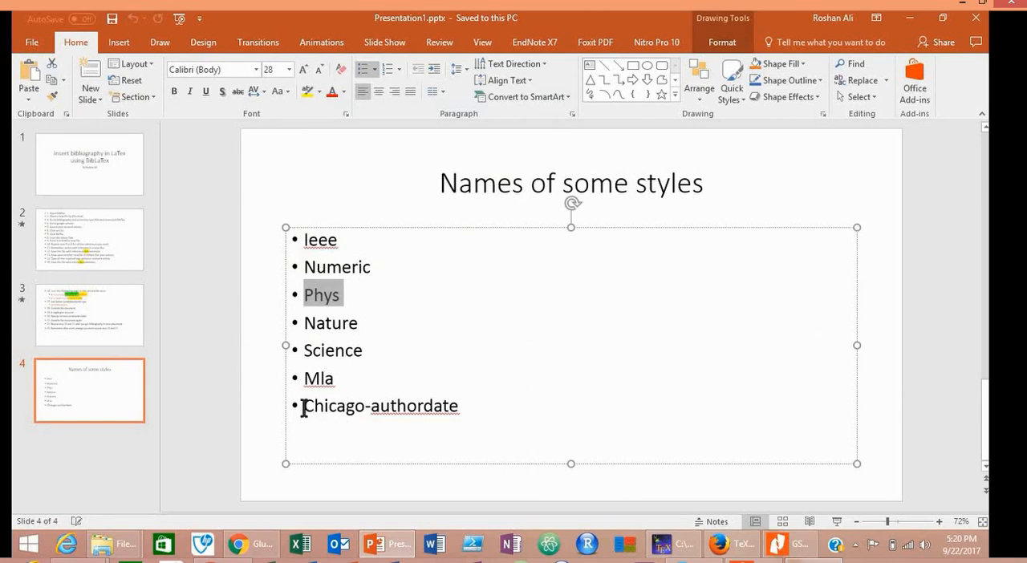
left_click(465, 409)
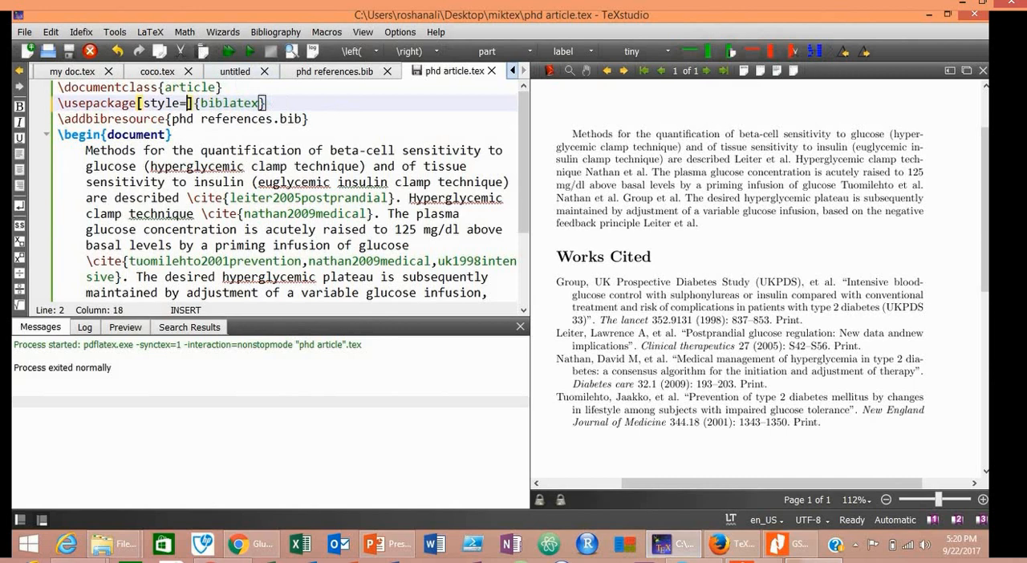
Enter chicago-authordate as the biblatex style and rebuild the article.
type("chicago")
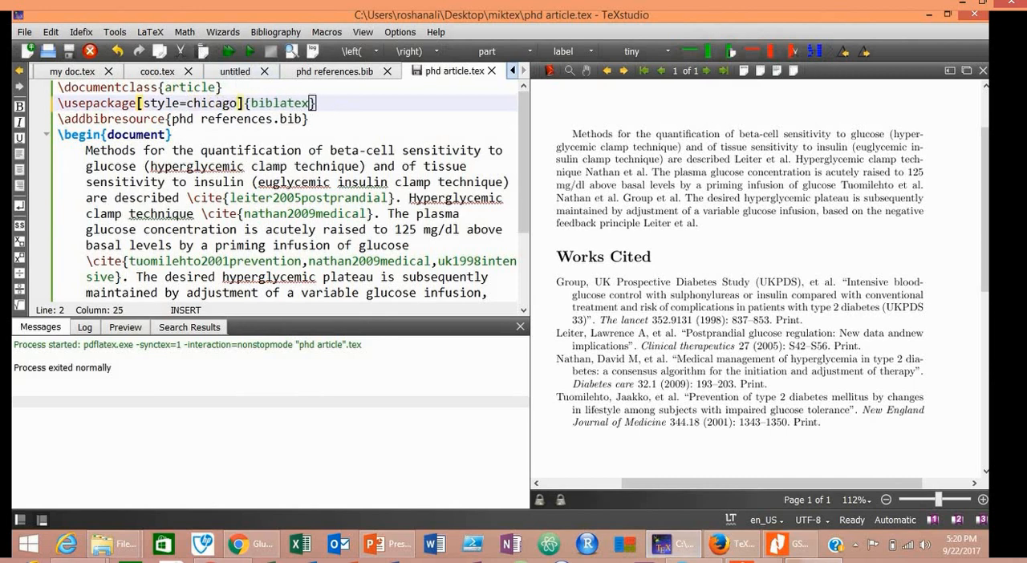
type("-au")
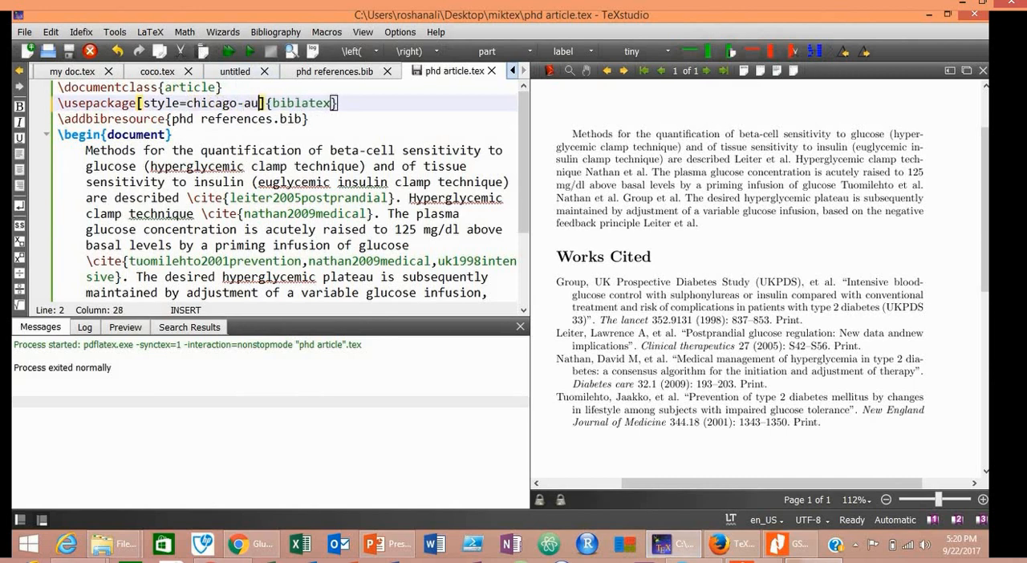
type("thordate")
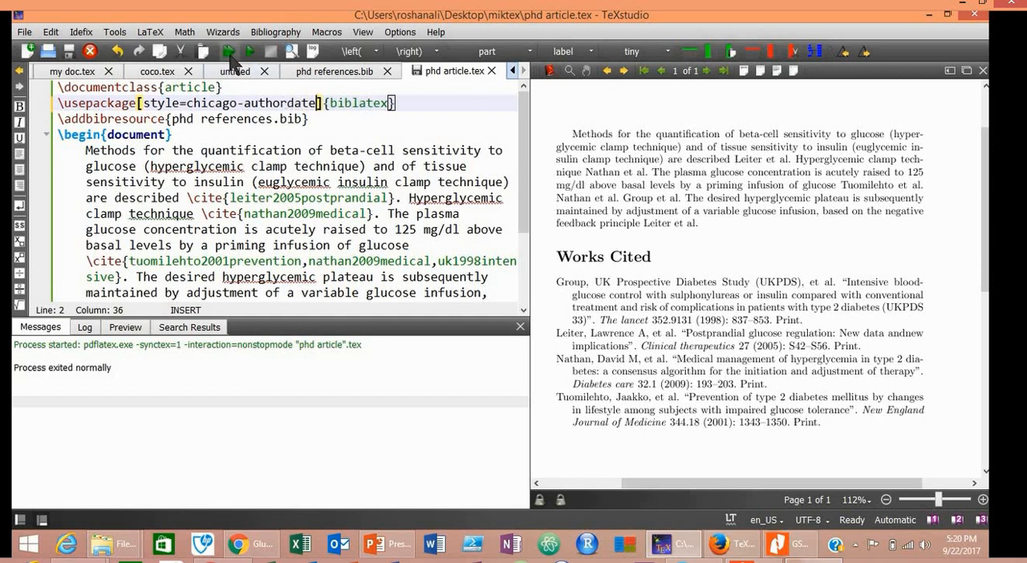
left_click(228, 51)
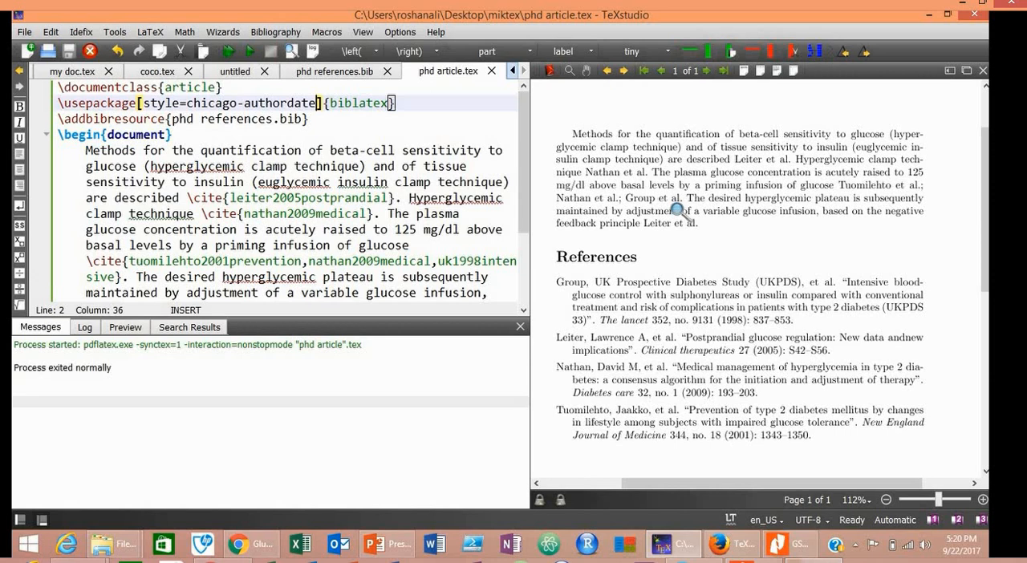
mouse_move(292, 175)
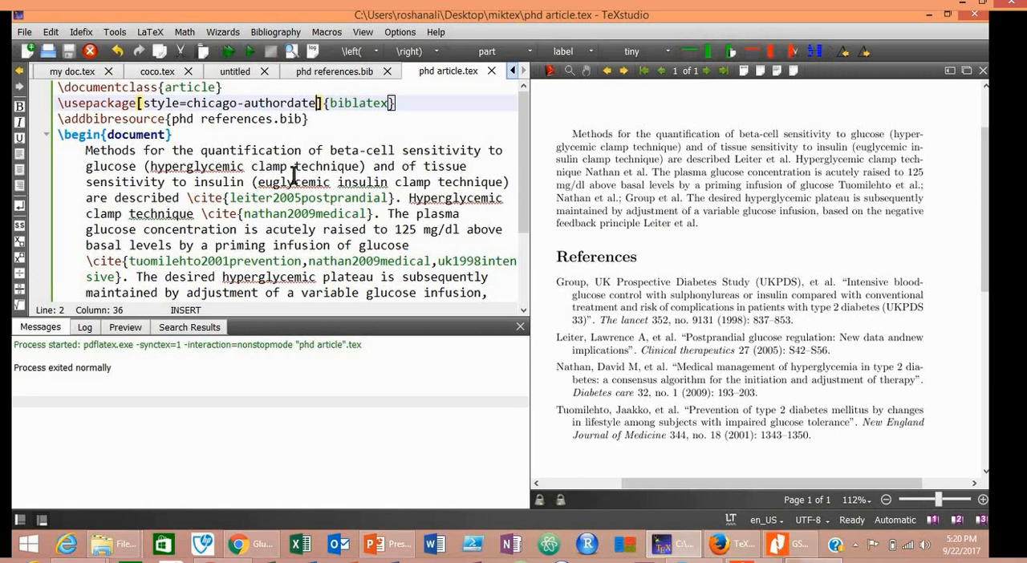
Run Biber from Tools > Commands to reprocess the bibliography for the new style.
left_click(116, 32)
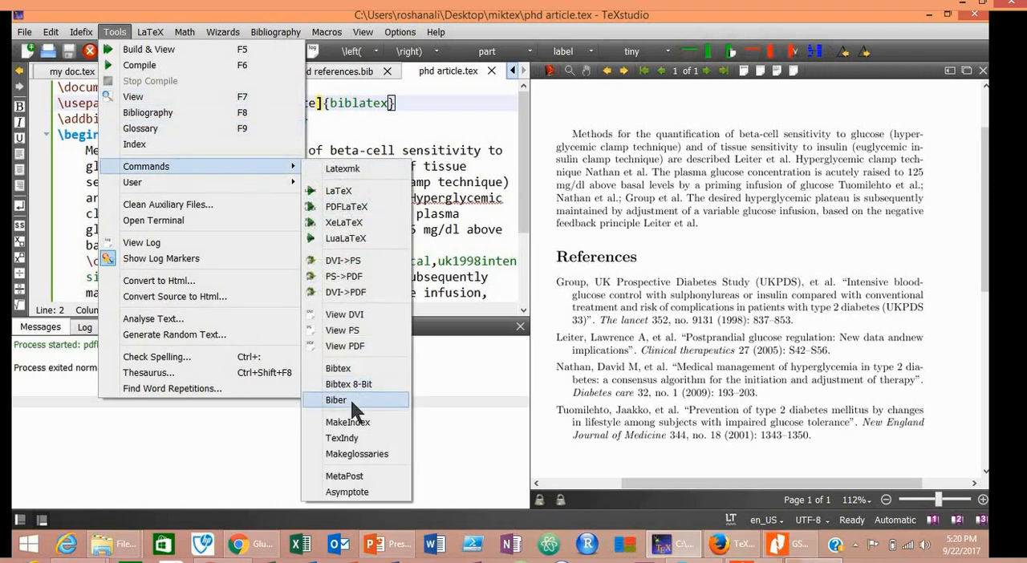
left_click(336, 400)
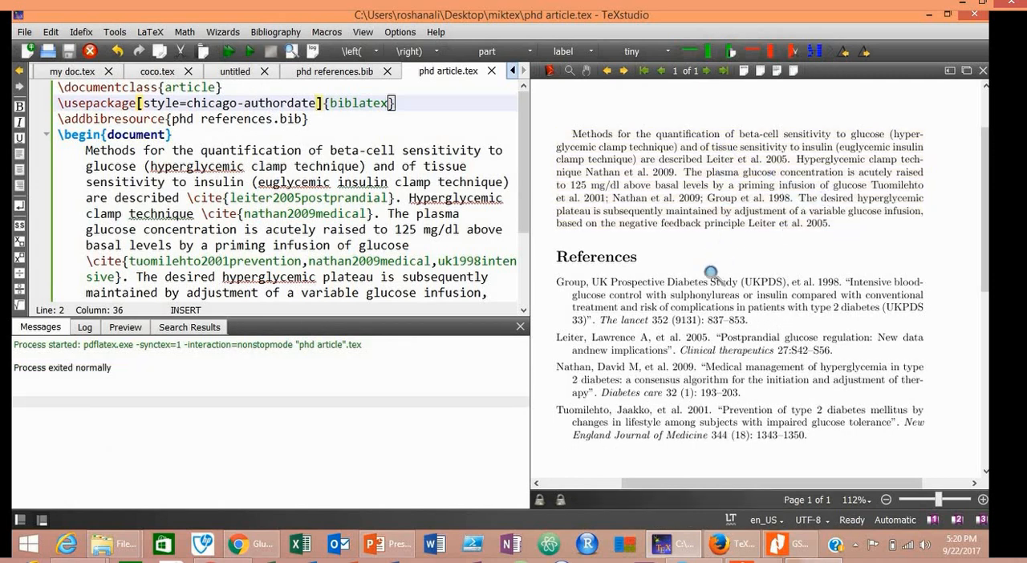
mouse_move(672, 251)
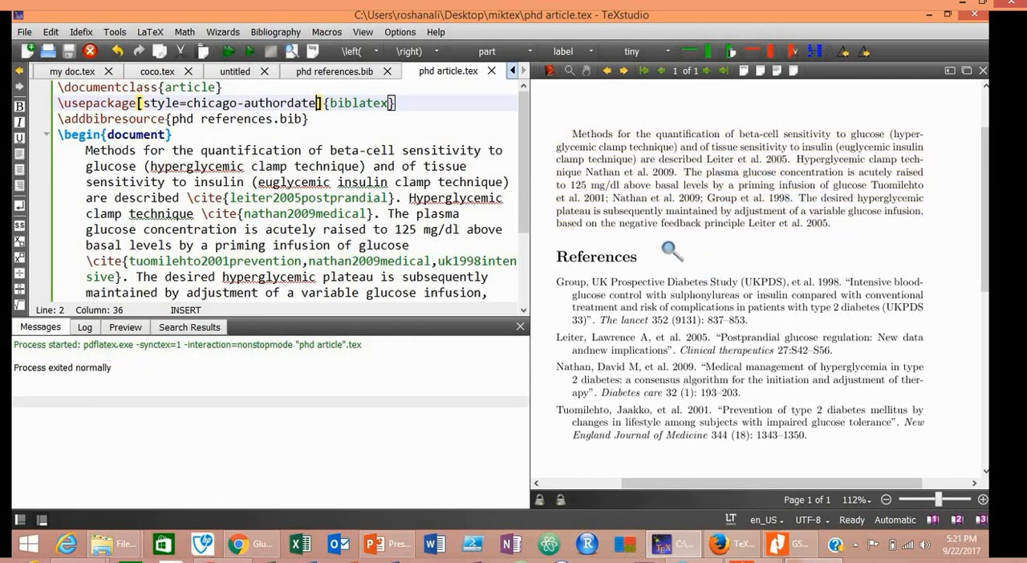